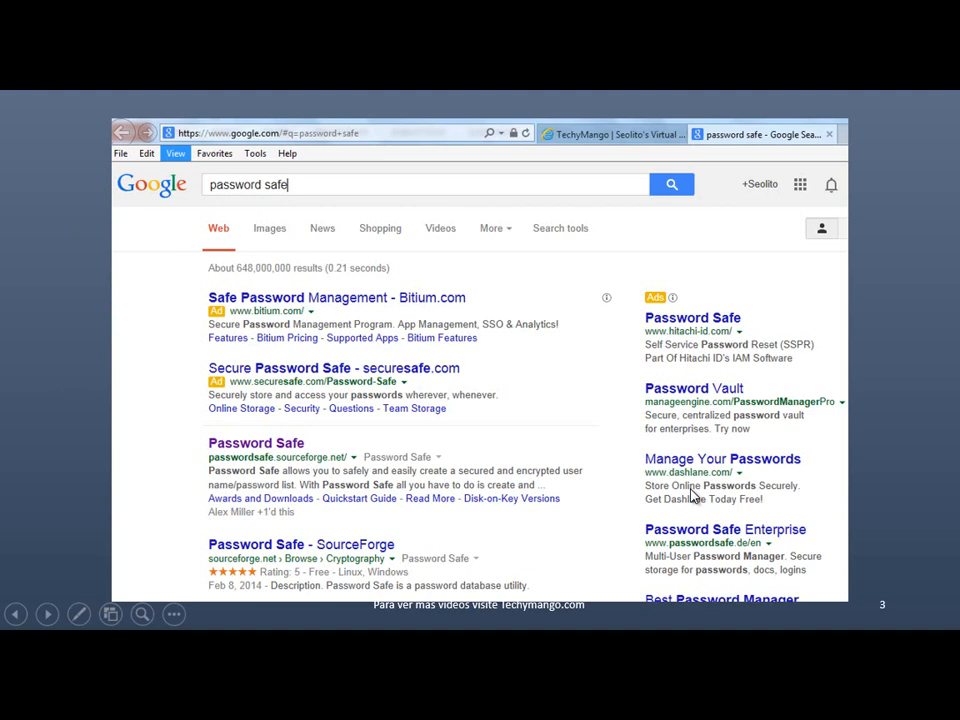
pyautogui.moveTo(638, 392)
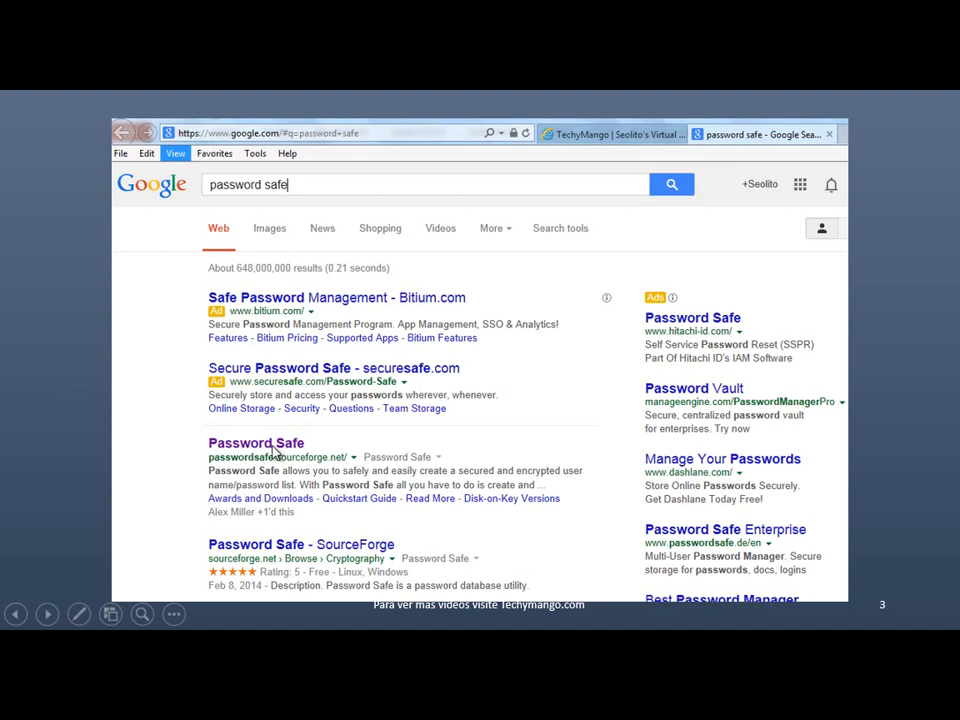
pyautogui.moveTo(252, 470)
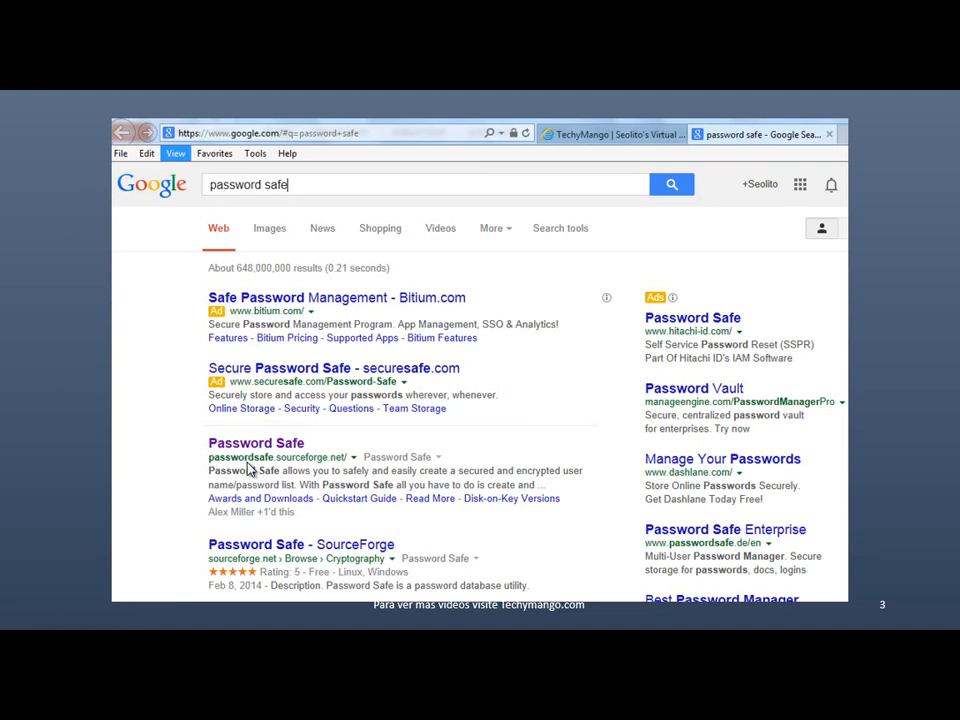
# Step: Open passwordsafe.sourceforge.net from the results and download the latest version, pwsafe-3.33.exe
pyautogui.click(255, 443)
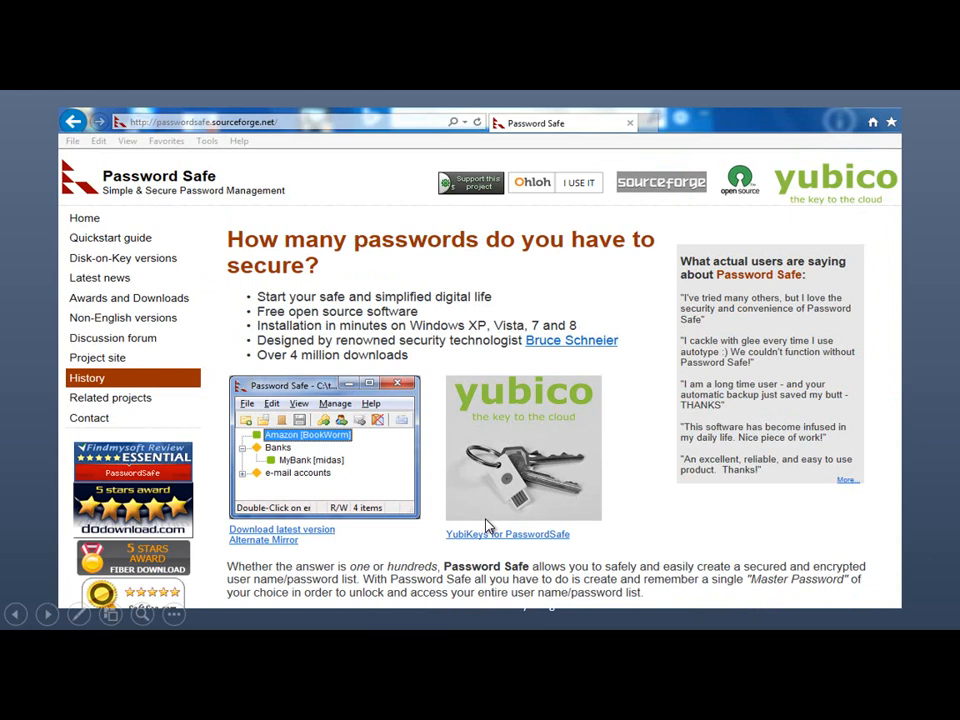
pyautogui.moveTo(324, 535)
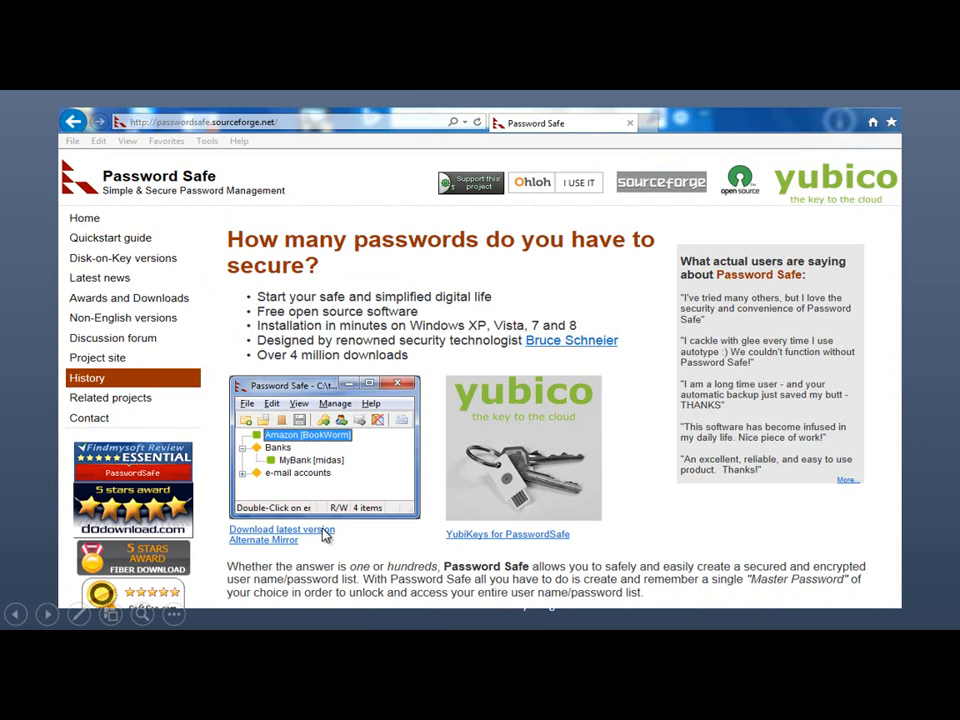
pyautogui.click(281, 529)
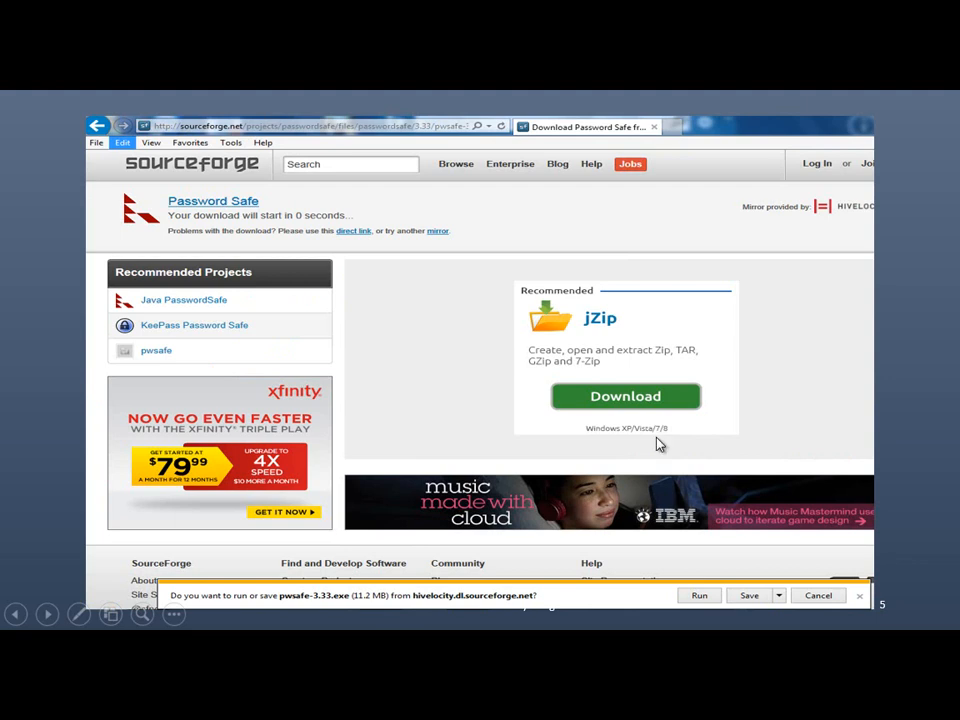
pyautogui.moveTo(616, 417)
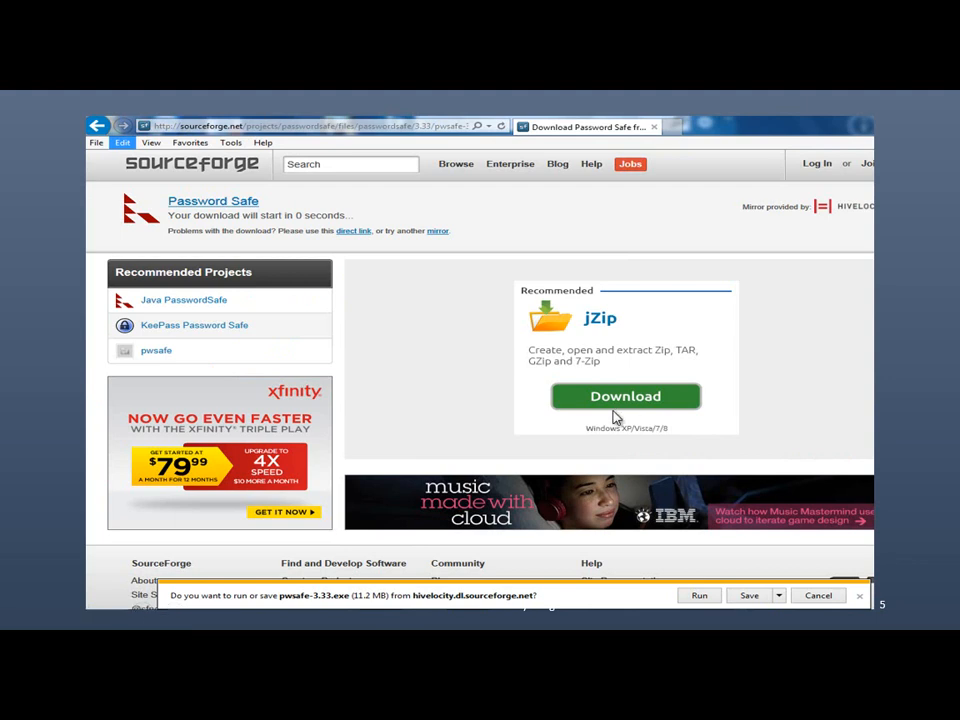
pyautogui.moveTo(752, 436)
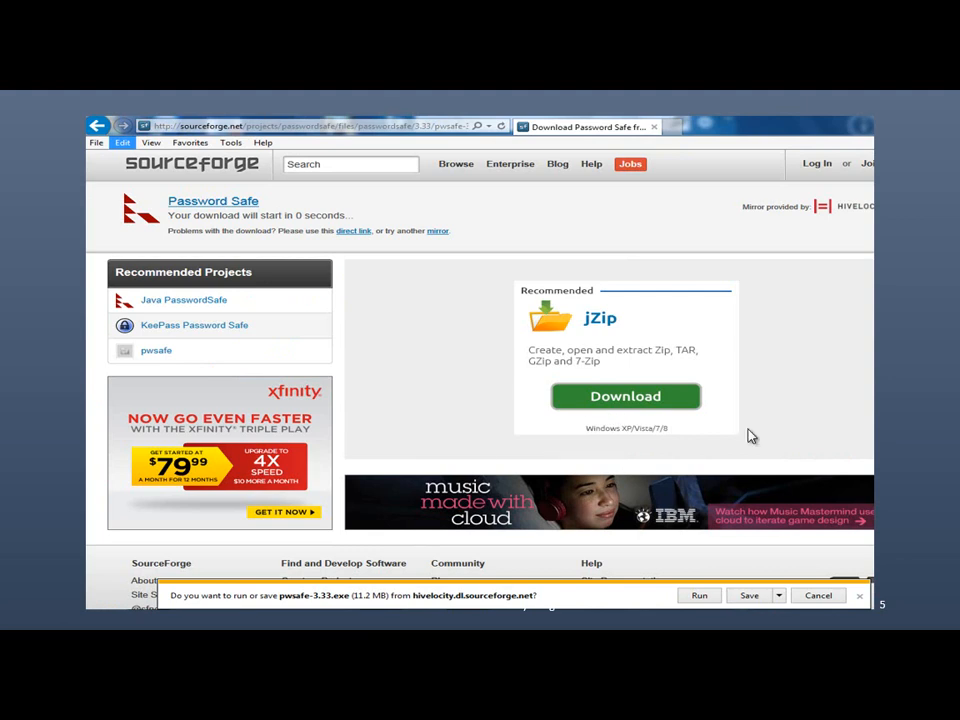
pyautogui.moveTo(532, 508)
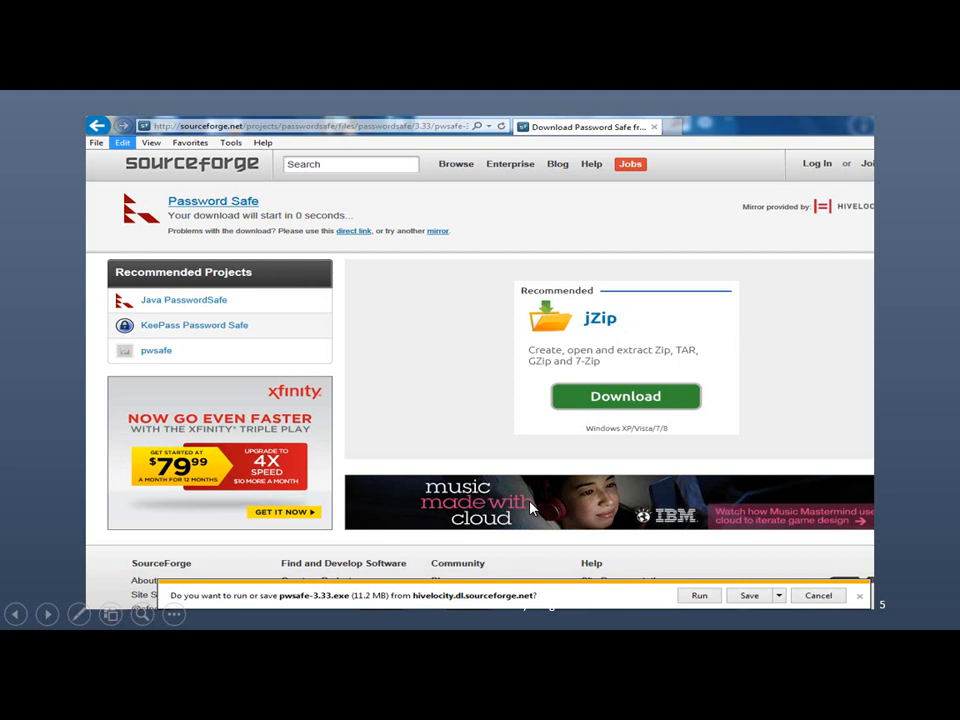
pyautogui.moveTo(680, 477)
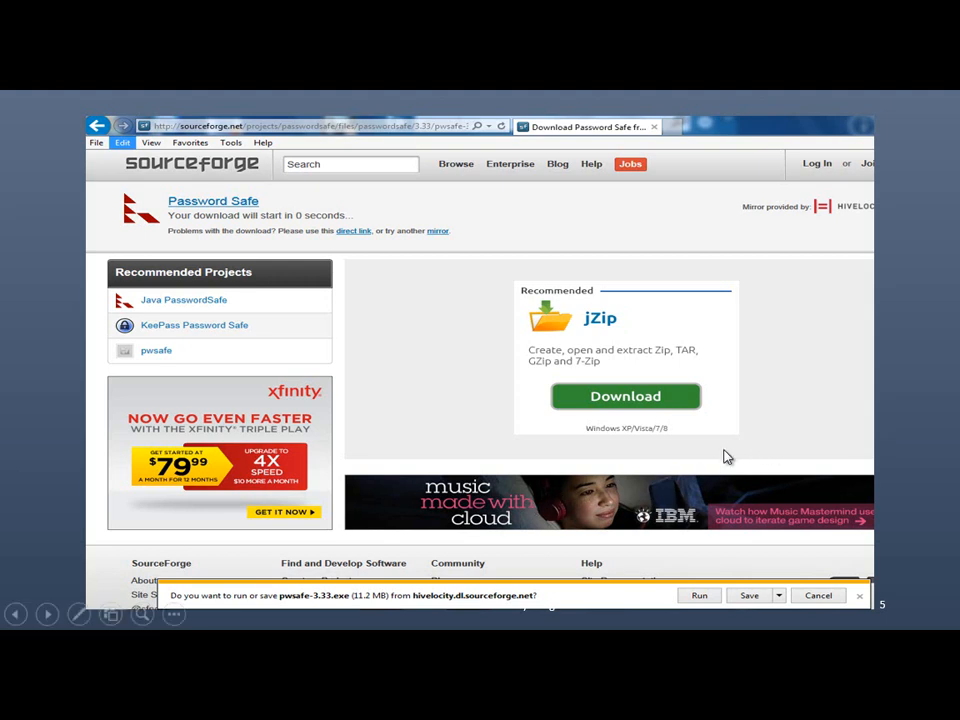
pyautogui.moveTo(723, 607)
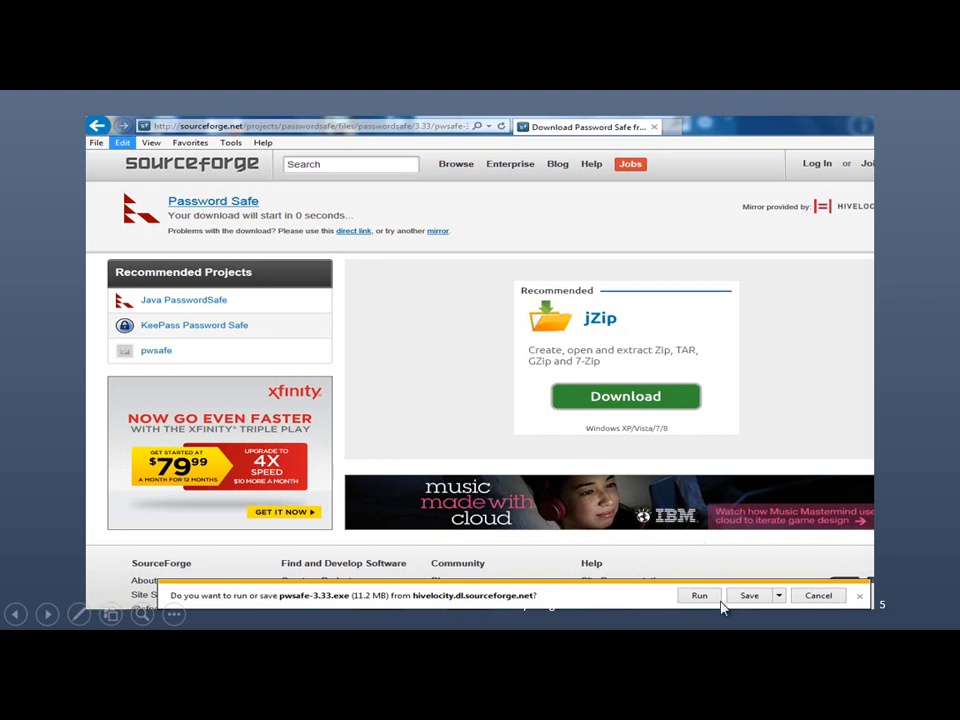
pyautogui.moveTo(690, 600)
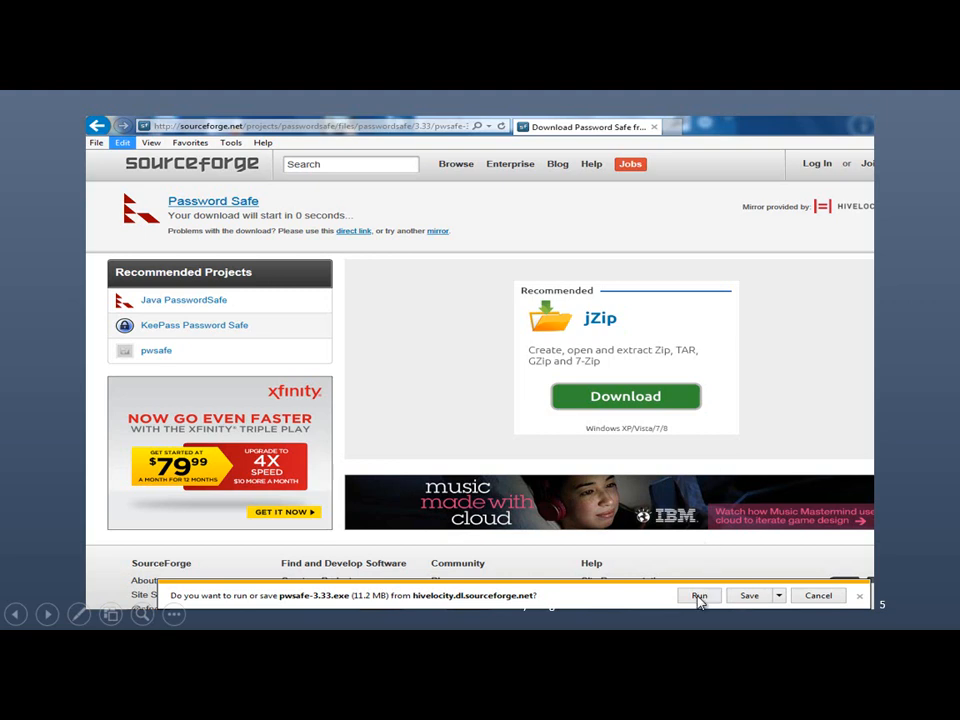
pyautogui.moveTo(745, 590)
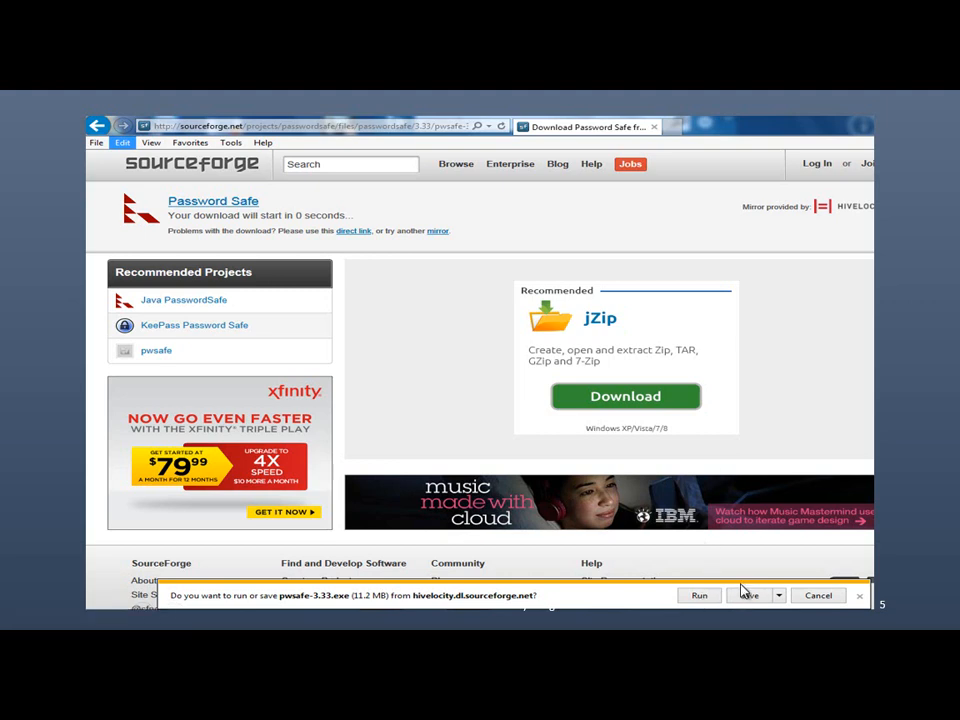
pyautogui.moveTo(708, 550)
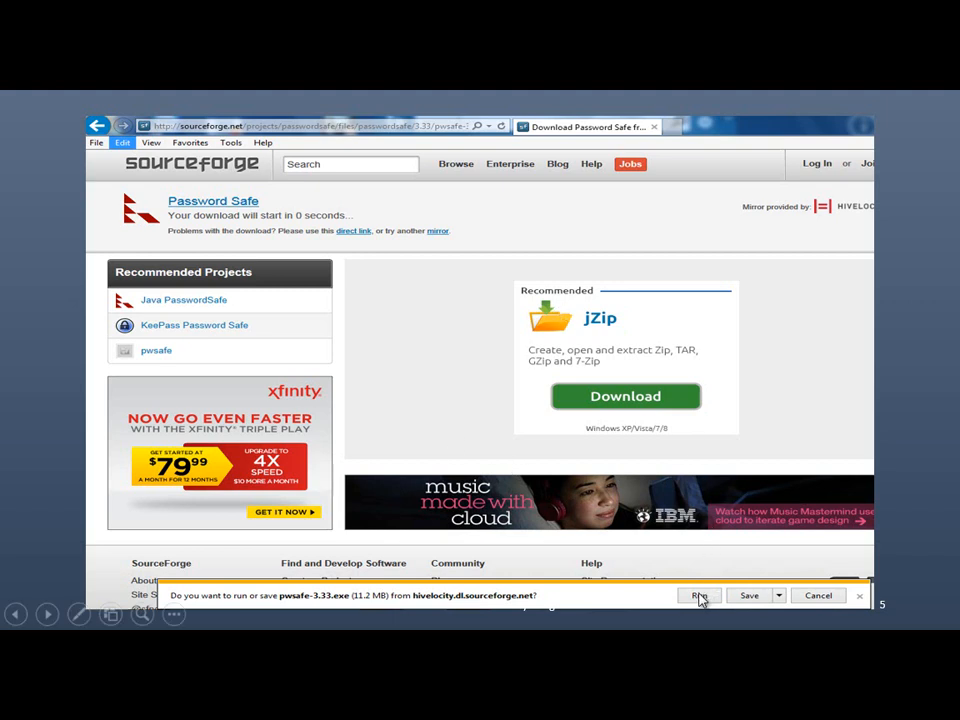
# Step: Run the downloaded pwsafe-3.33.exe installer from the download bar
pyautogui.click(700, 595)
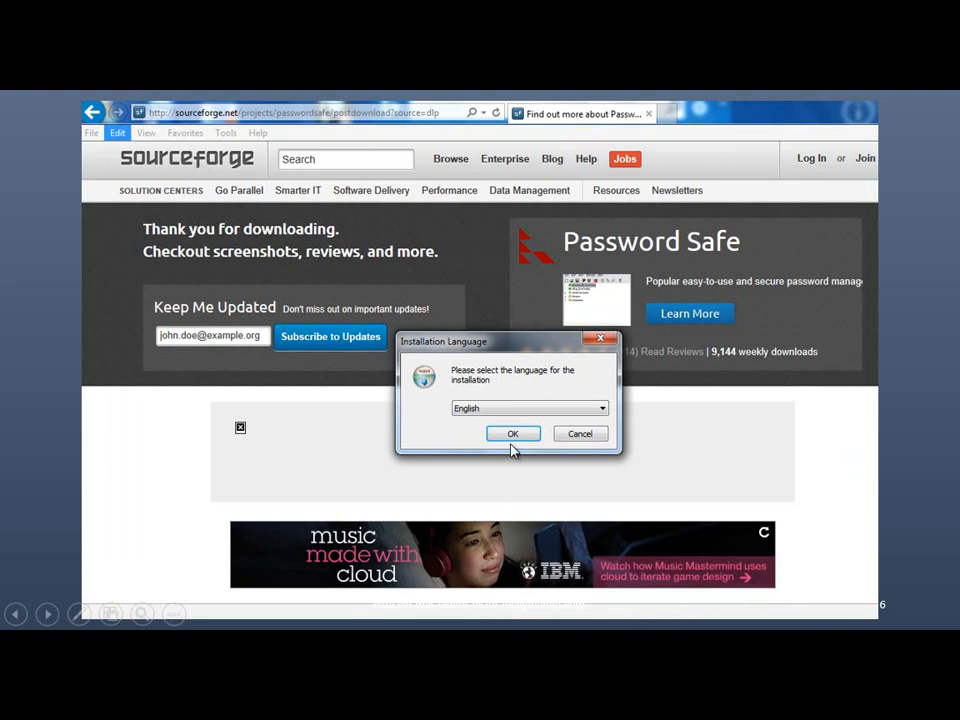
# Step: Install in English, accept the license, keep Regular type and default components, then close
pyautogui.click(513, 433)
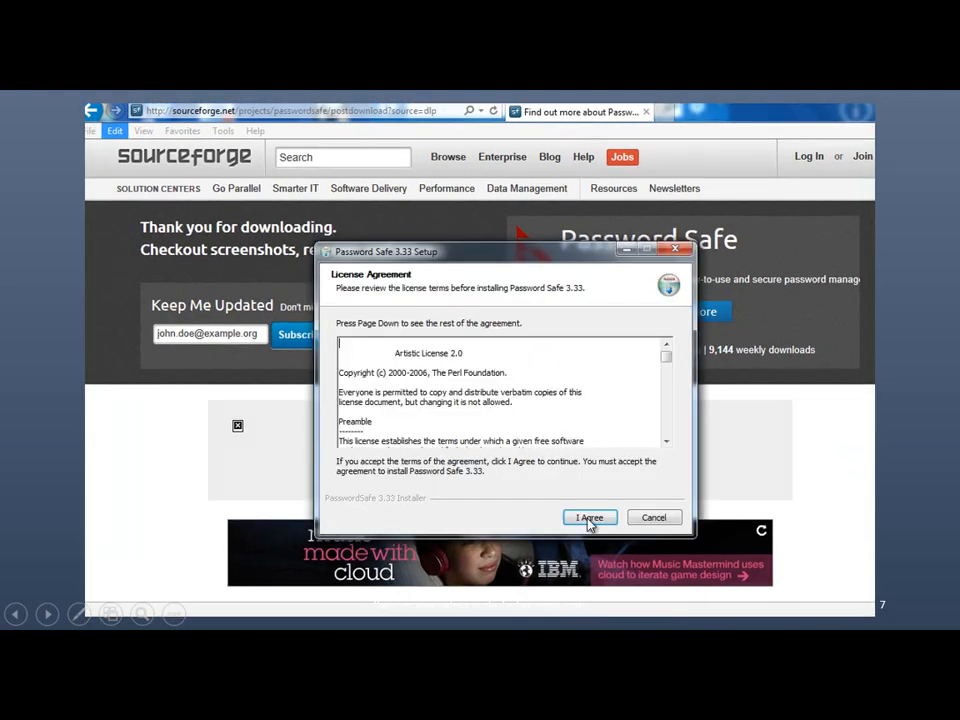
pyautogui.click(589, 517)
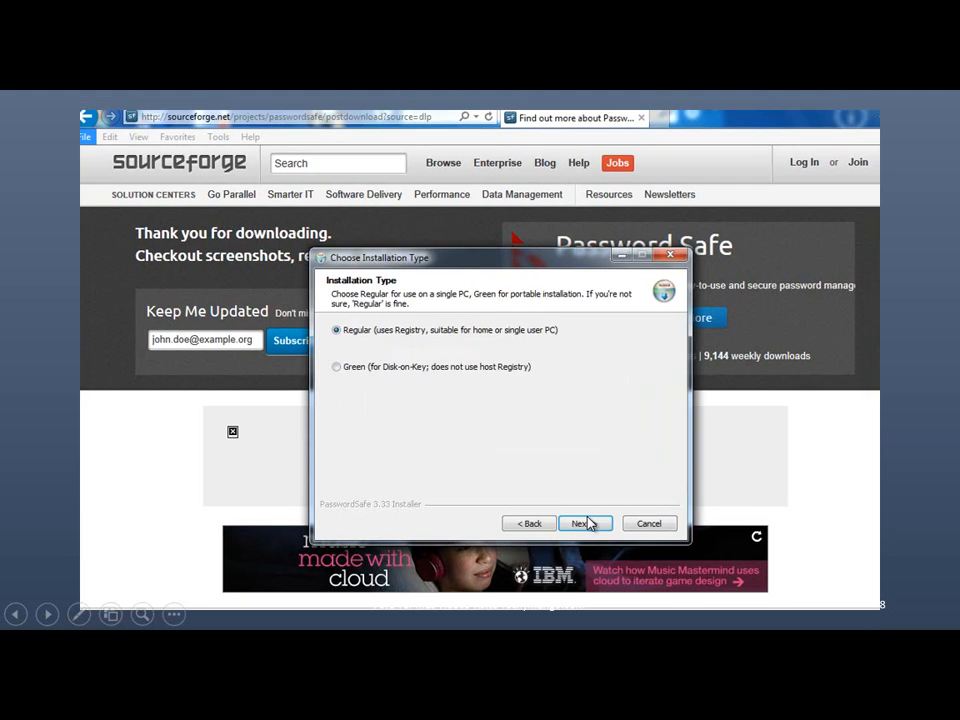
pyautogui.click(585, 523)
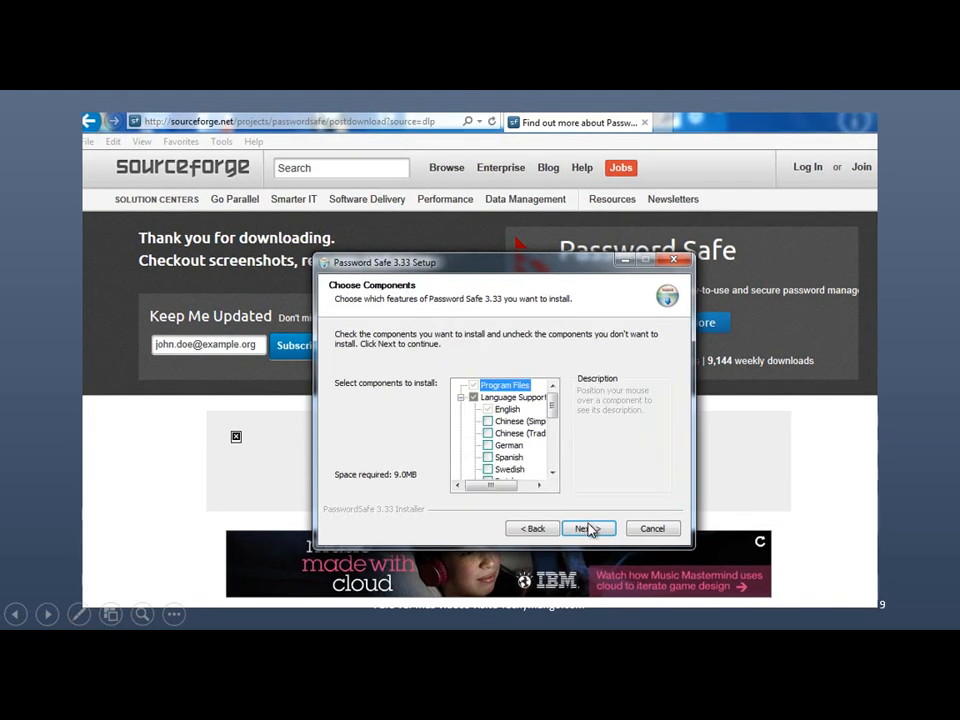
pyautogui.click(588, 528)
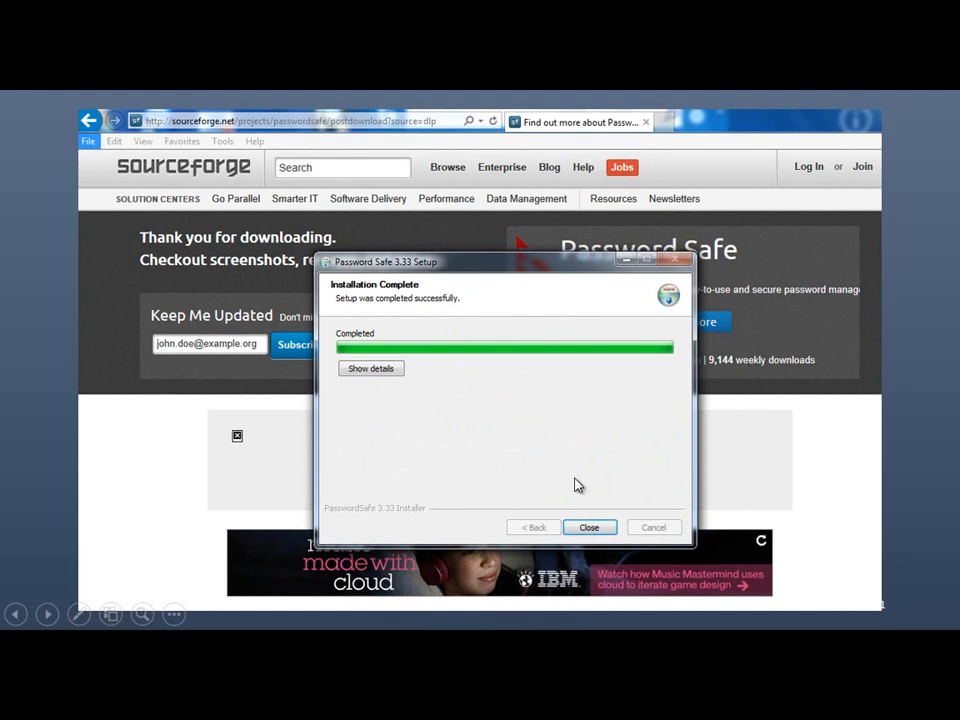
pyautogui.moveTo(690, 438)
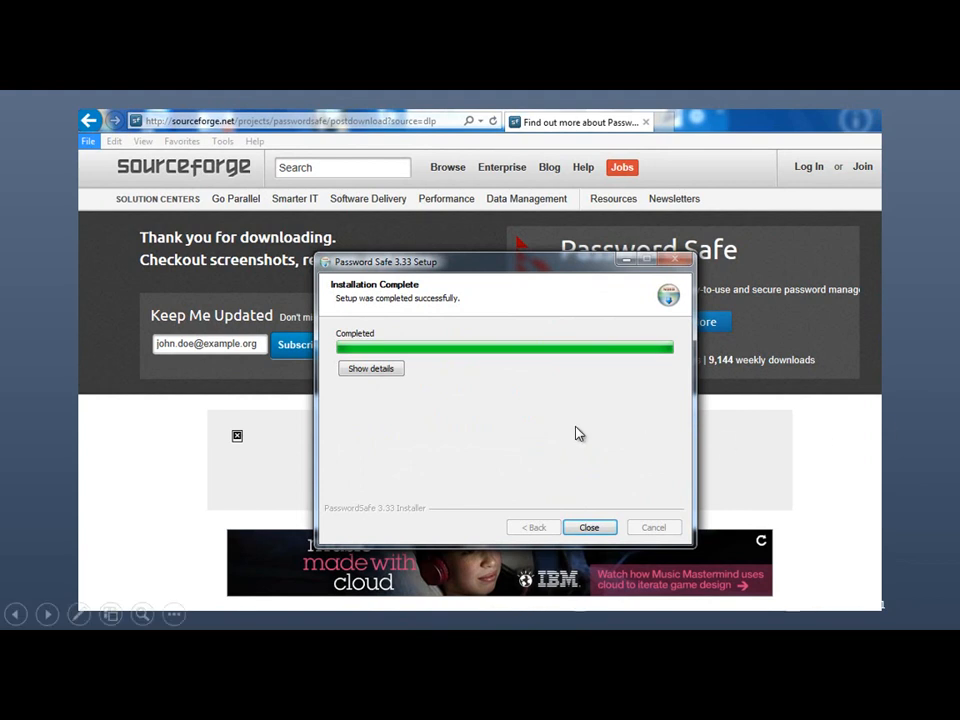
pyautogui.moveTo(716, 283)
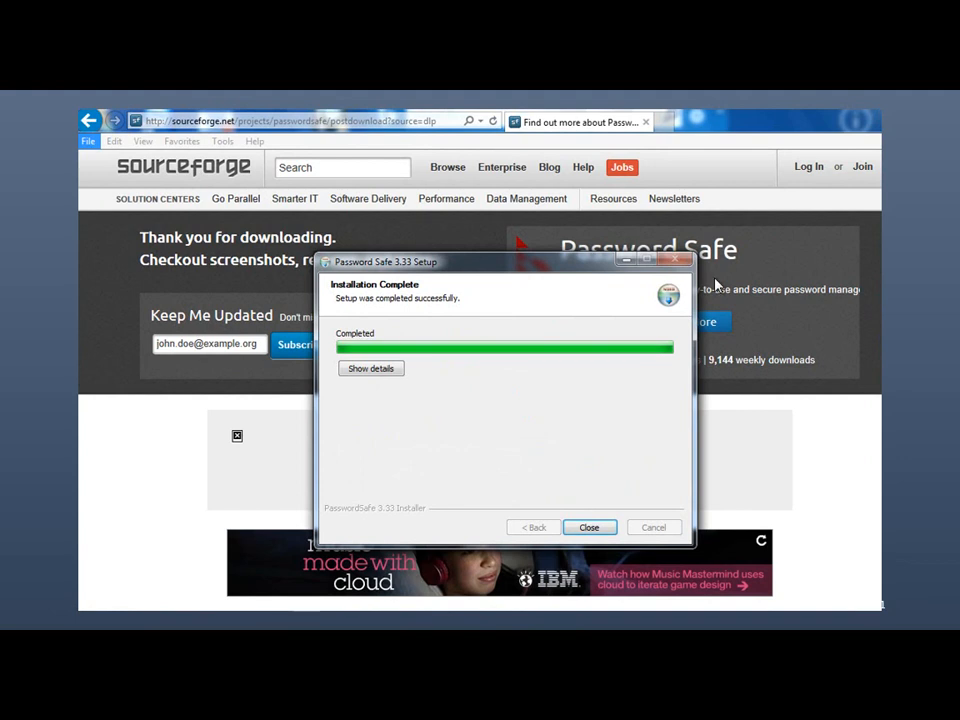
pyautogui.moveTo(503, 408)
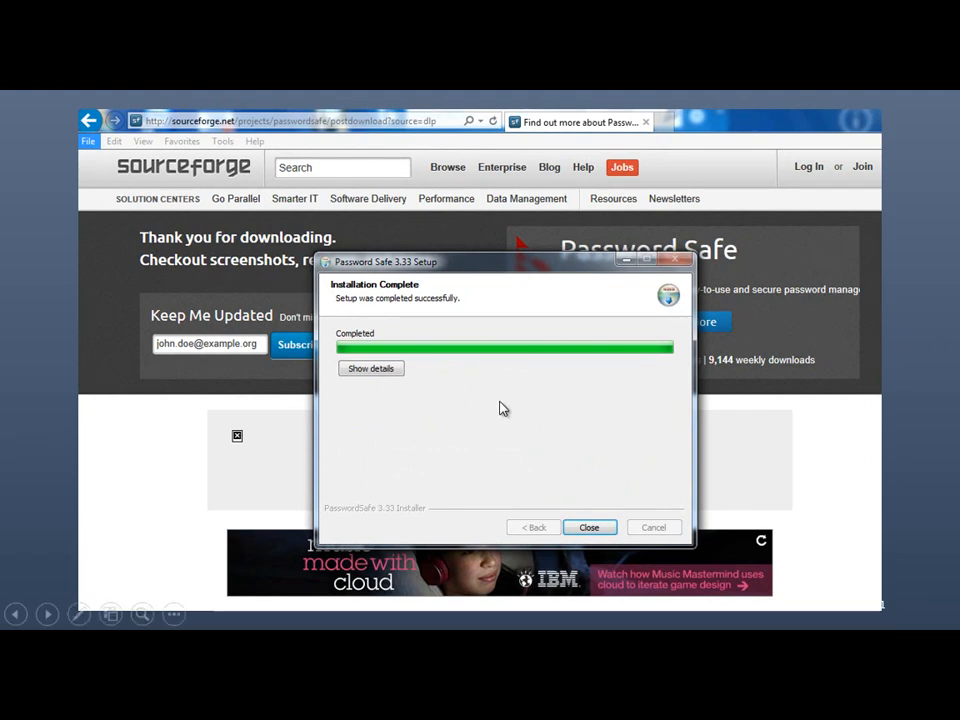
pyautogui.moveTo(562, 364)
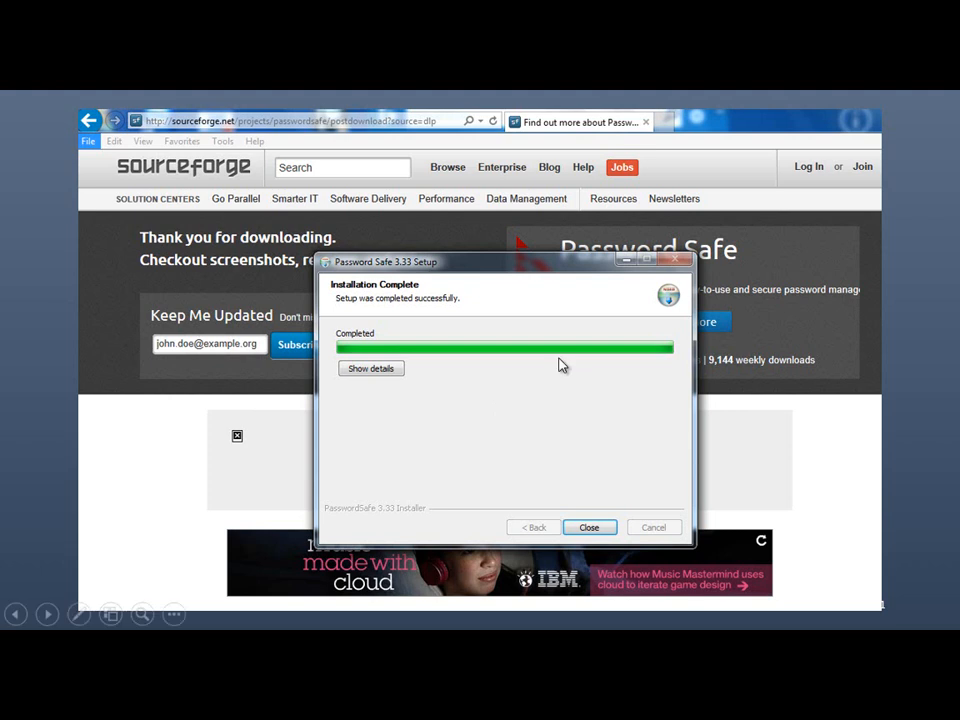
pyautogui.moveTo(511, 393)
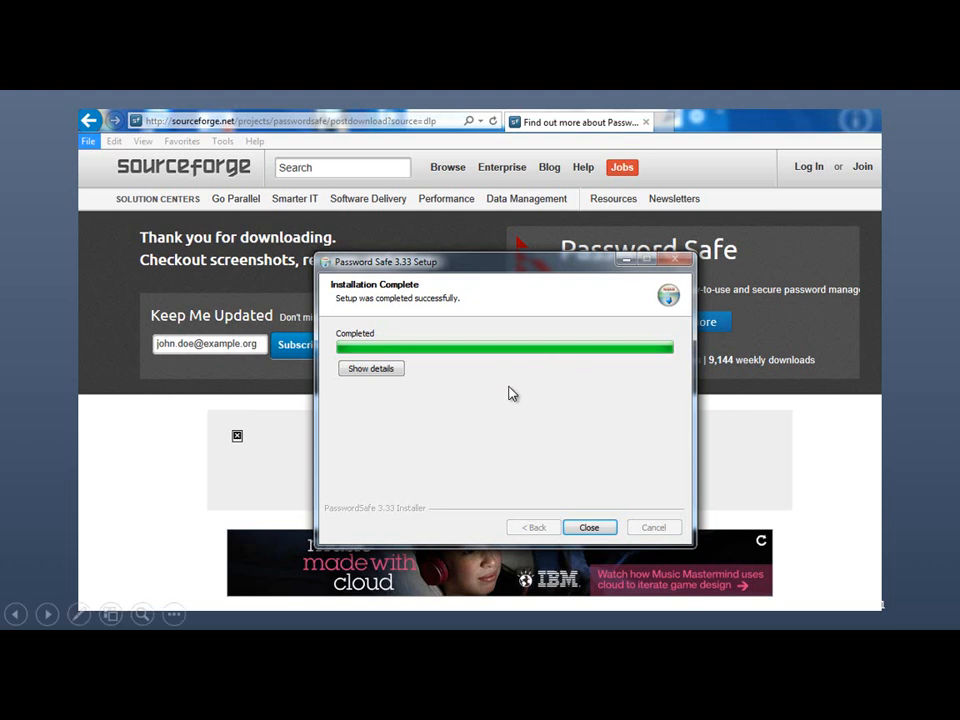
pyautogui.click(589, 527)
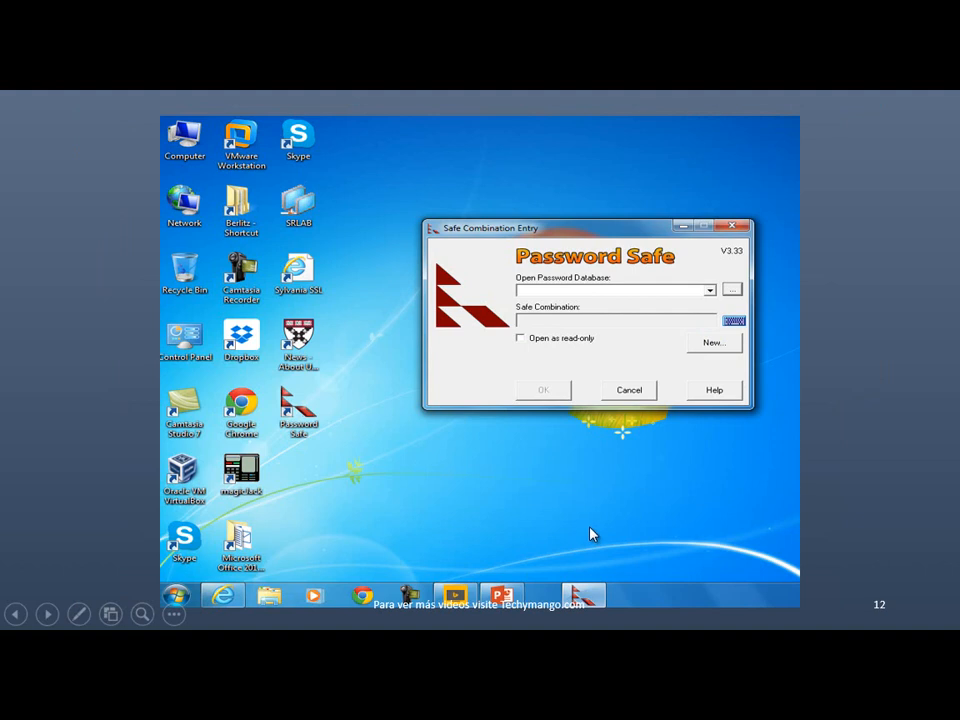
pyautogui.moveTo(293, 433)
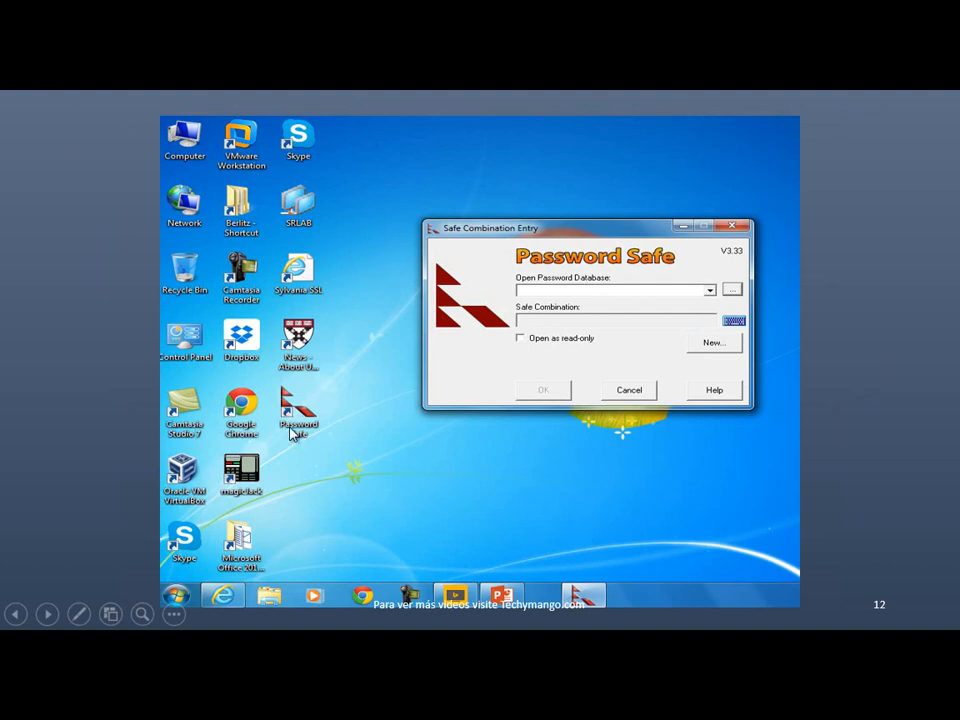
pyautogui.moveTo(290, 428)
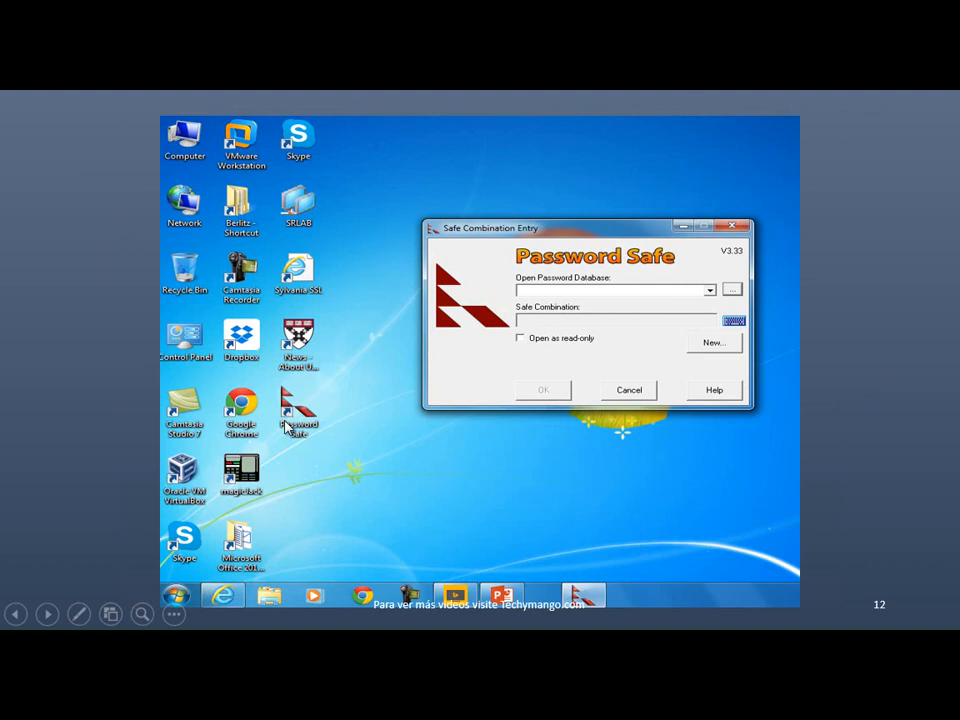
pyautogui.moveTo(307, 460)
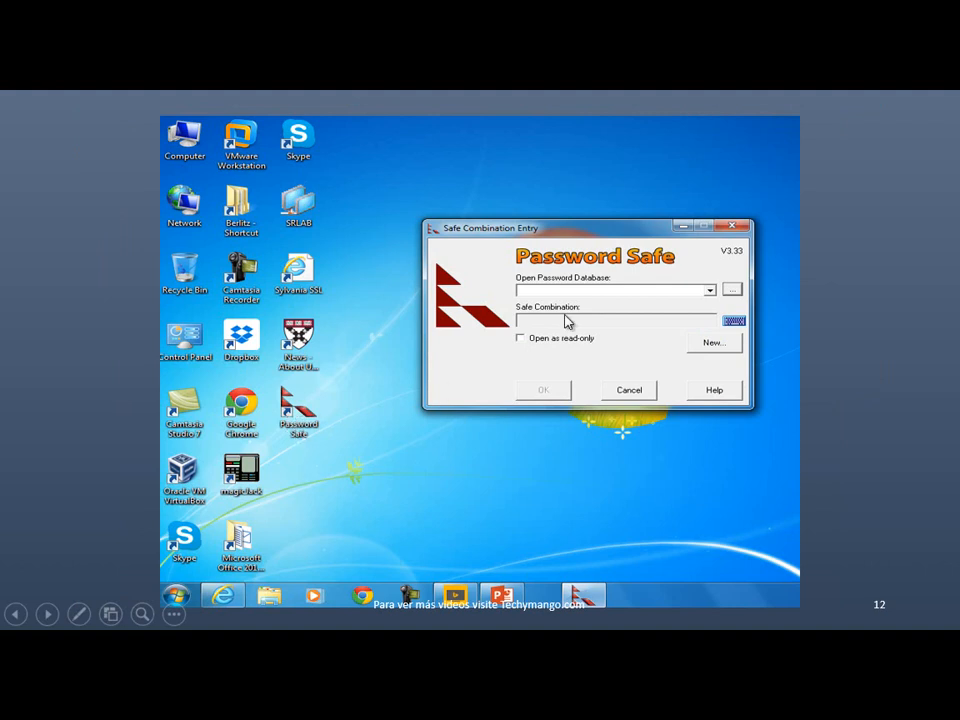
pyautogui.moveTo(535, 297)
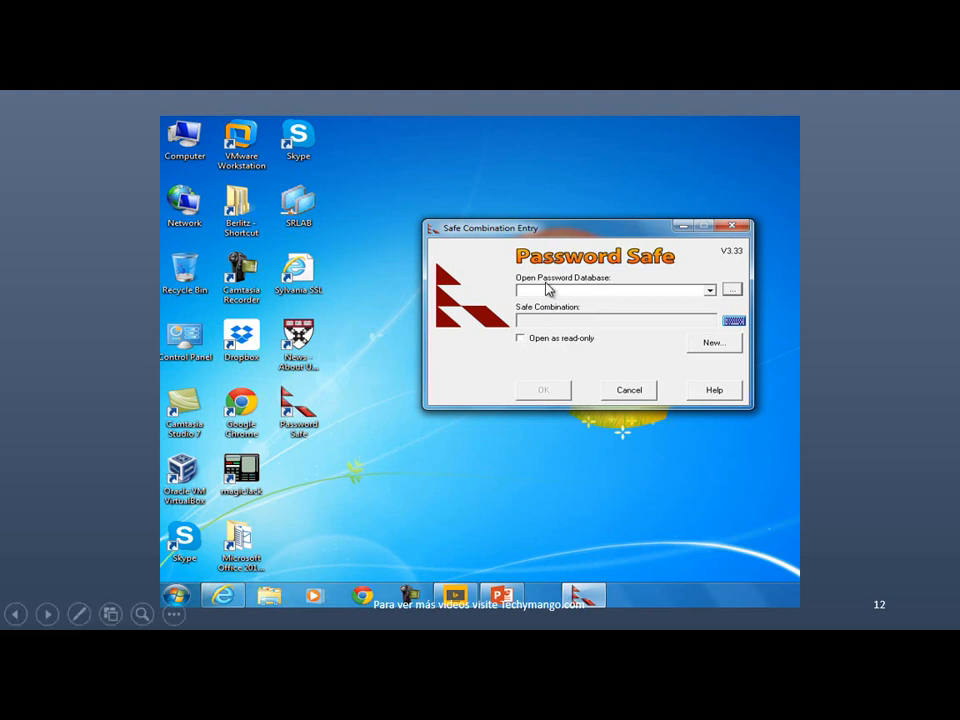
pyautogui.moveTo(560, 297)
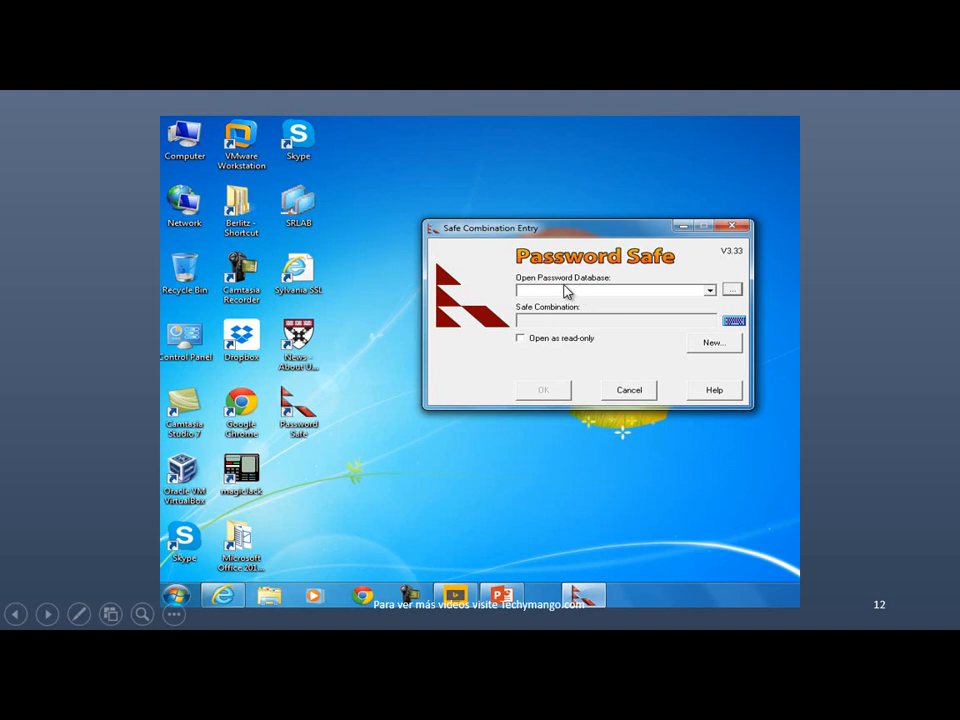
pyautogui.moveTo(710, 345)
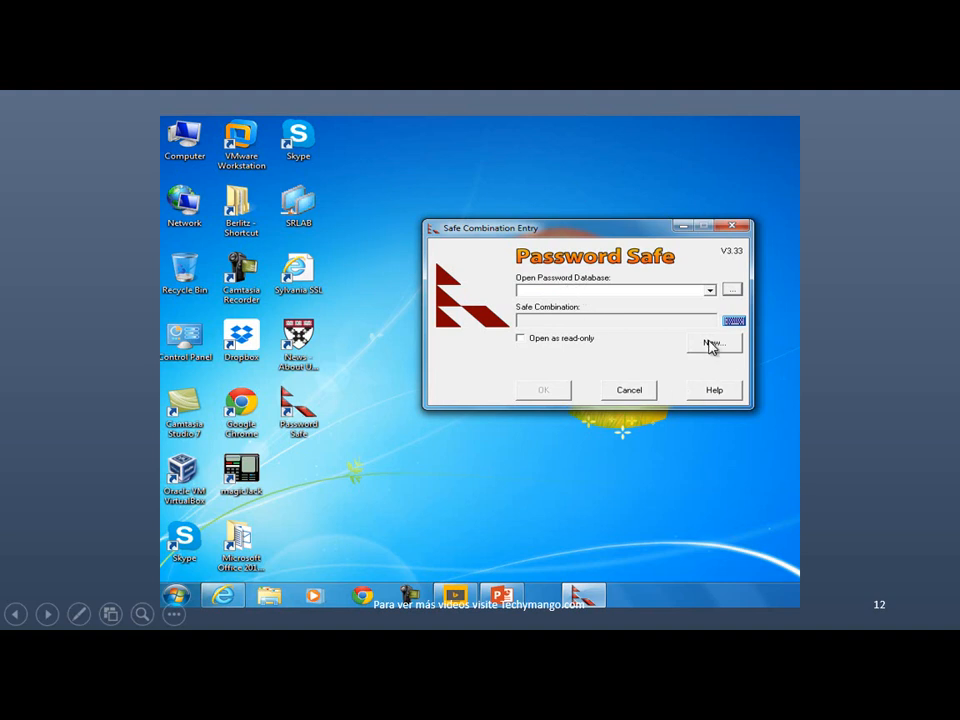
pyautogui.click(714, 343)
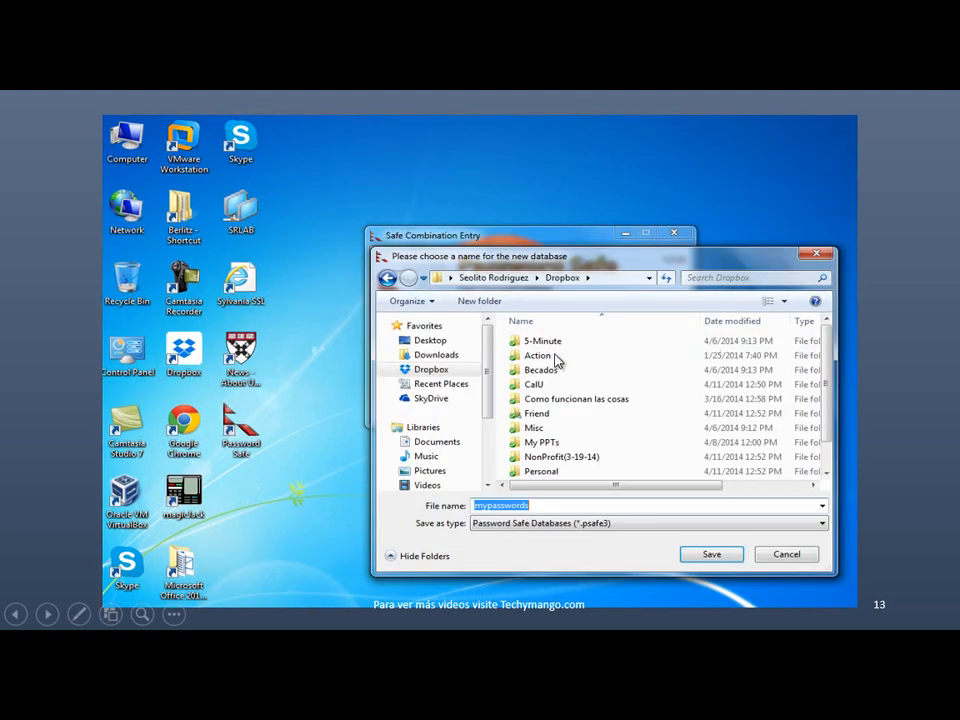
pyautogui.moveTo(603, 361)
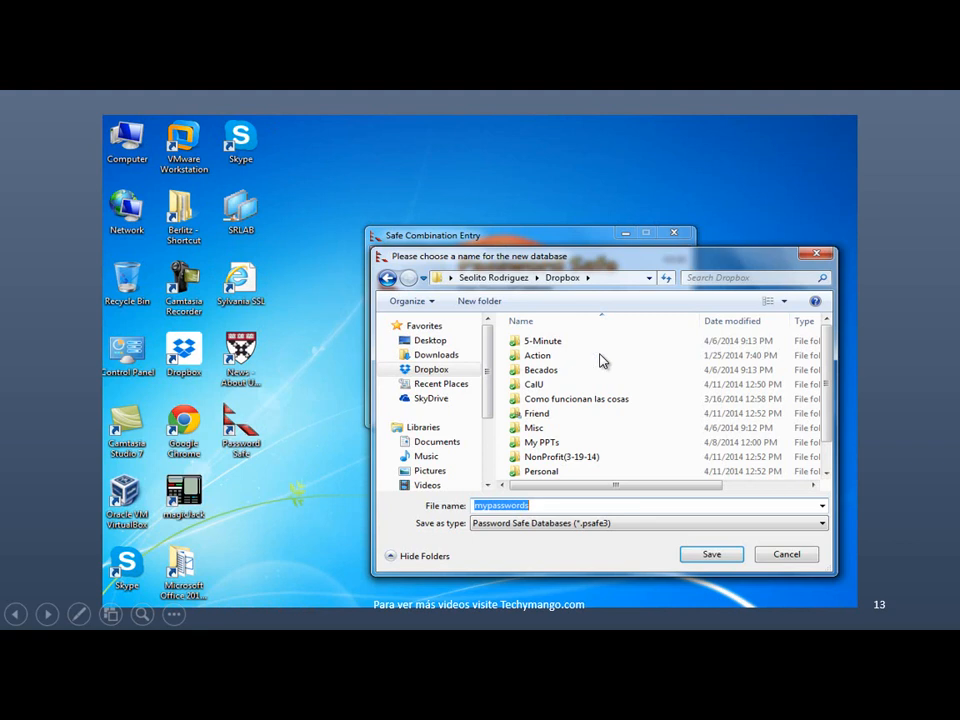
pyautogui.moveTo(624, 350)
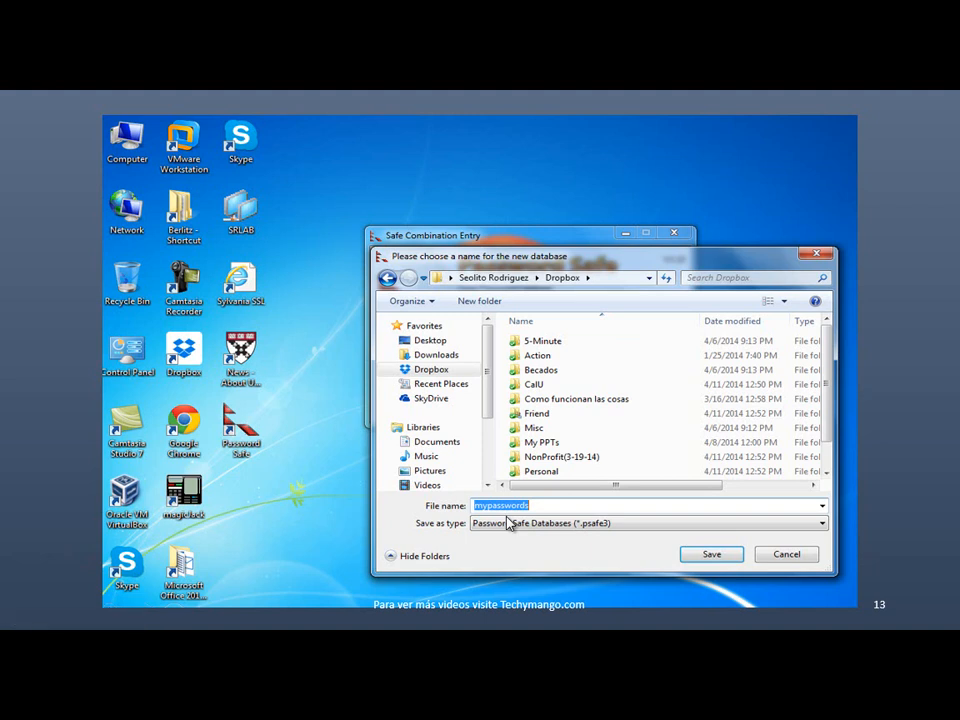
pyautogui.moveTo(632, 450)
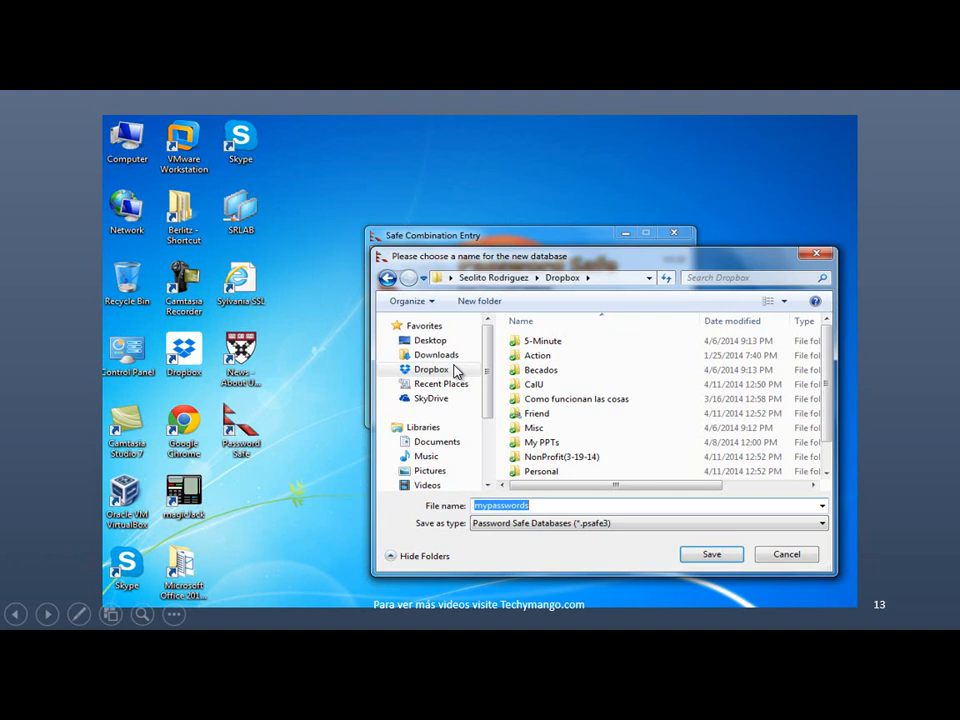
pyautogui.moveTo(437, 371)
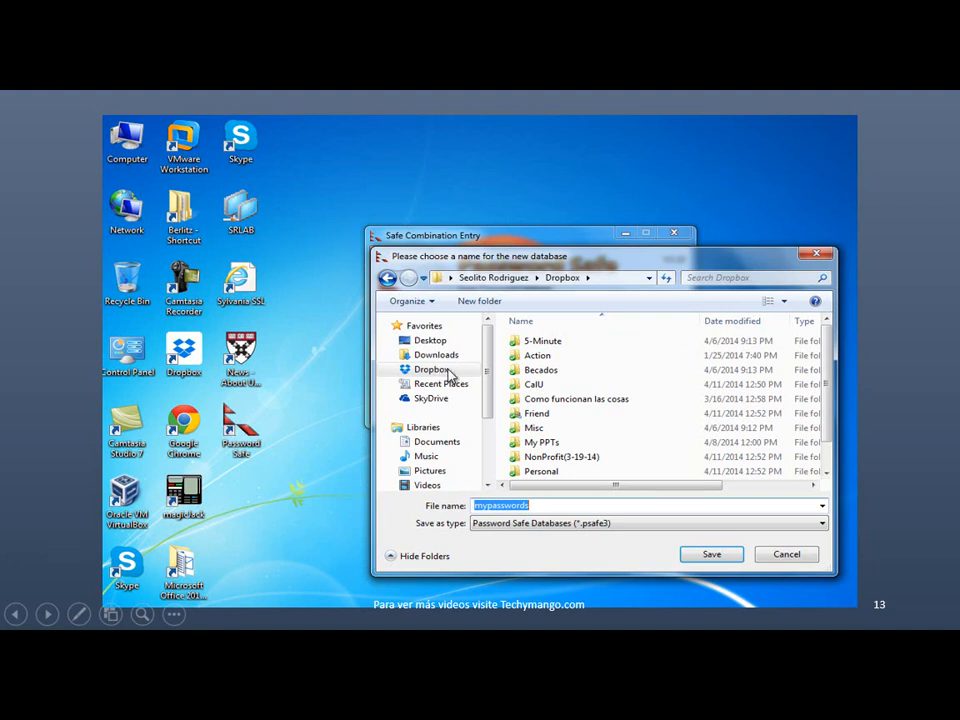
pyautogui.moveTo(445, 378)
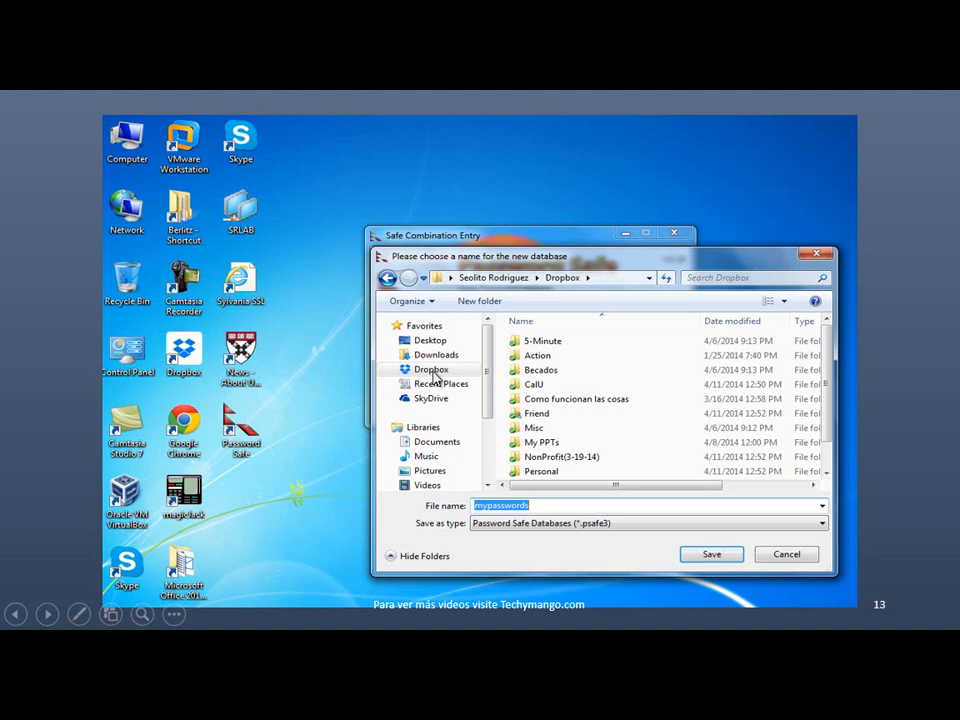
pyautogui.moveTo(431, 408)
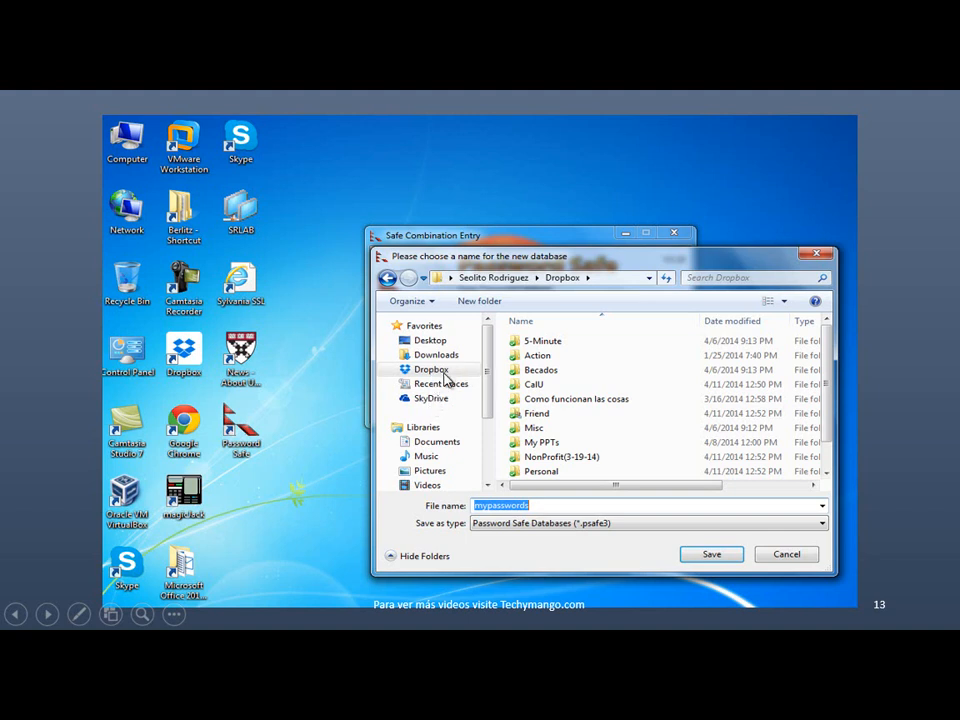
pyautogui.moveTo(536, 392)
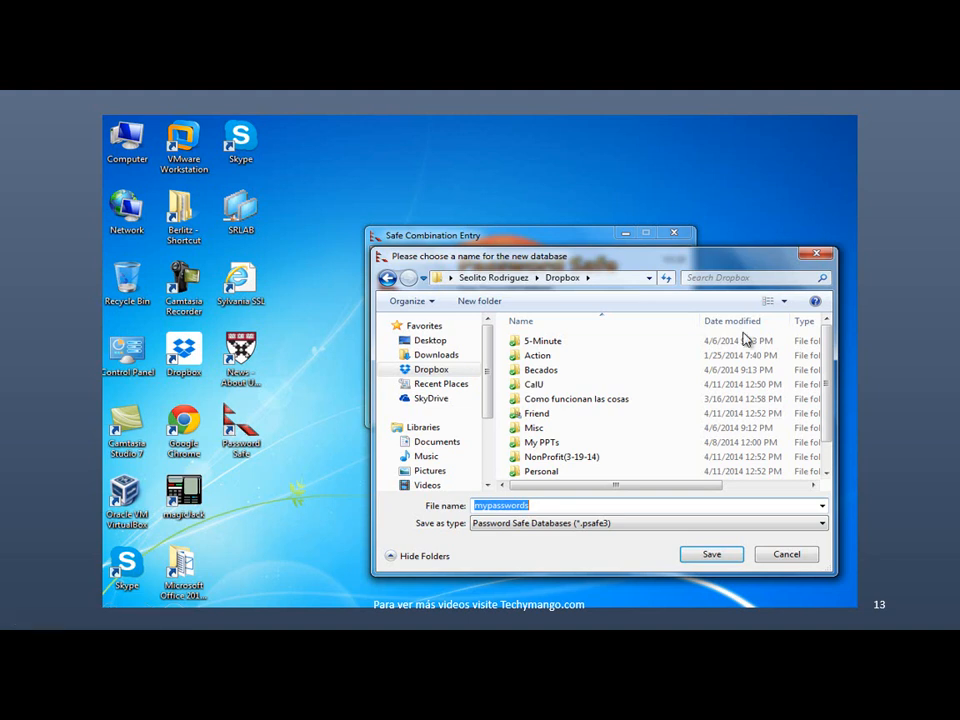
pyautogui.moveTo(640, 318)
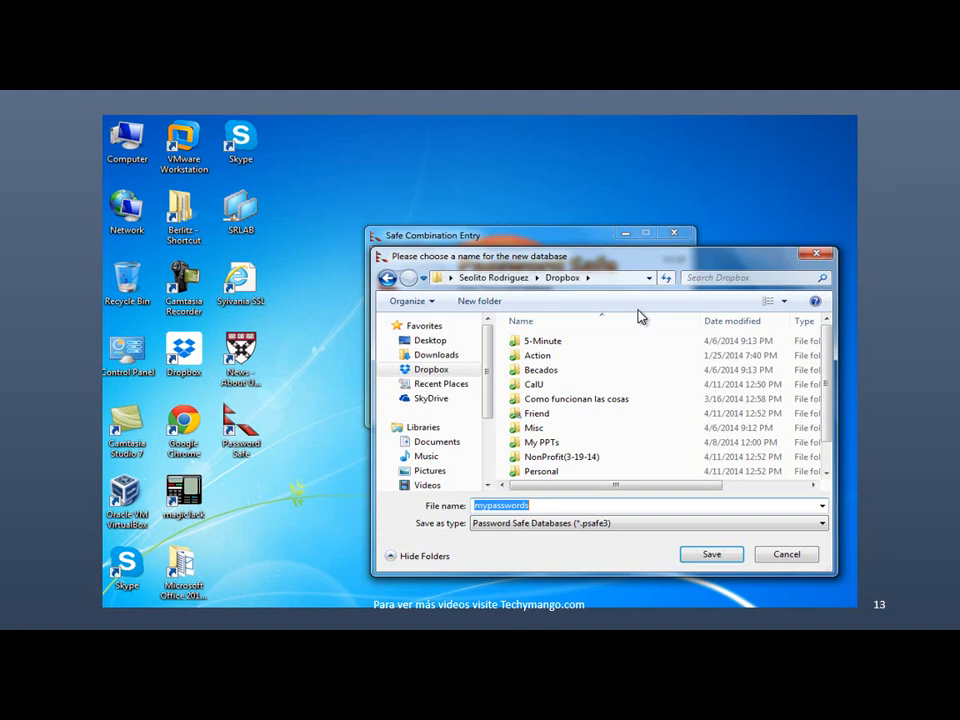
pyautogui.moveTo(447, 98)
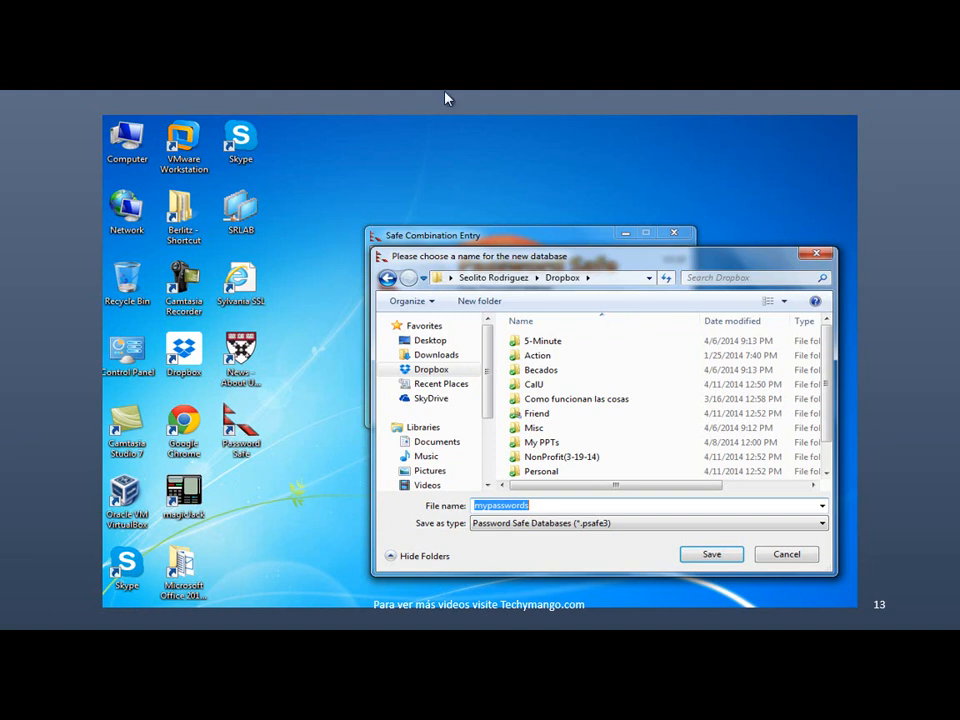
pyautogui.moveTo(597, 407)
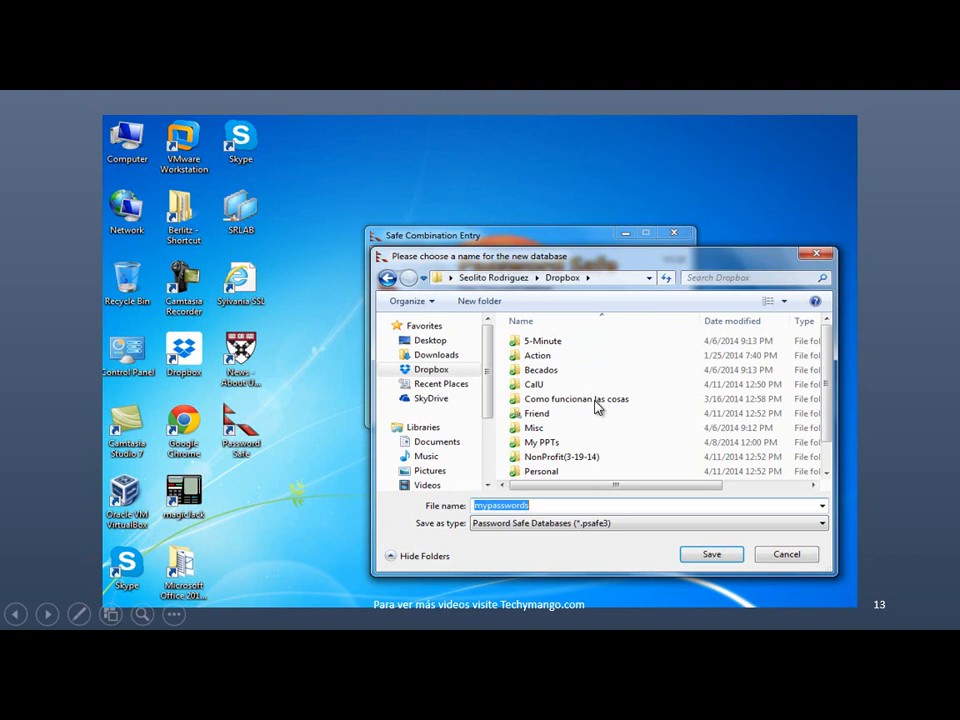
pyautogui.moveTo(498, 518)
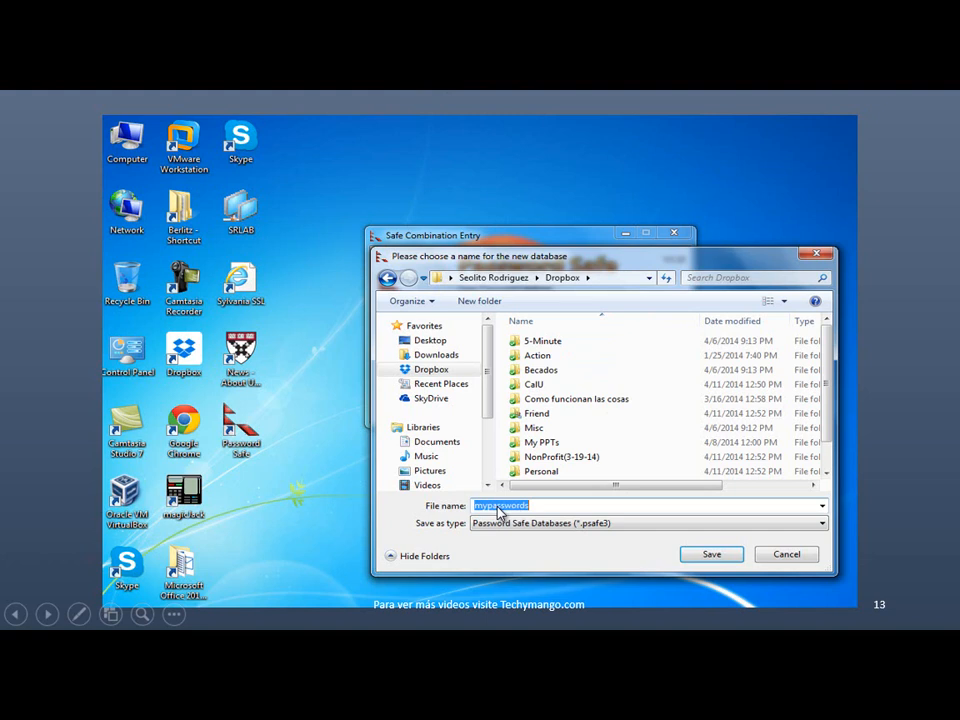
pyautogui.moveTo(555, 535)
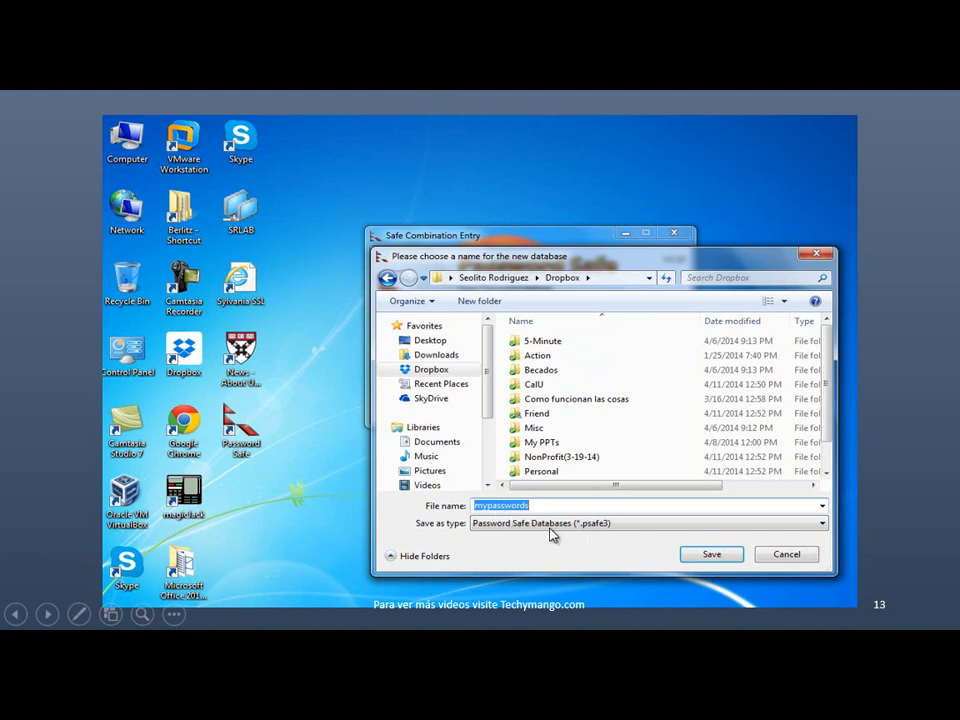
pyautogui.moveTo(720, 557)
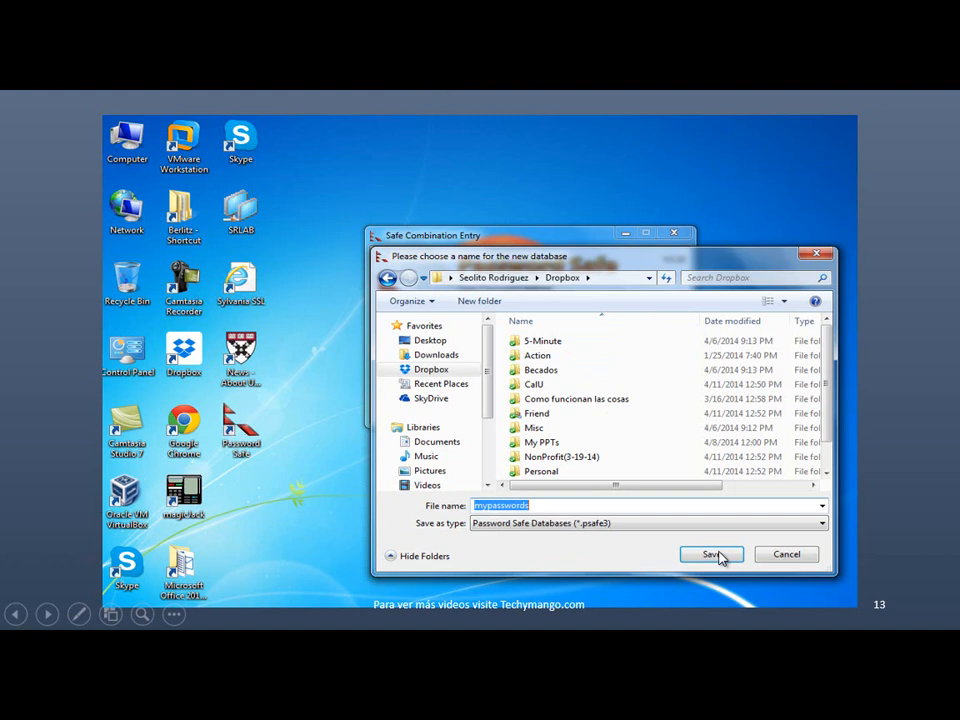
# Step: Save the new database as 'mypasswords' in the Dropbox folder
pyautogui.click(711, 554)
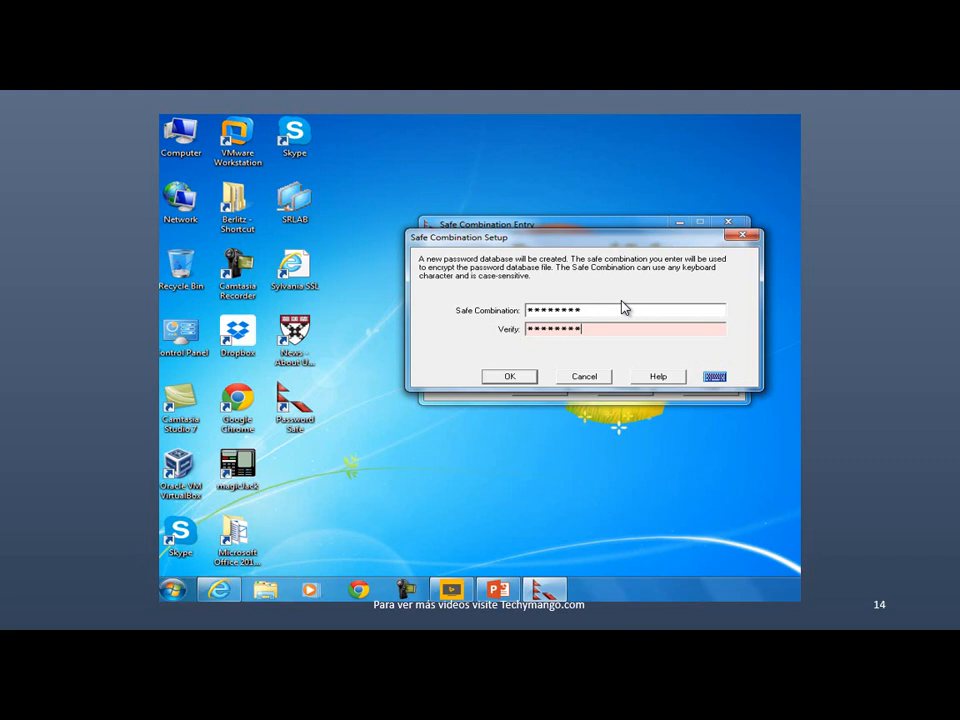
pyautogui.moveTo(631, 307)
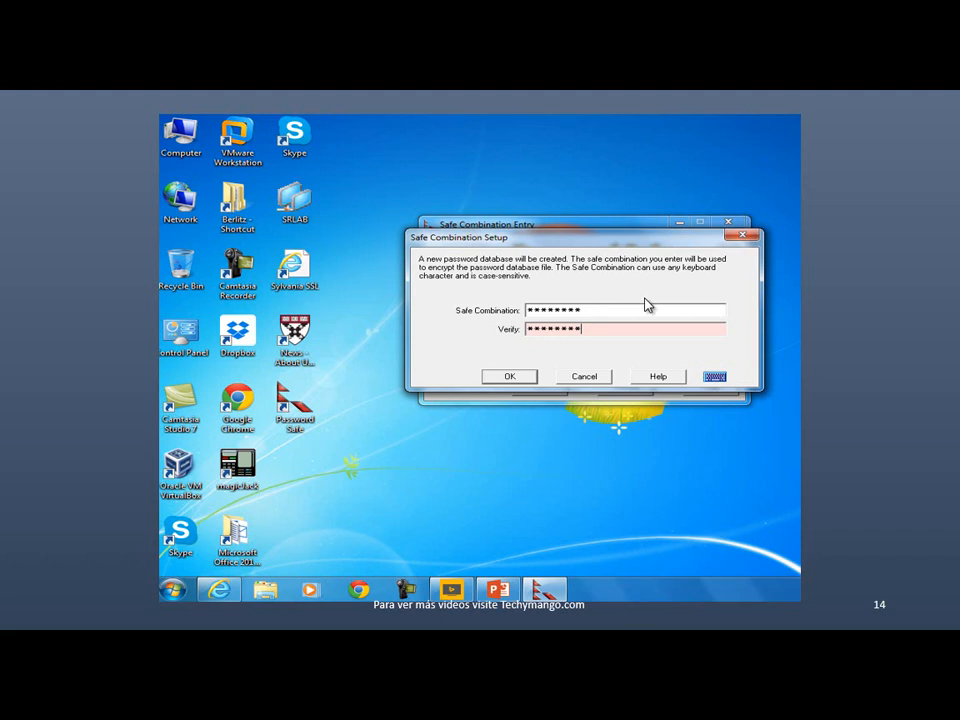
pyautogui.moveTo(438, 328)
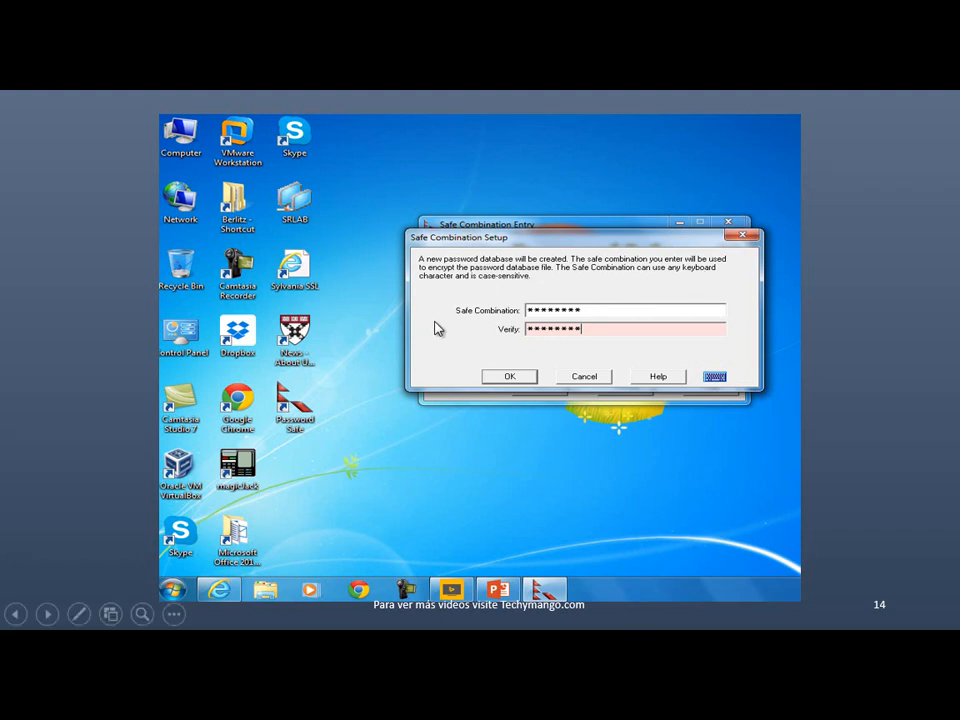
pyautogui.moveTo(440, 362)
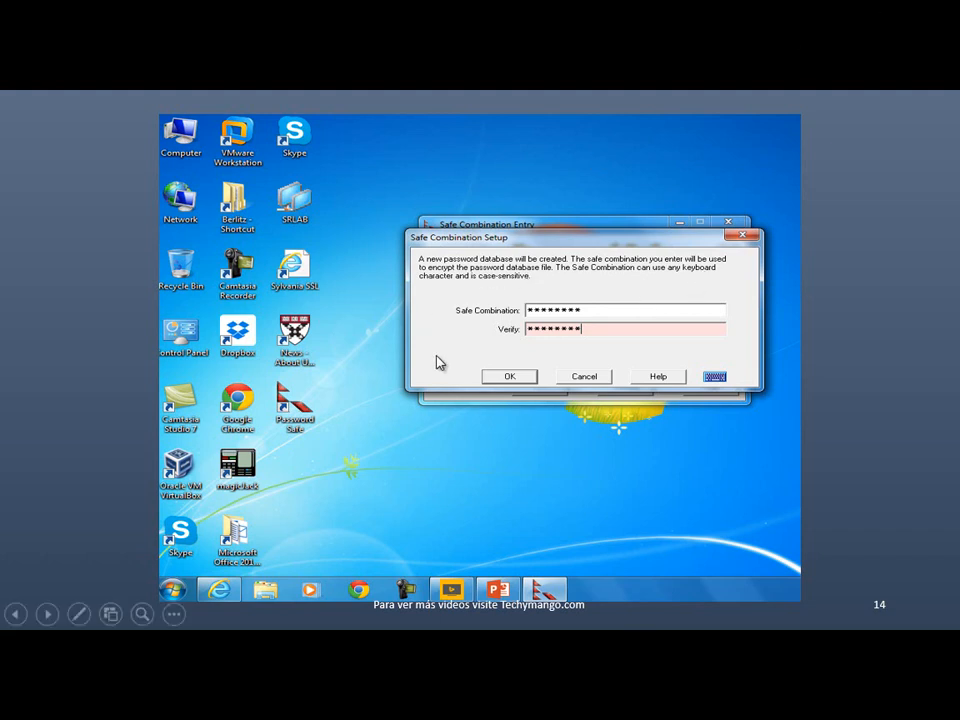
# Step: Confirm the typed and verified safe combination for the mypasswords database
pyautogui.click(509, 376)
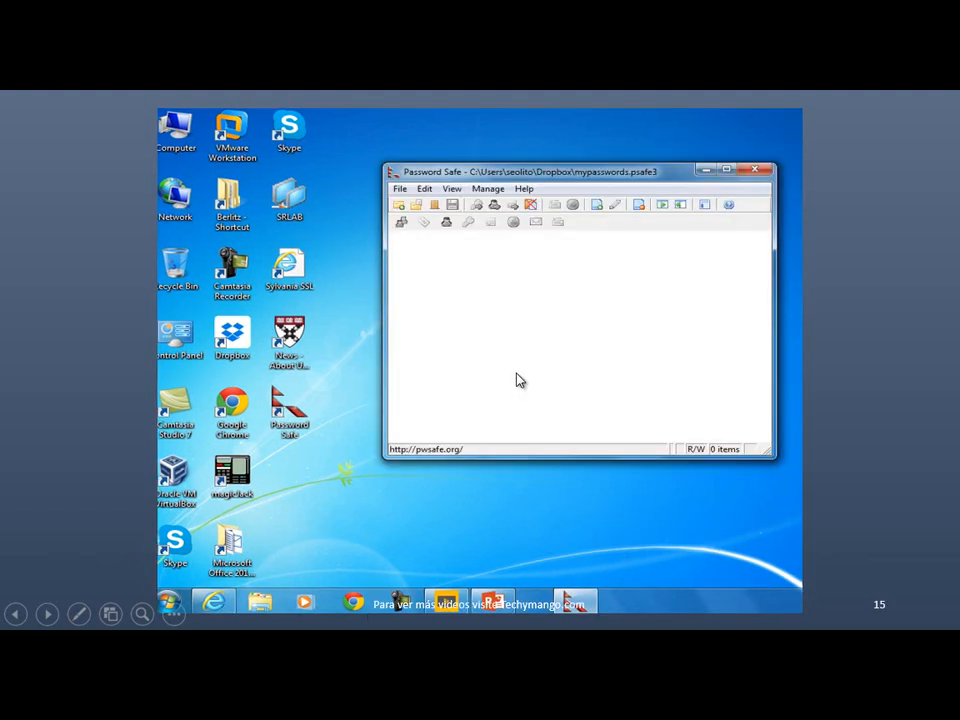
pyautogui.moveTo(695, 289)
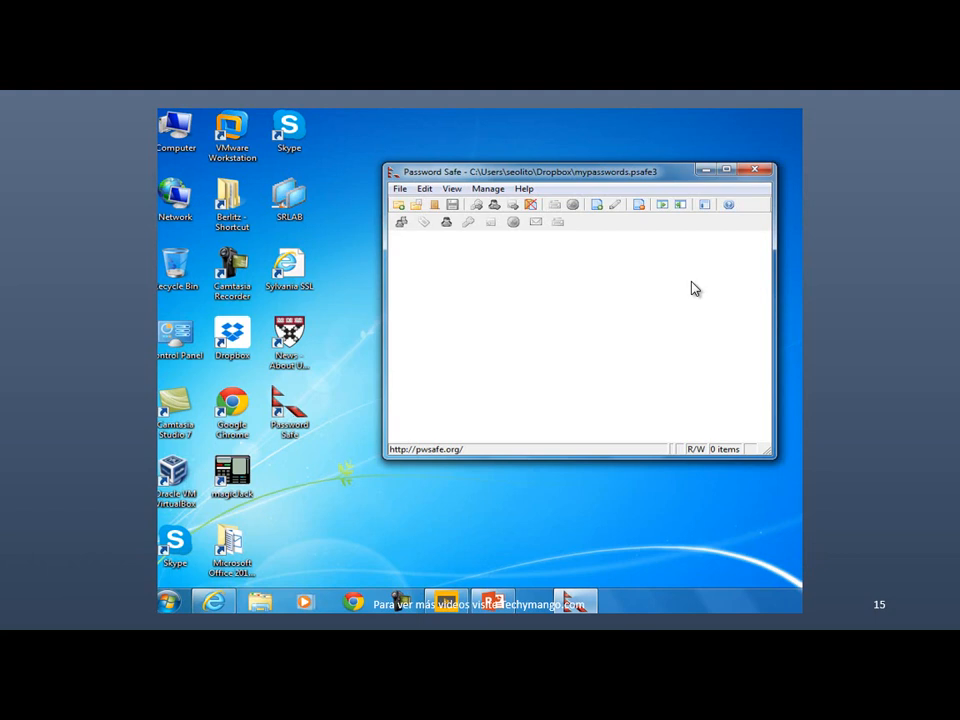
pyautogui.moveTo(430, 258)
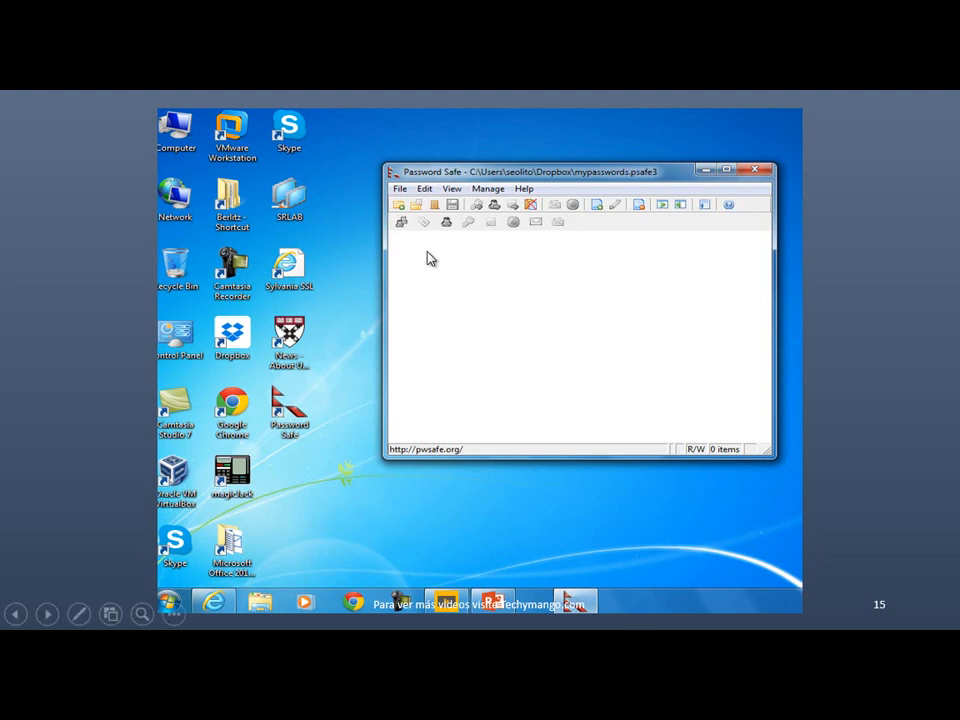
pyautogui.moveTo(600, 205)
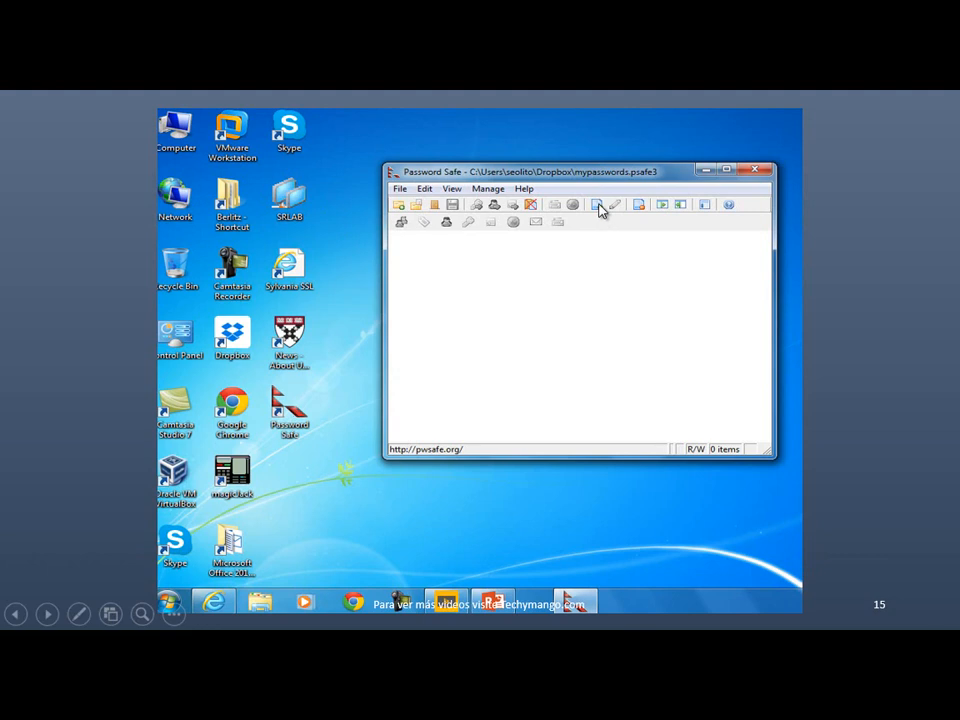
pyautogui.moveTo(613, 243)
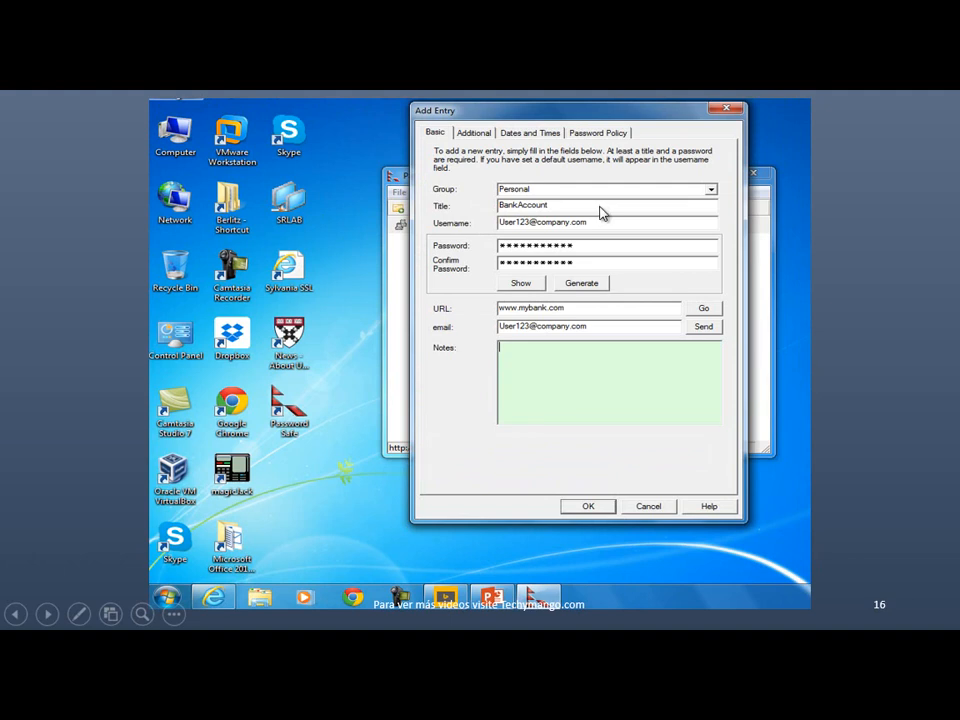
pyautogui.moveTo(443, 200)
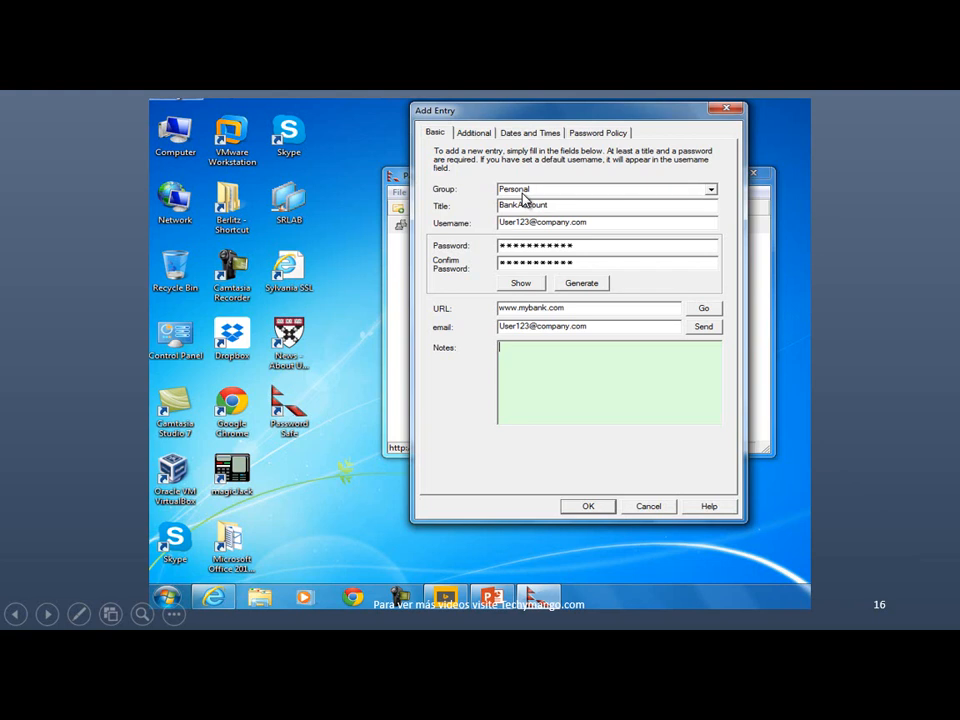
pyautogui.moveTo(432, 162)
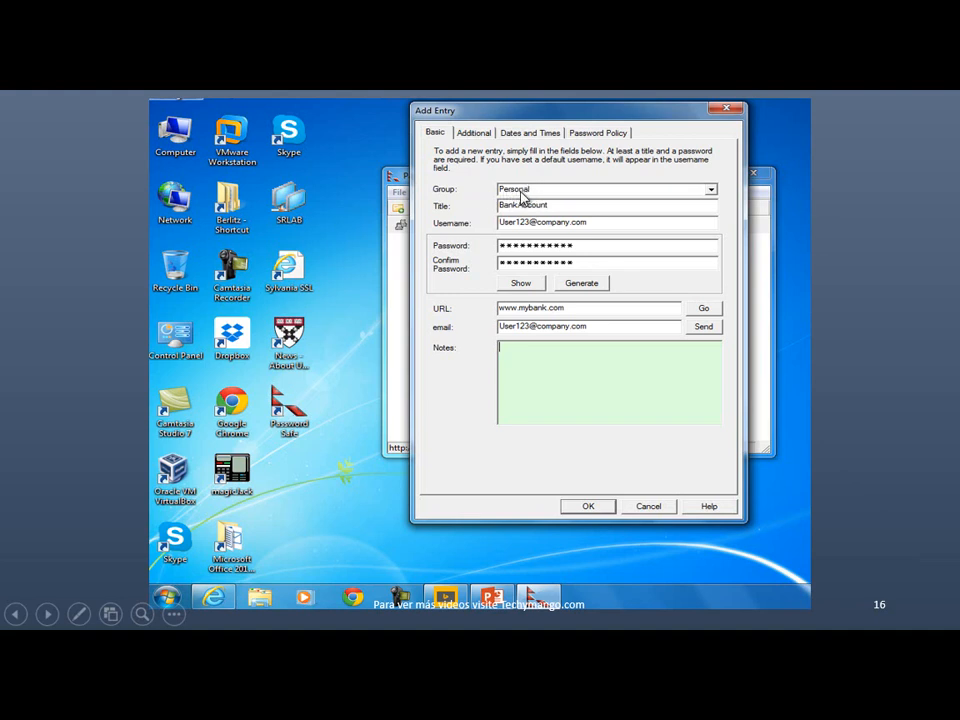
pyautogui.moveTo(517, 225)
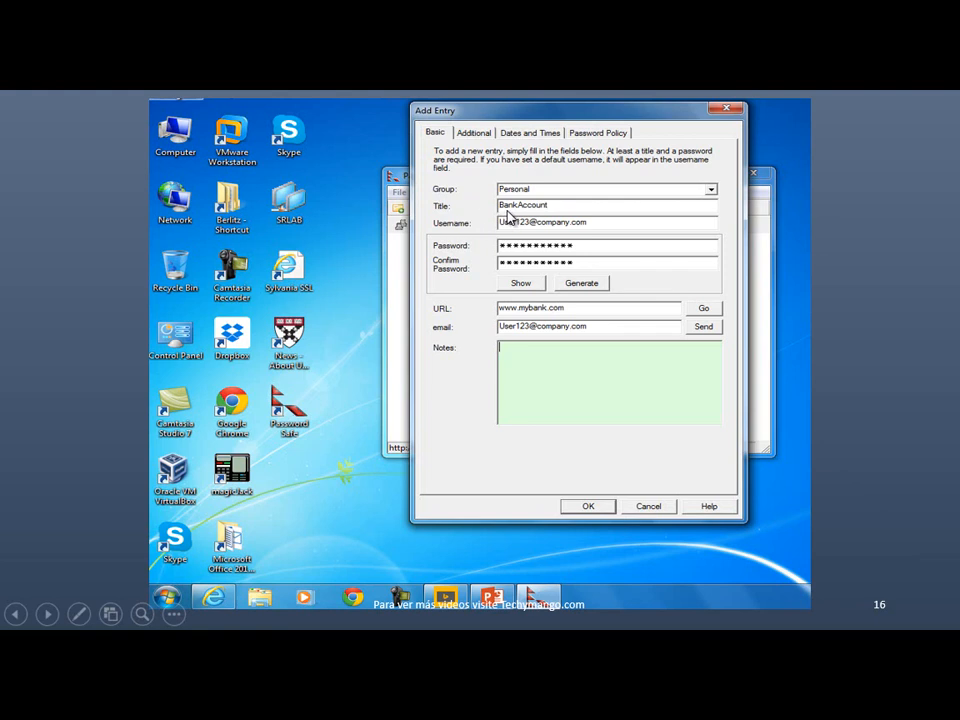
pyautogui.moveTo(558, 220)
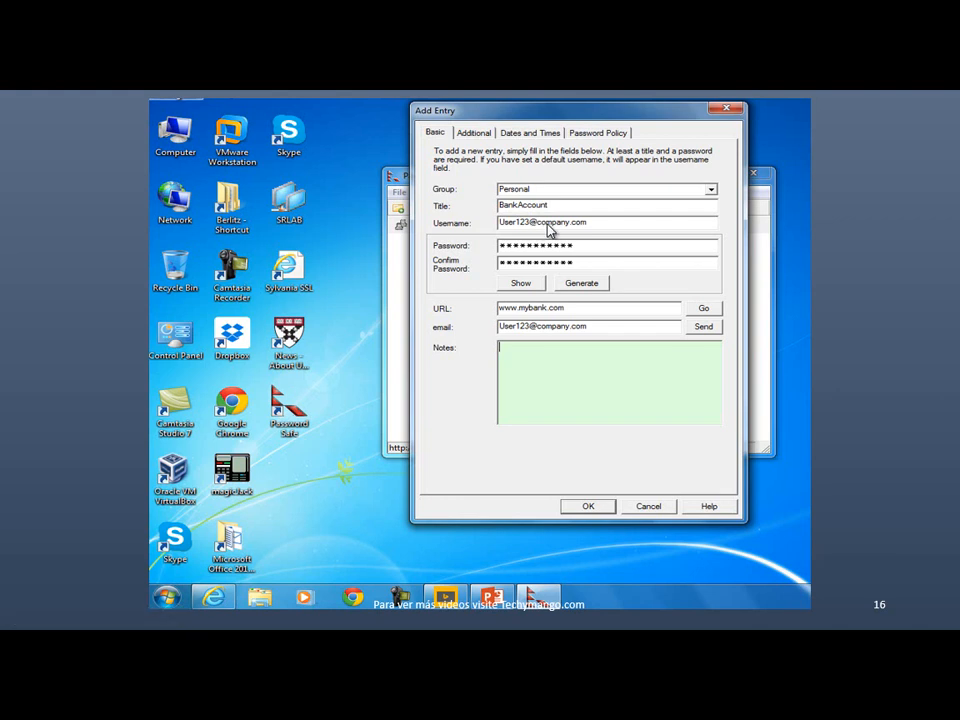
pyautogui.moveTo(420, 220)
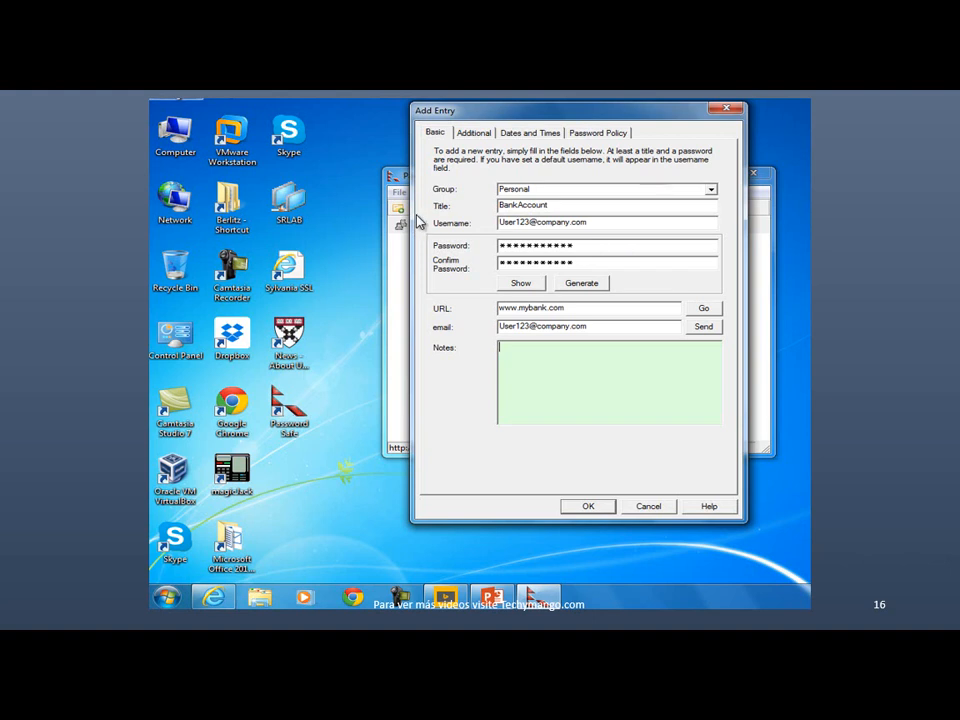
pyautogui.moveTo(611, 388)
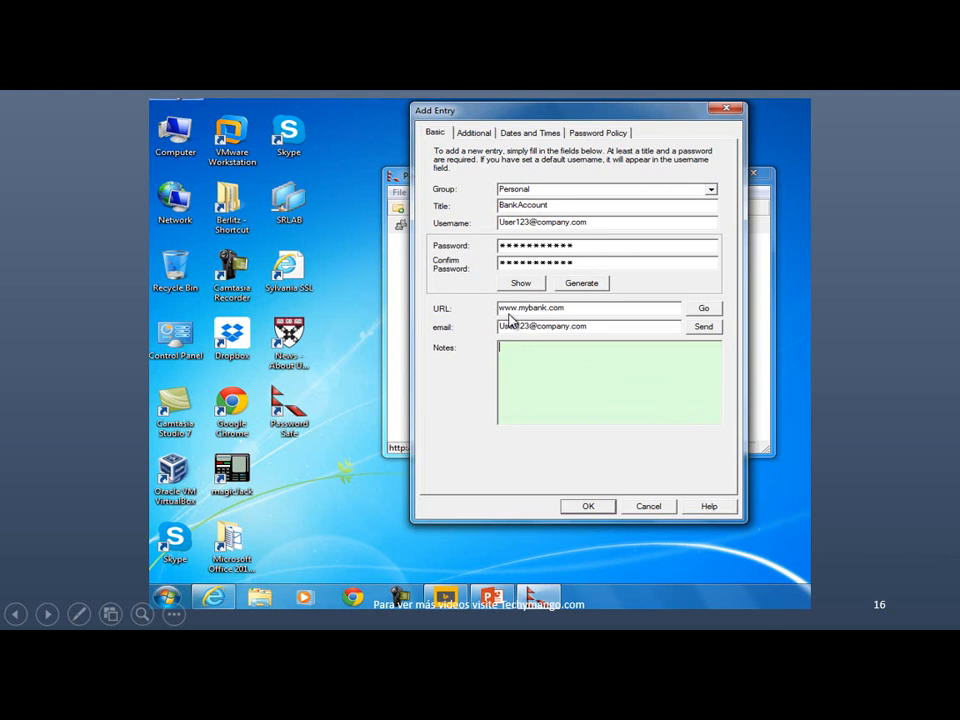
pyautogui.moveTo(538, 313)
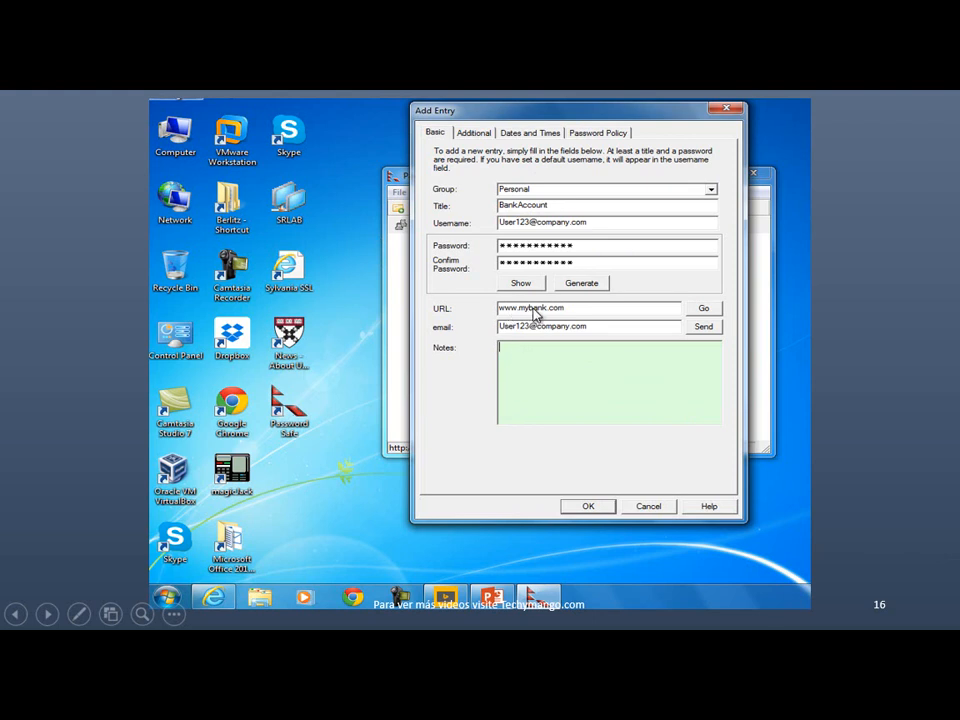
pyautogui.moveTo(553, 332)
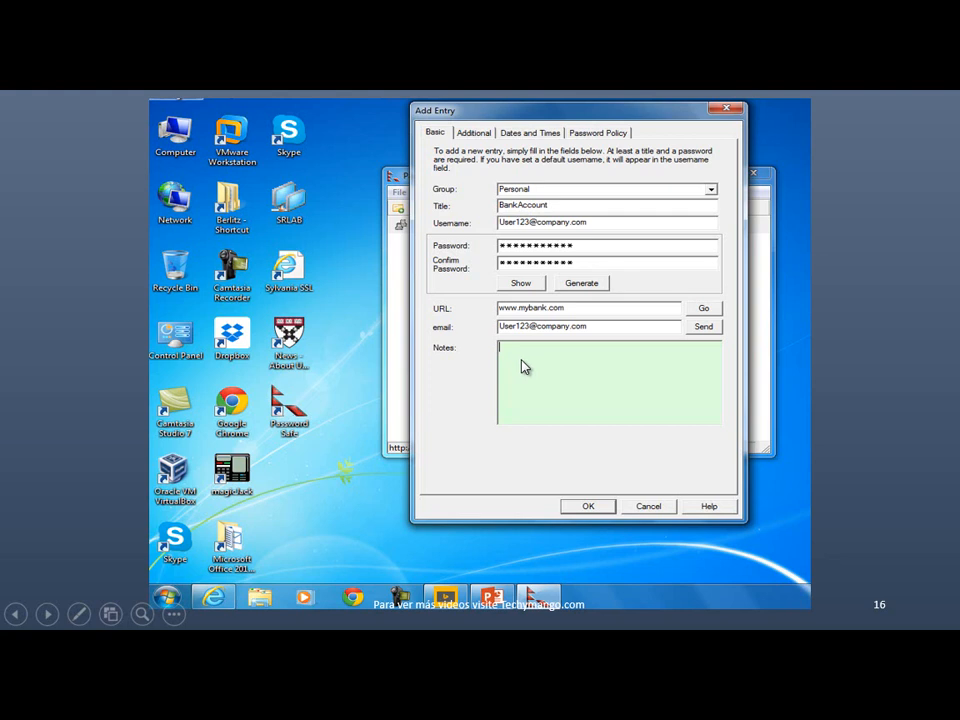
pyautogui.moveTo(630, 430)
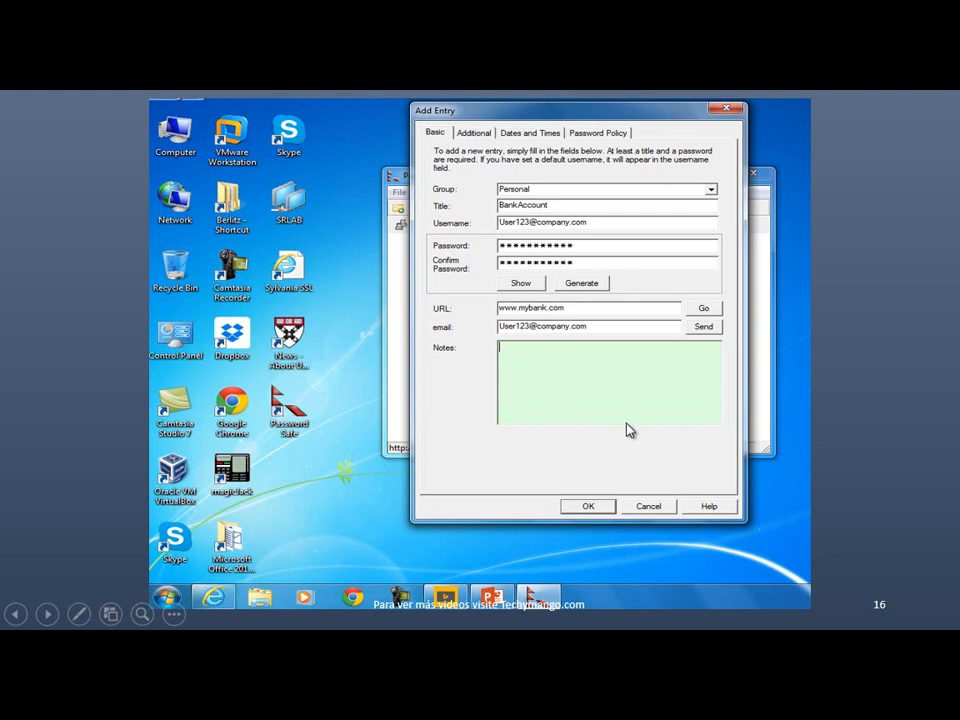
# Step: Submit the BankAccount entry in group Personal with username, password, URL and email
pyautogui.click(588, 506)
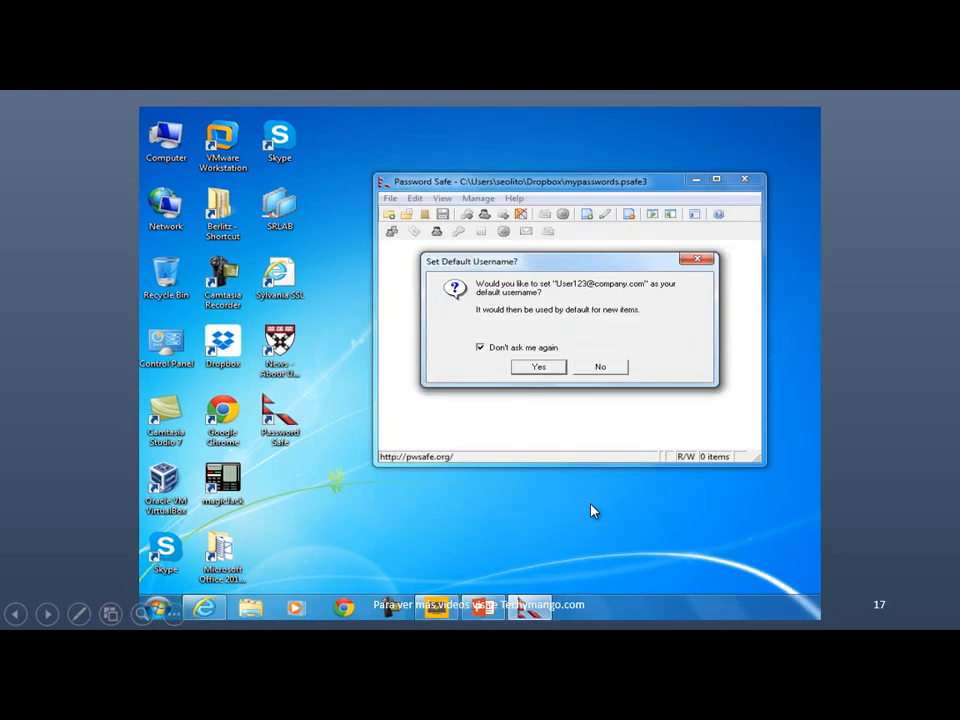
pyautogui.moveTo(595, 308)
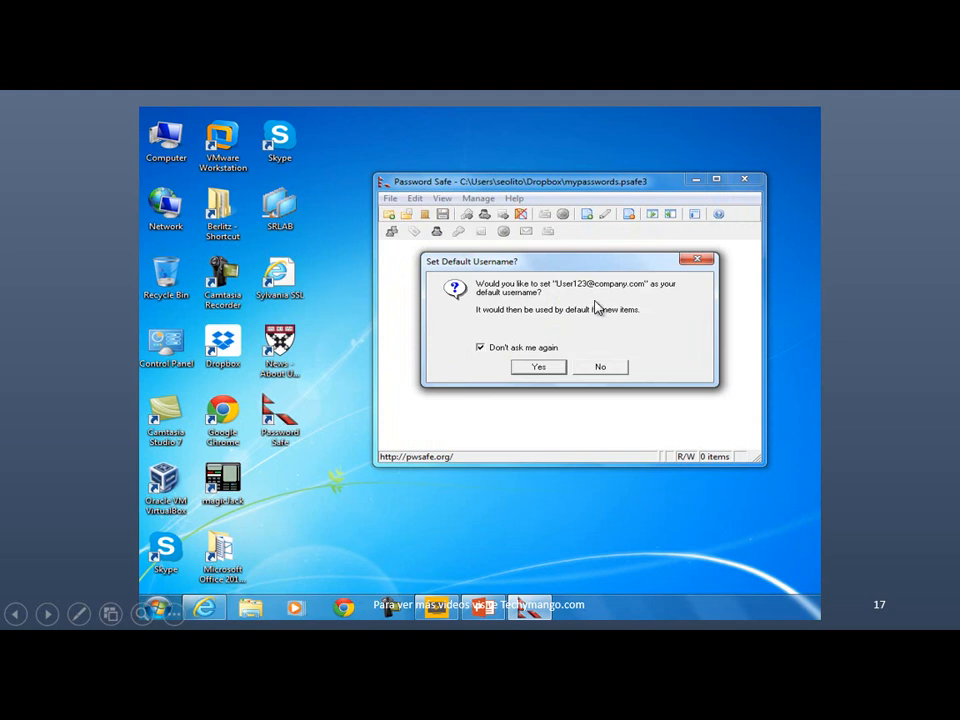
pyautogui.moveTo(576, 297)
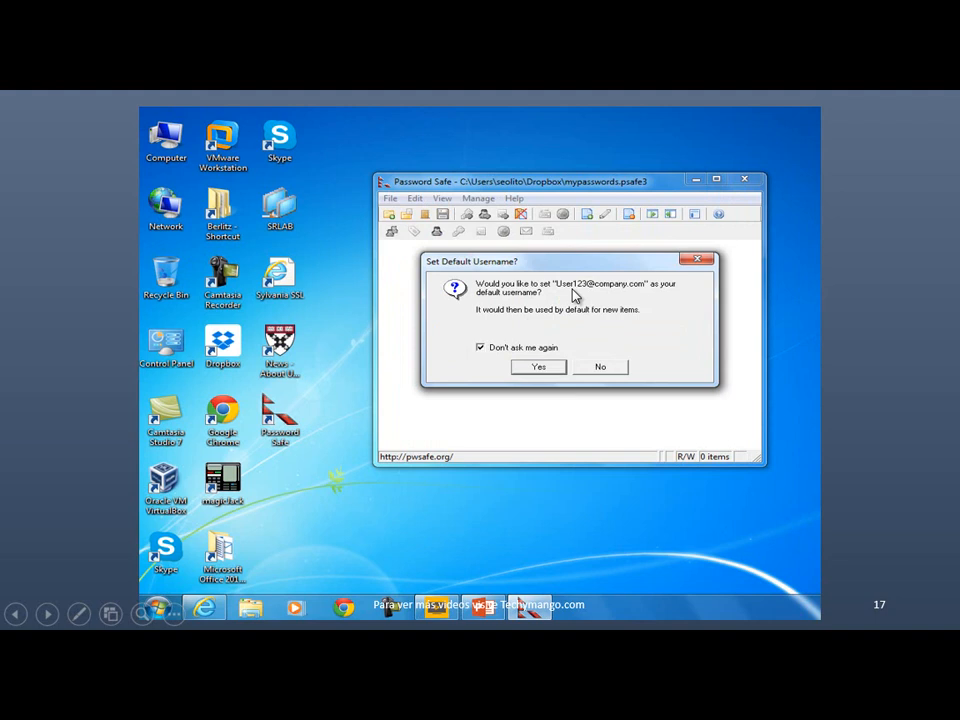
pyautogui.moveTo(640, 303)
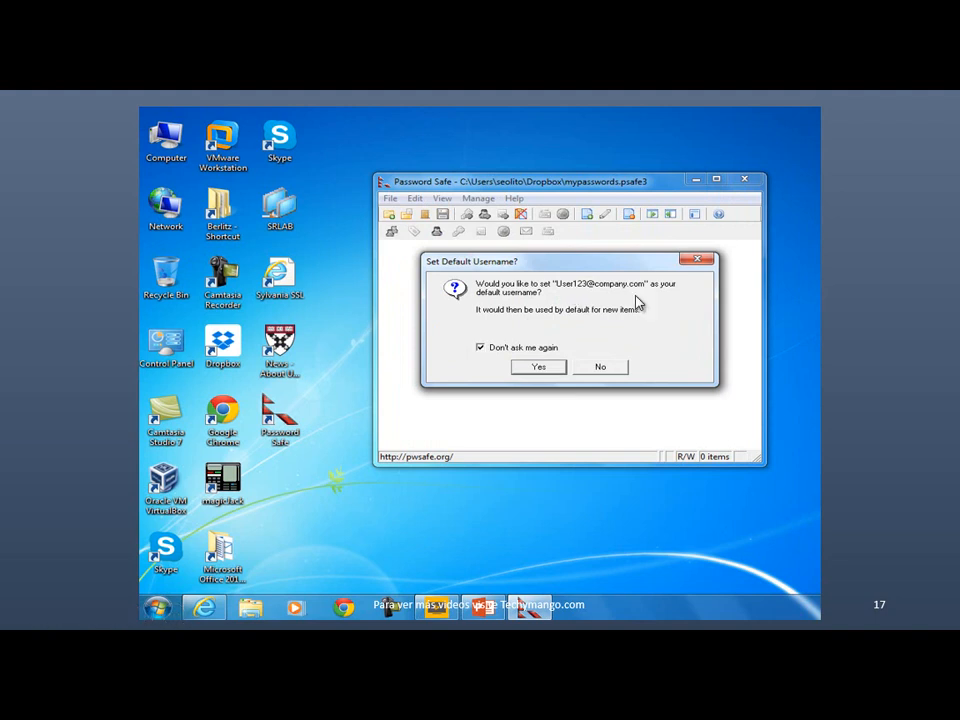
pyautogui.moveTo(505, 335)
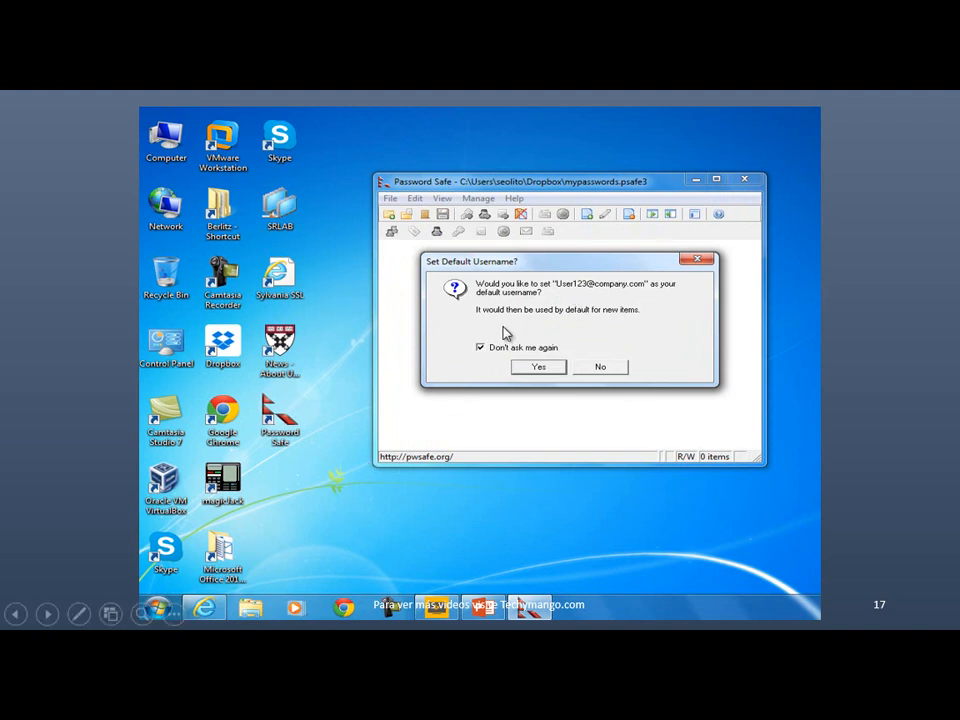
pyautogui.moveTo(490, 360)
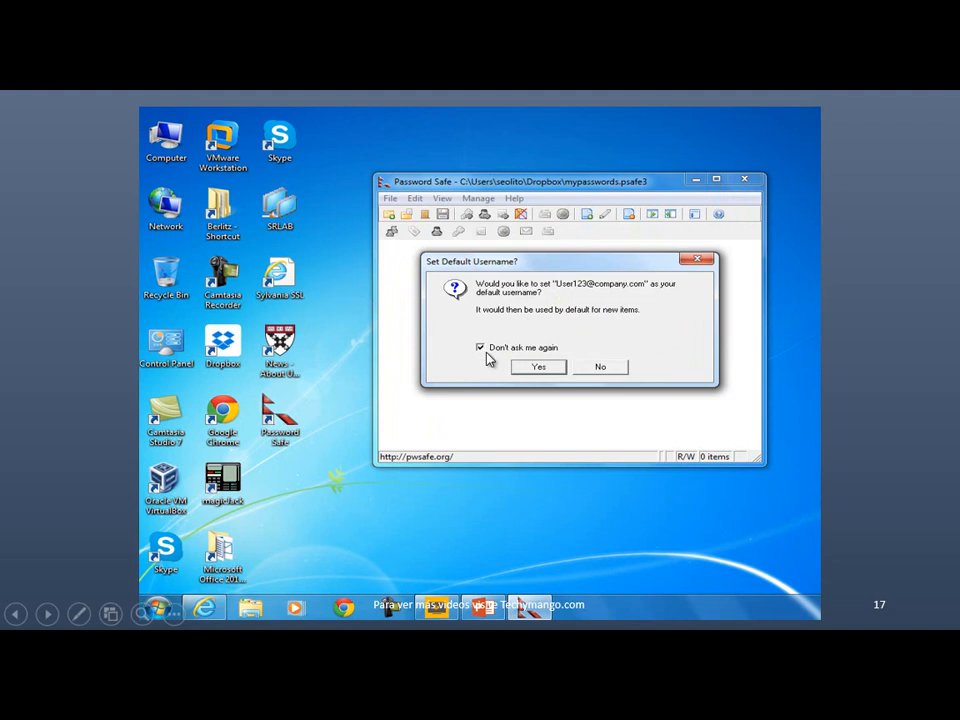
# Step: Check 'Don't ask me again' and decline setting a default username
pyautogui.click(481, 347)
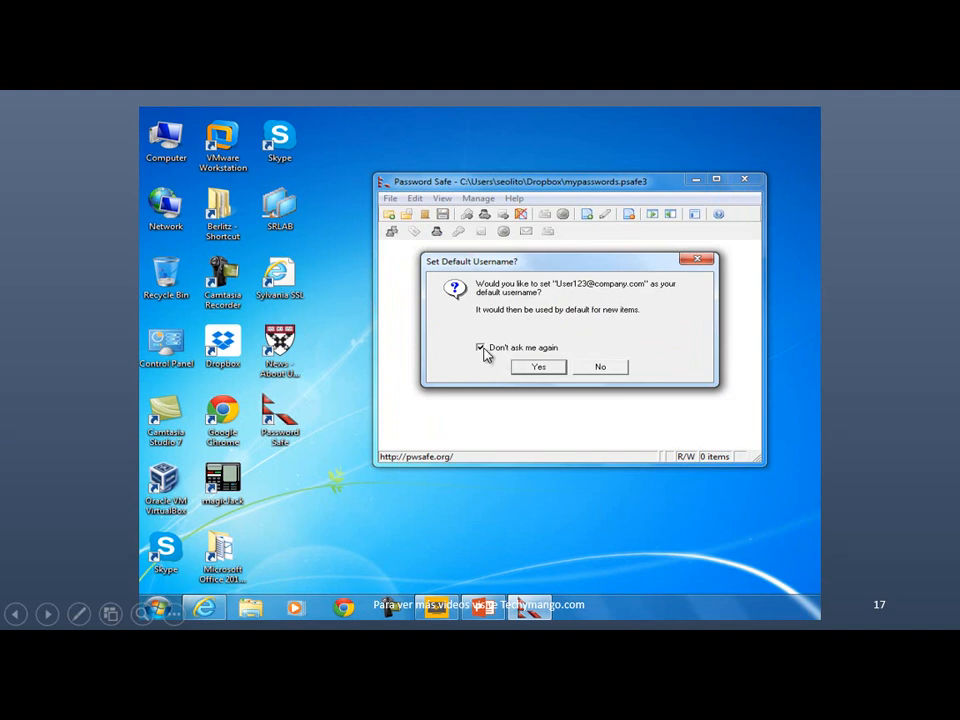
pyautogui.moveTo(610, 369)
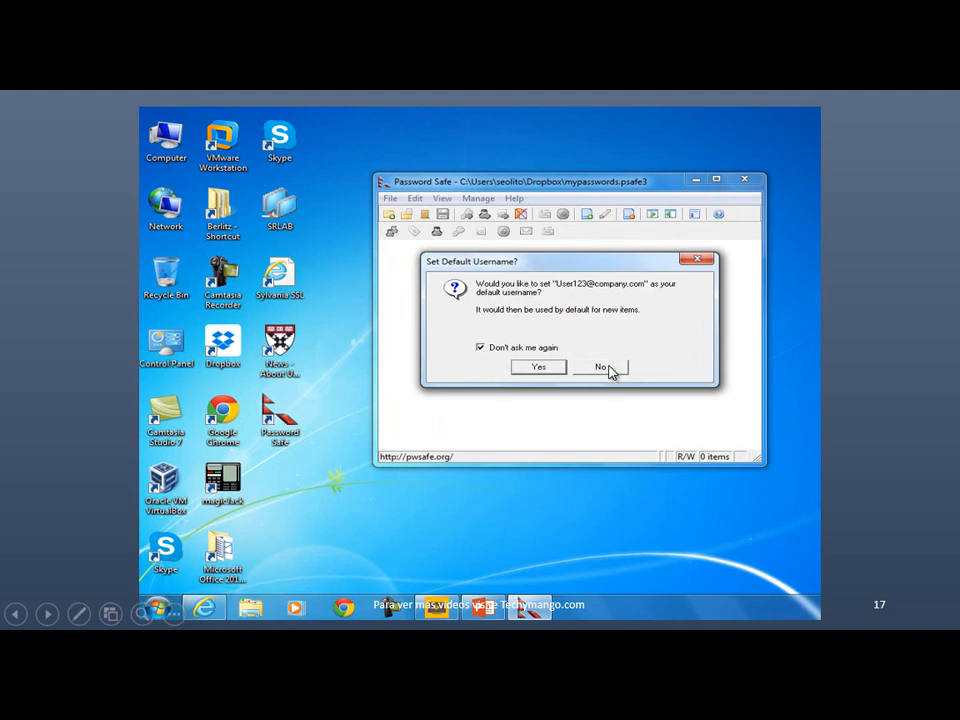
pyautogui.click(600, 366)
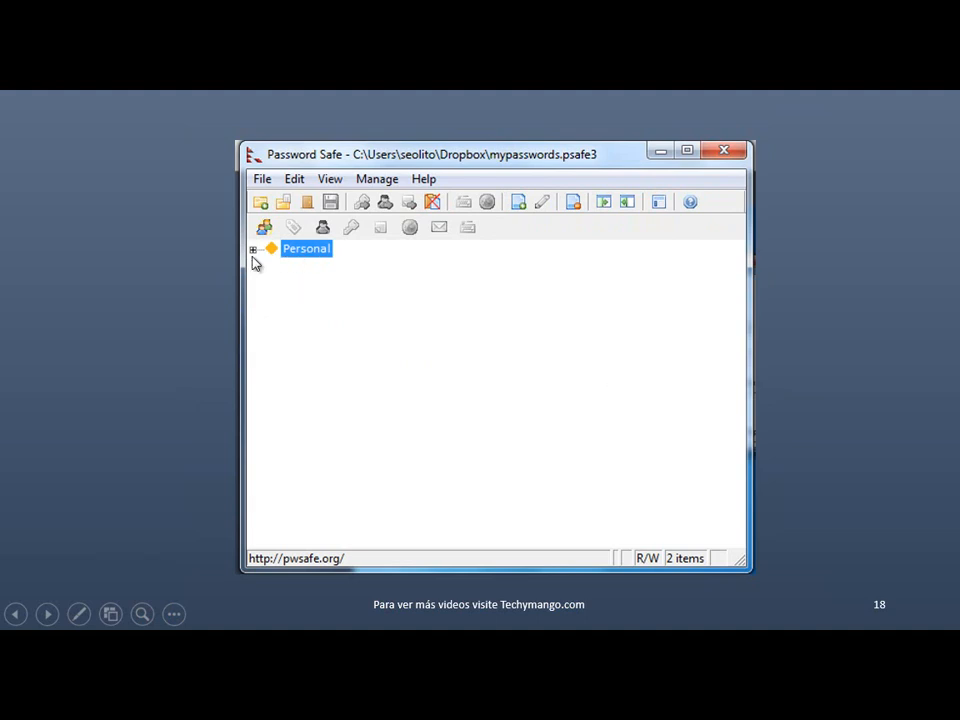
pyautogui.moveTo(413, 352)
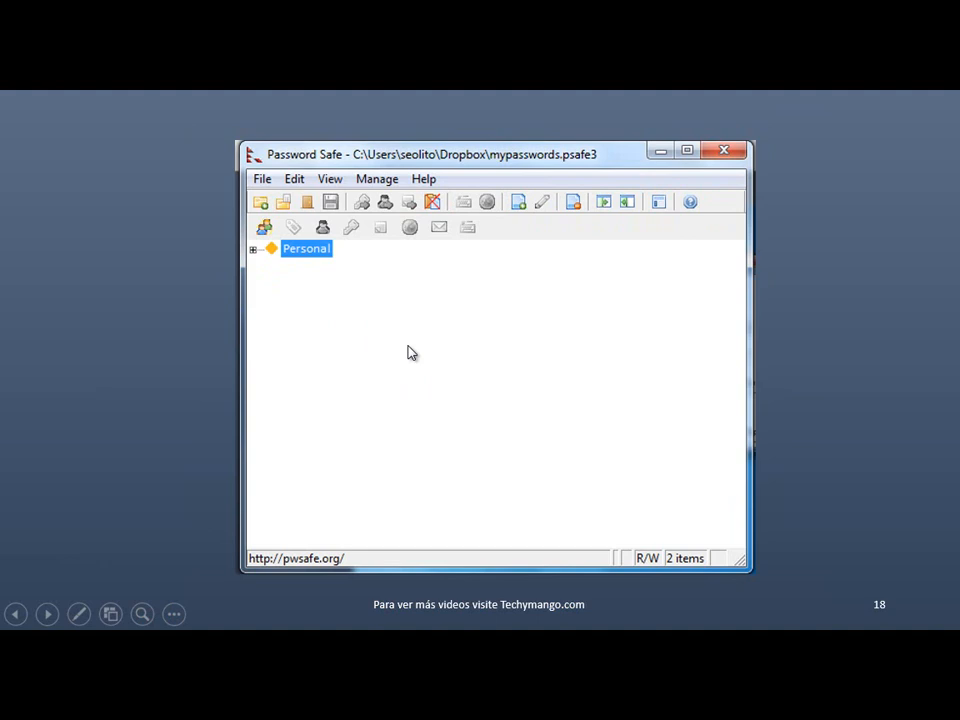
pyautogui.moveTo(520, 202)
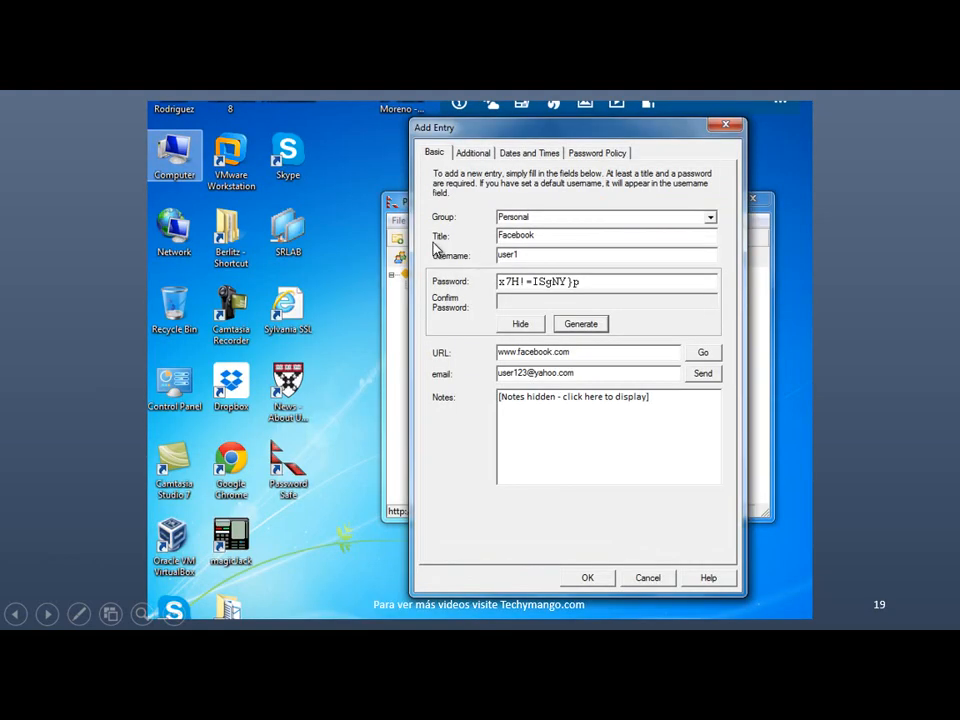
pyautogui.moveTo(540, 245)
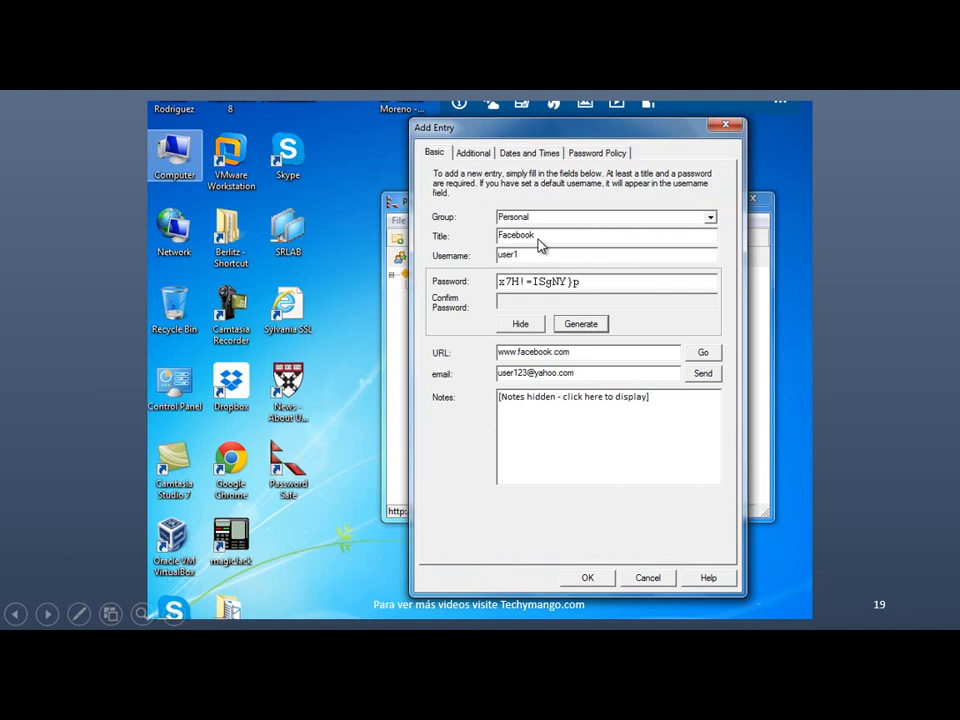
pyautogui.moveTo(521, 266)
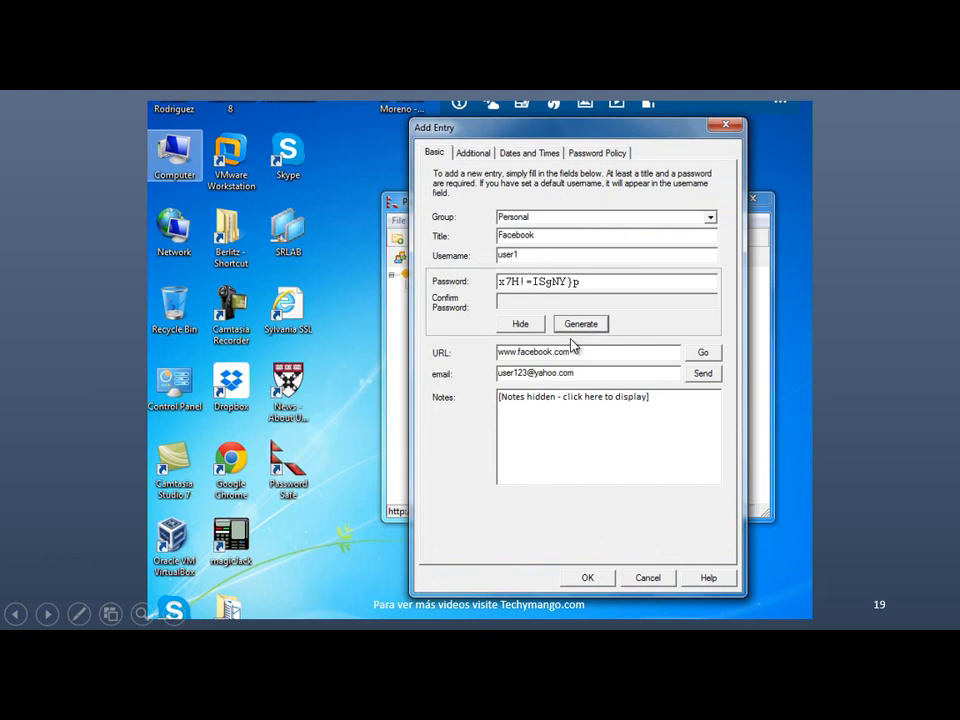
pyautogui.moveTo(550, 315)
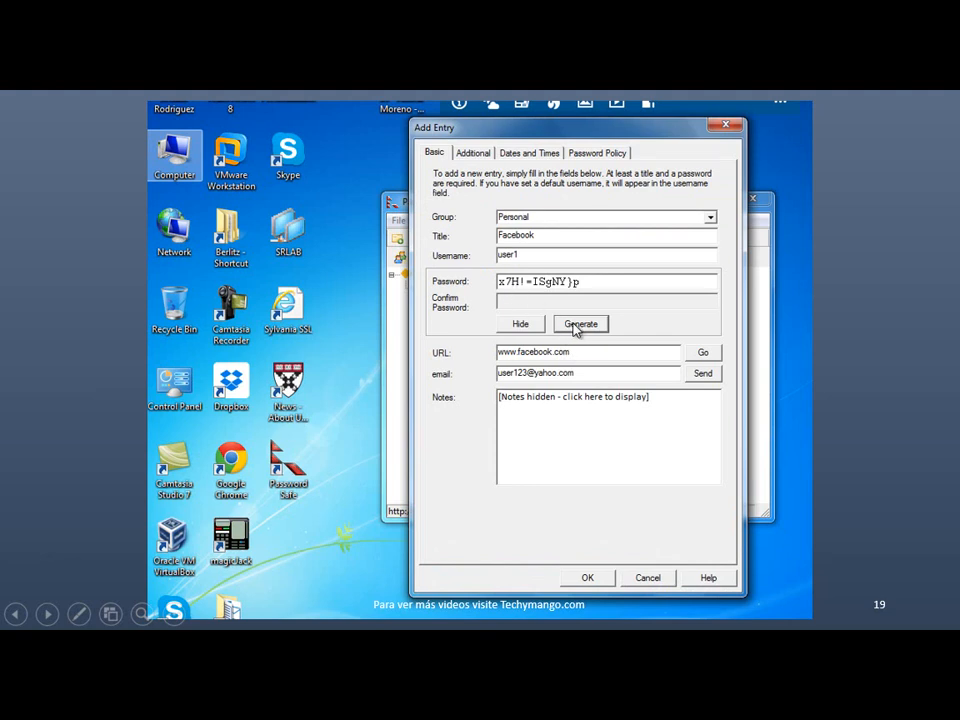
pyautogui.moveTo(540, 293)
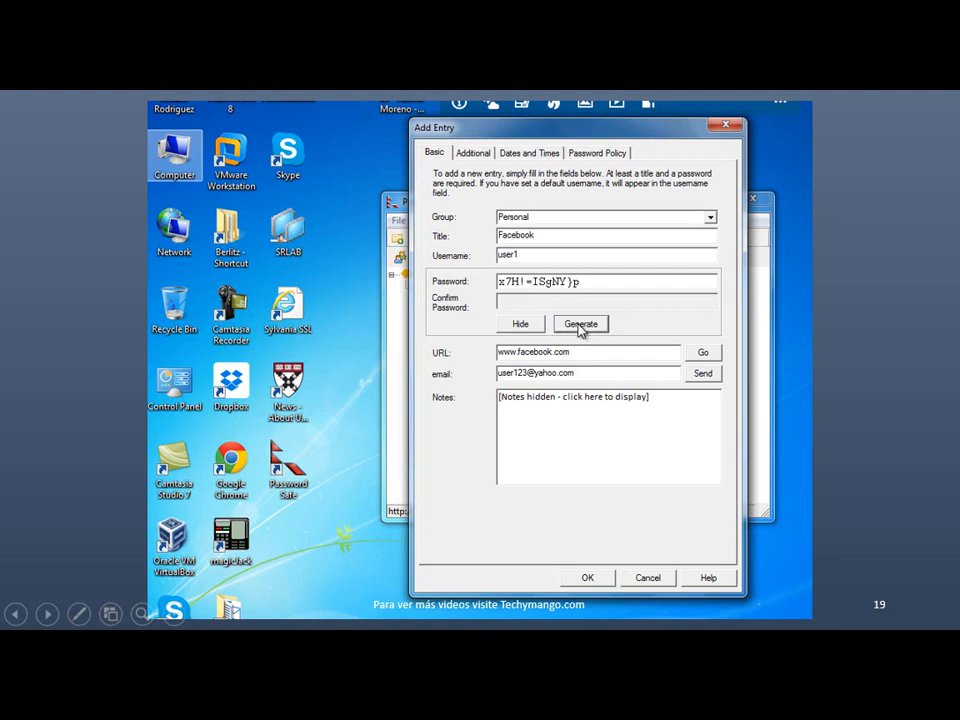
pyautogui.moveTo(630, 301)
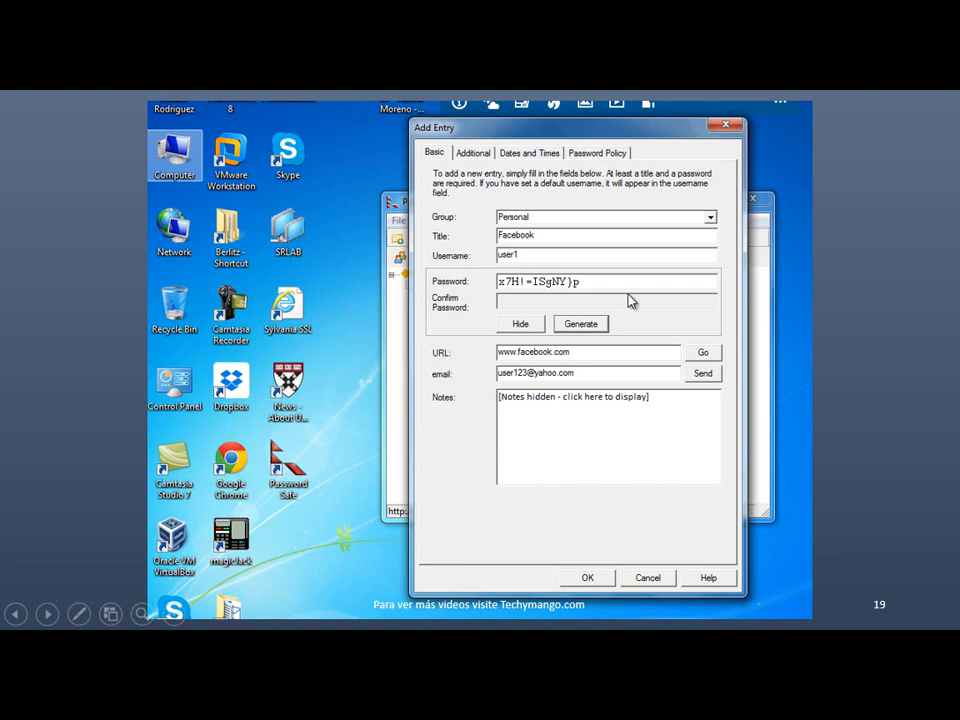
pyautogui.moveTo(548, 293)
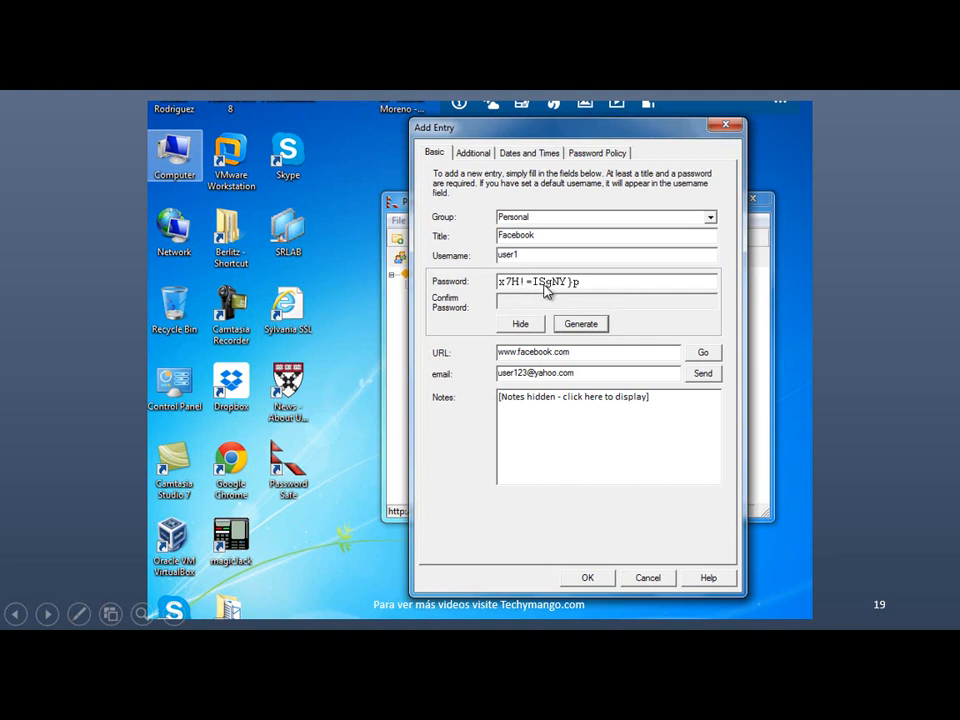
pyautogui.moveTo(560, 291)
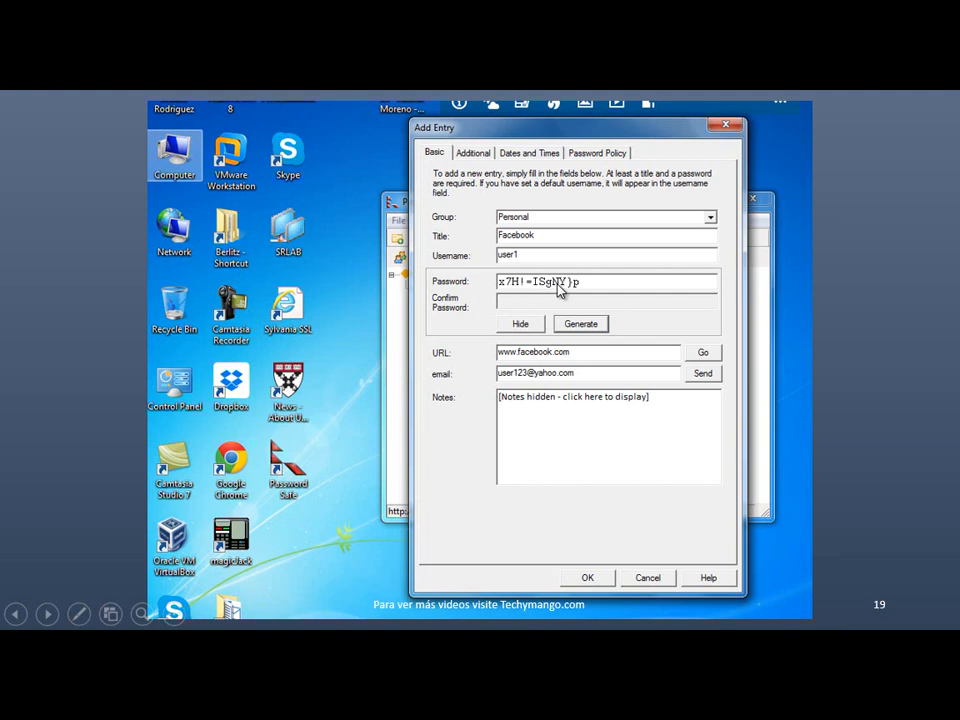
pyautogui.moveTo(420, 335)
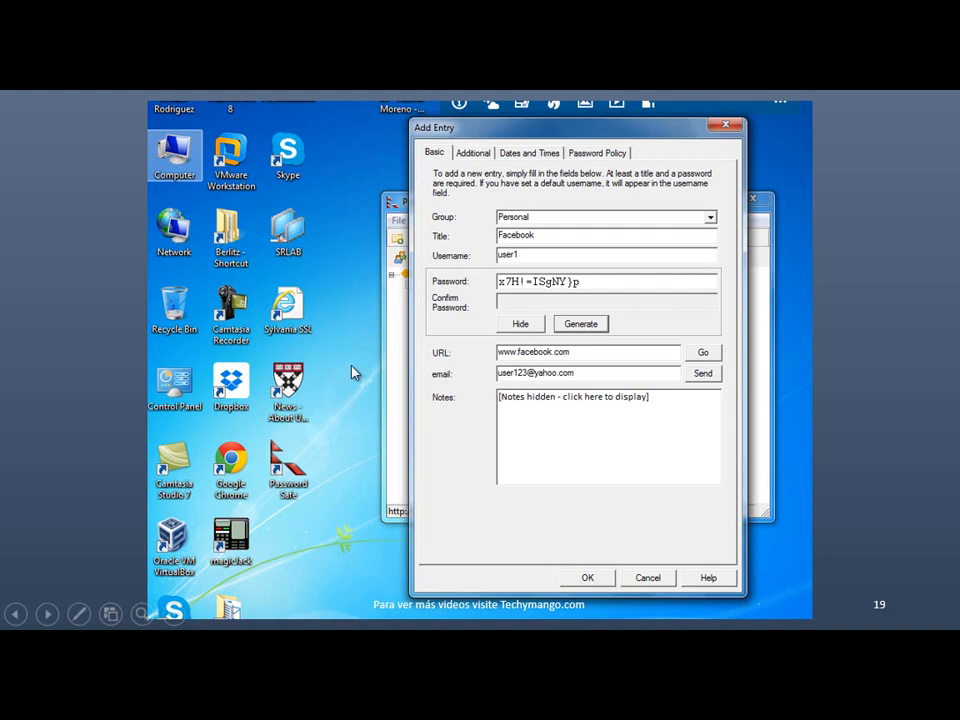
pyautogui.moveTo(440, 364)
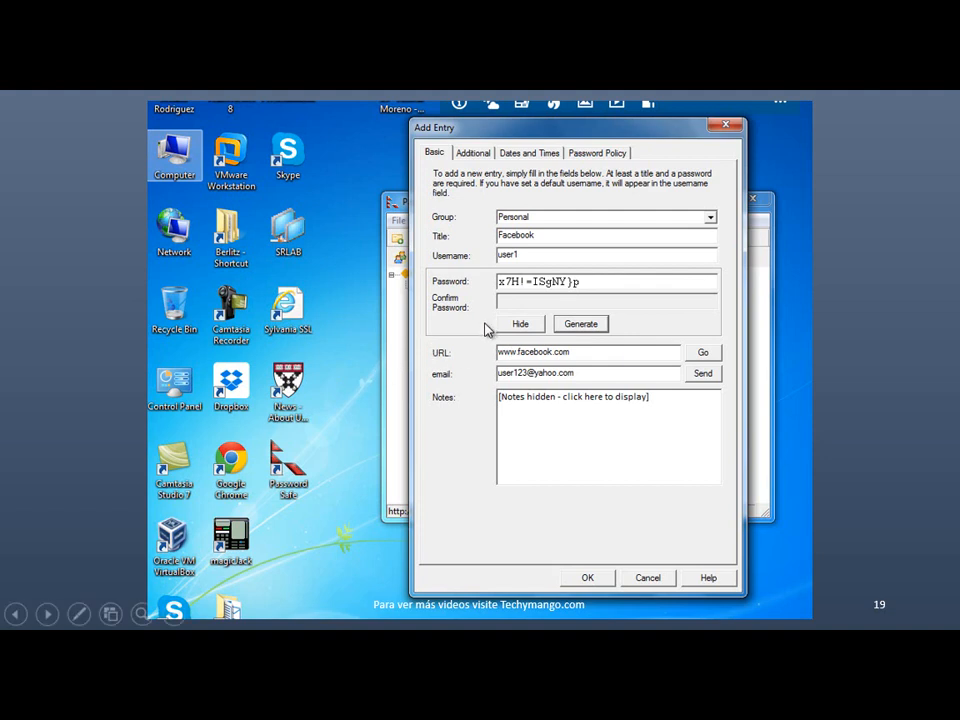
pyautogui.moveTo(480, 331)
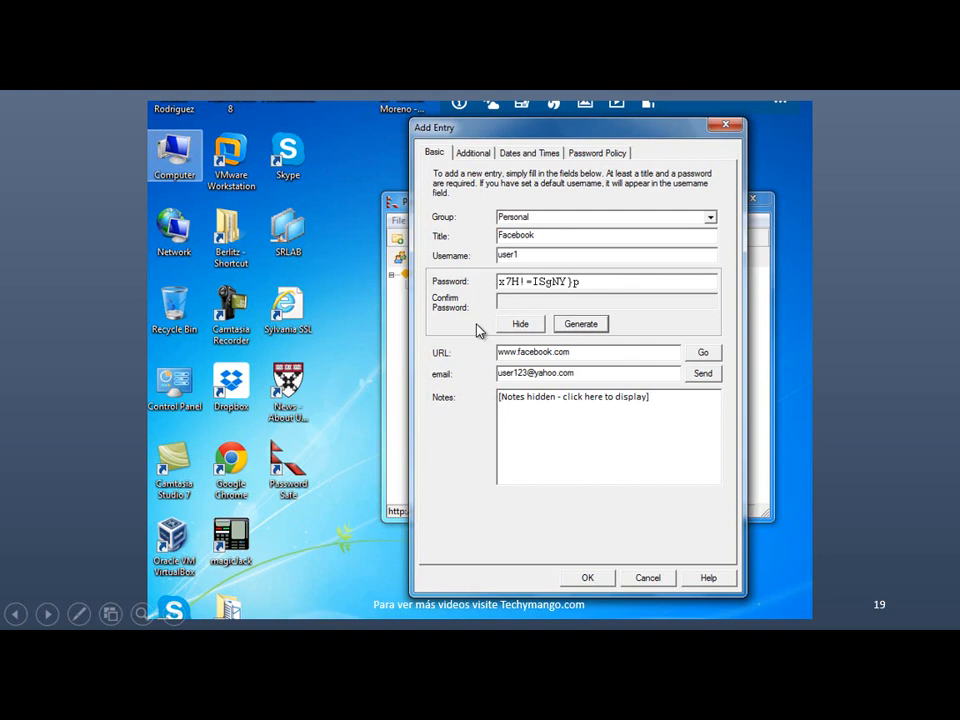
pyautogui.moveTo(618, 318)
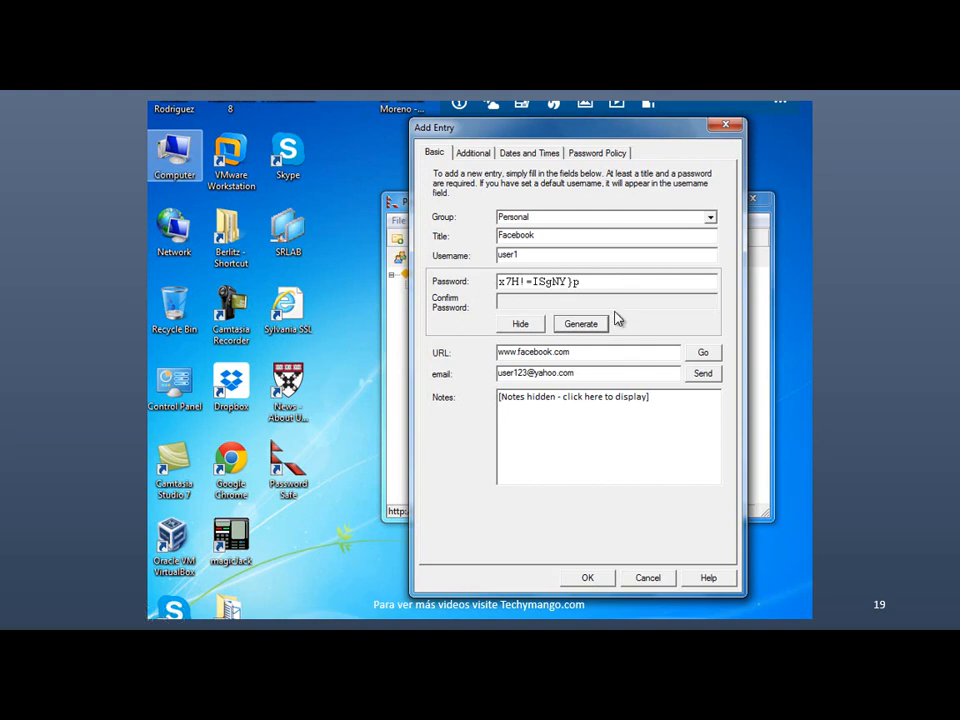
pyautogui.moveTo(444, 331)
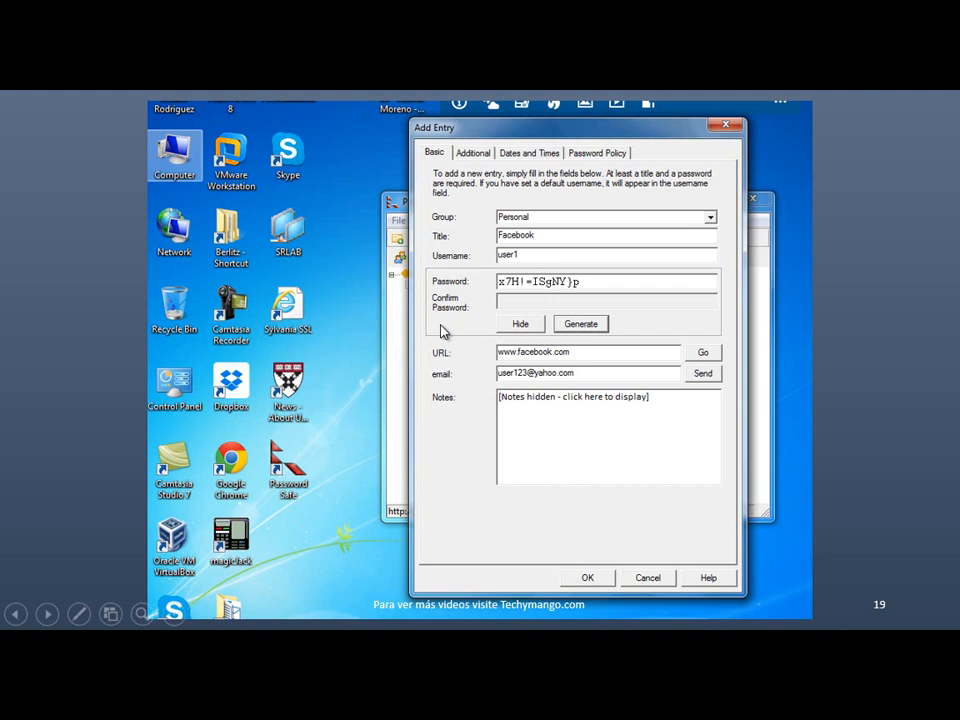
pyautogui.moveTo(458, 324)
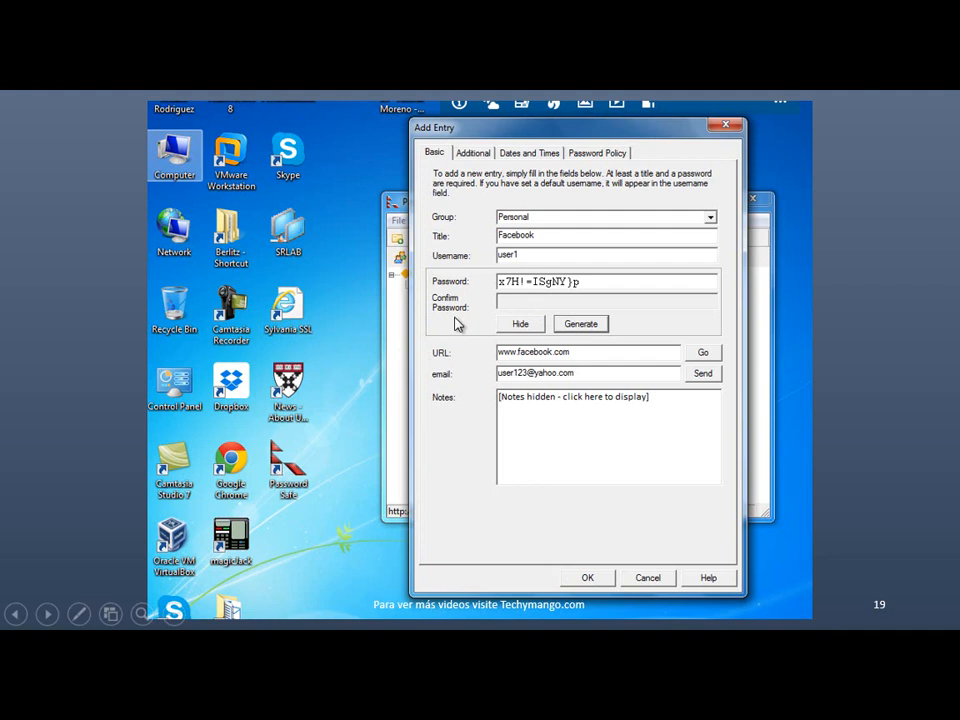
pyautogui.moveTo(582, 328)
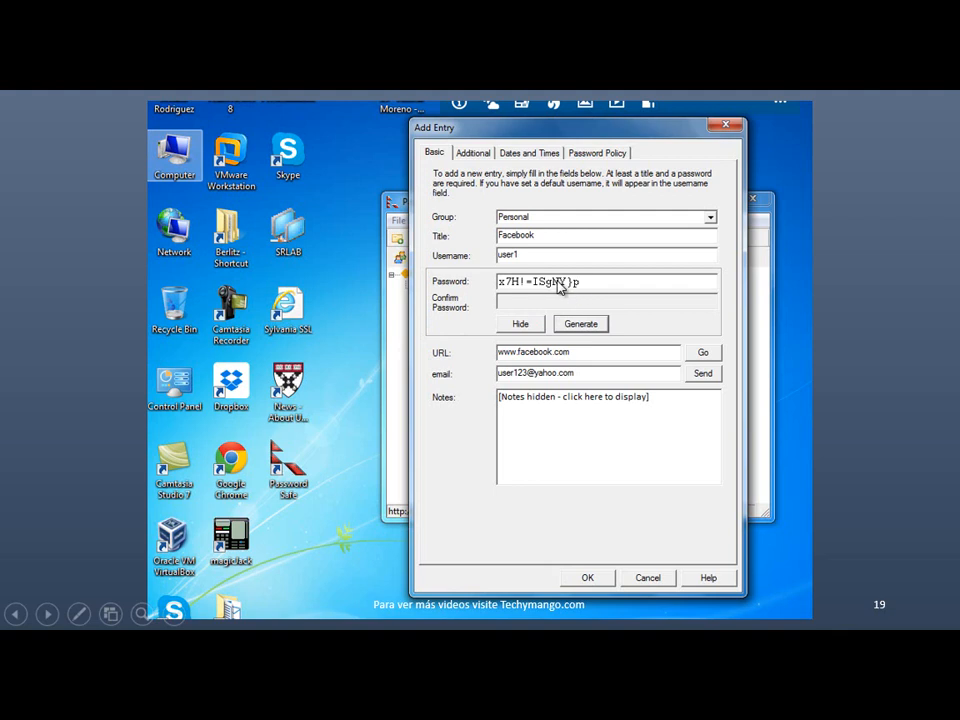
pyautogui.moveTo(588, 291)
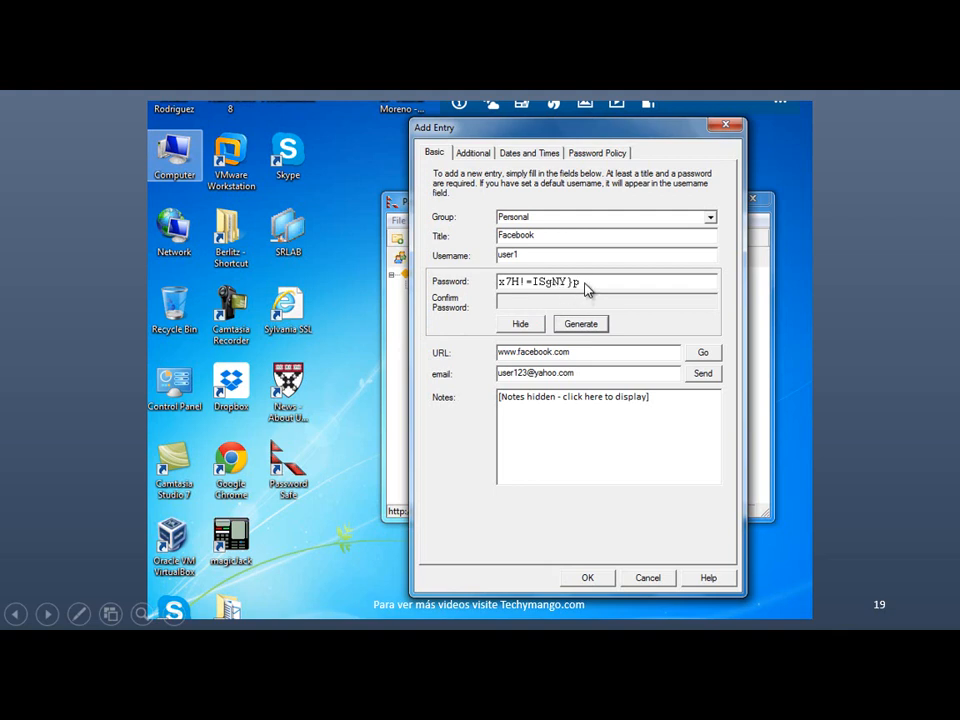
pyautogui.moveTo(557, 288)
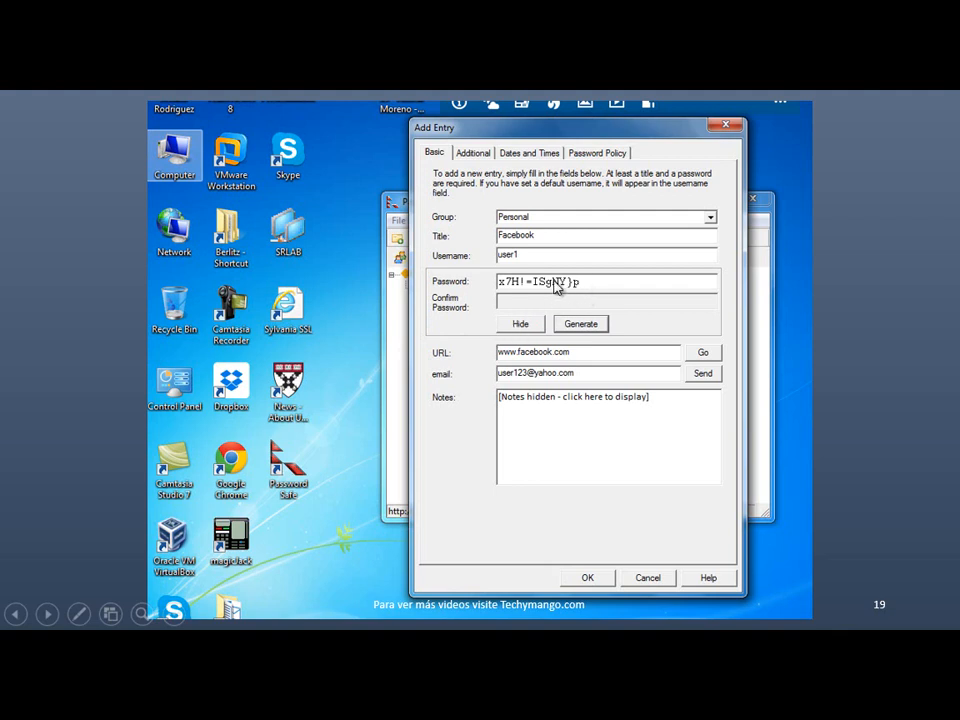
pyautogui.moveTo(543, 370)
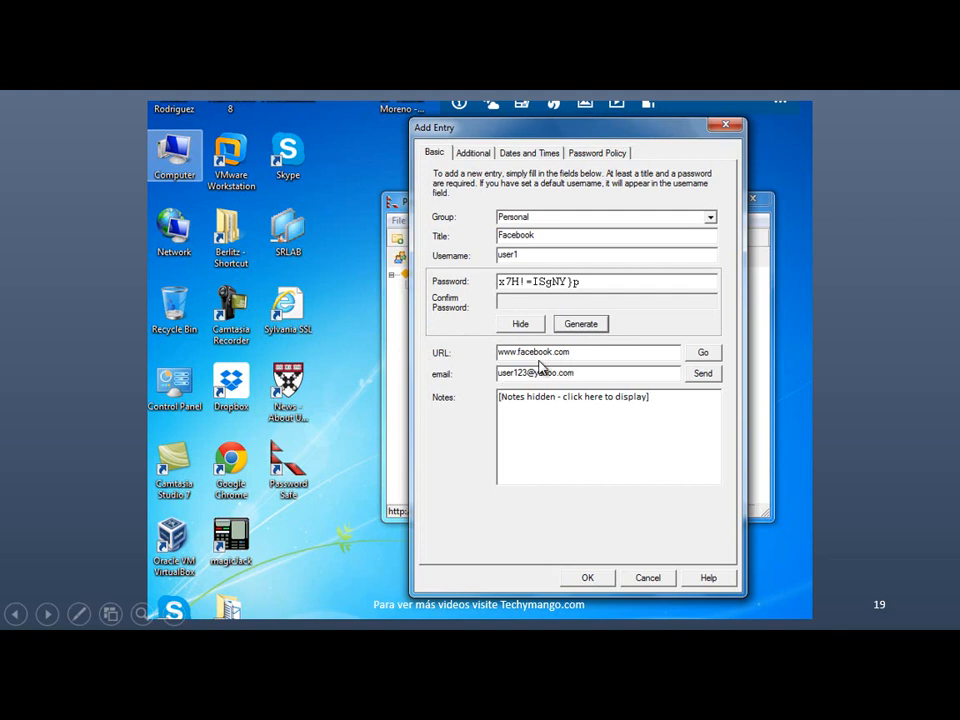
pyautogui.moveTo(548, 400)
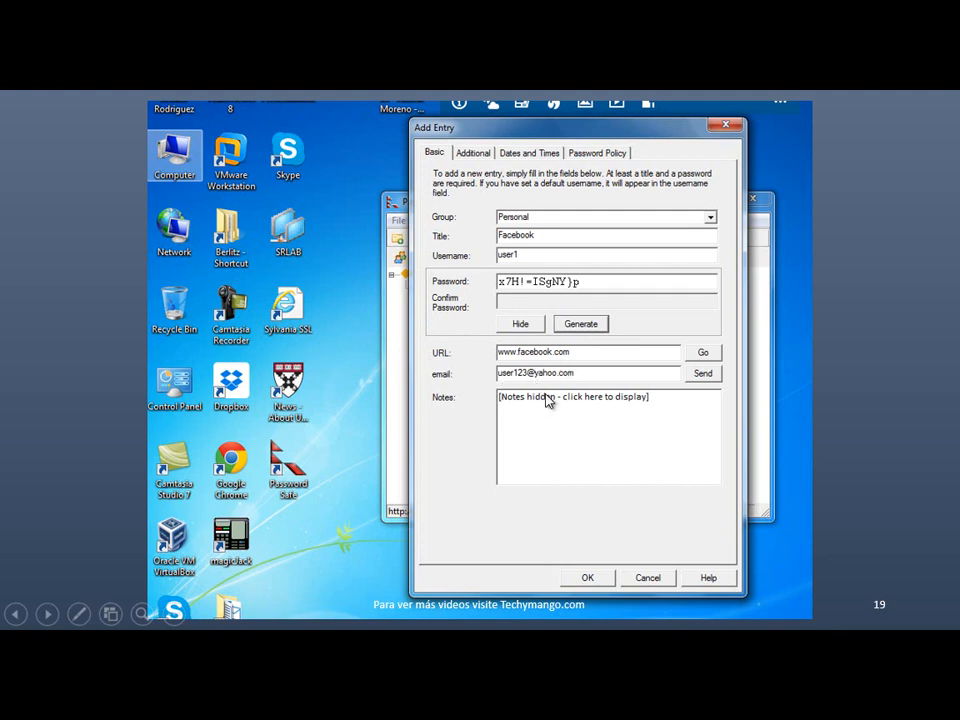
# Step: Submit the Facebook entry for user1 in Personal with generated password, URL and email
pyautogui.click(587, 577)
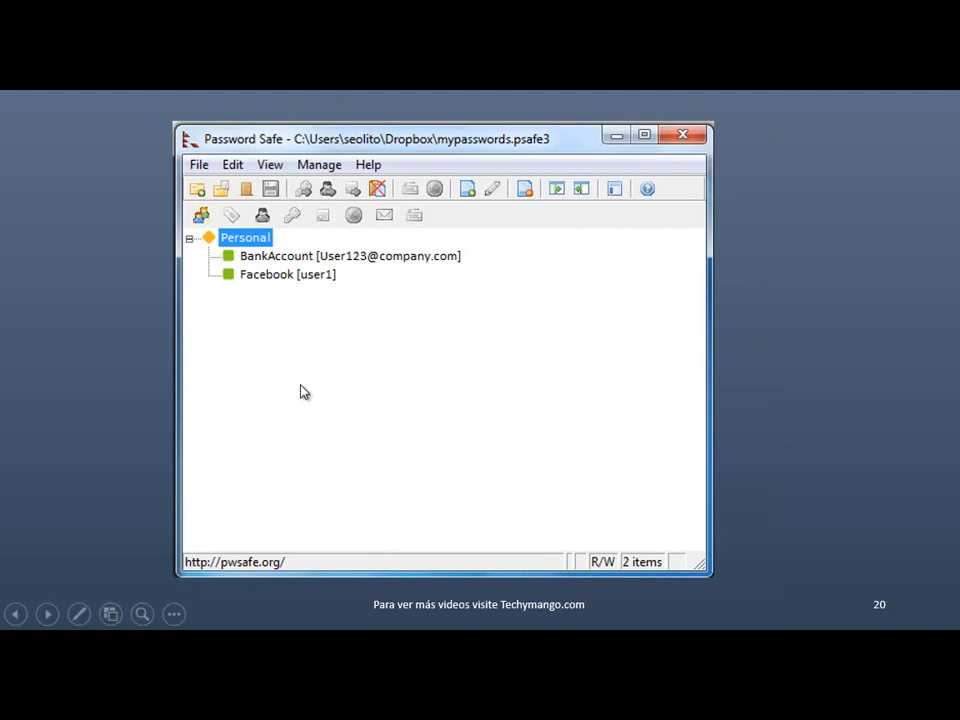
pyautogui.moveTo(334, 383)
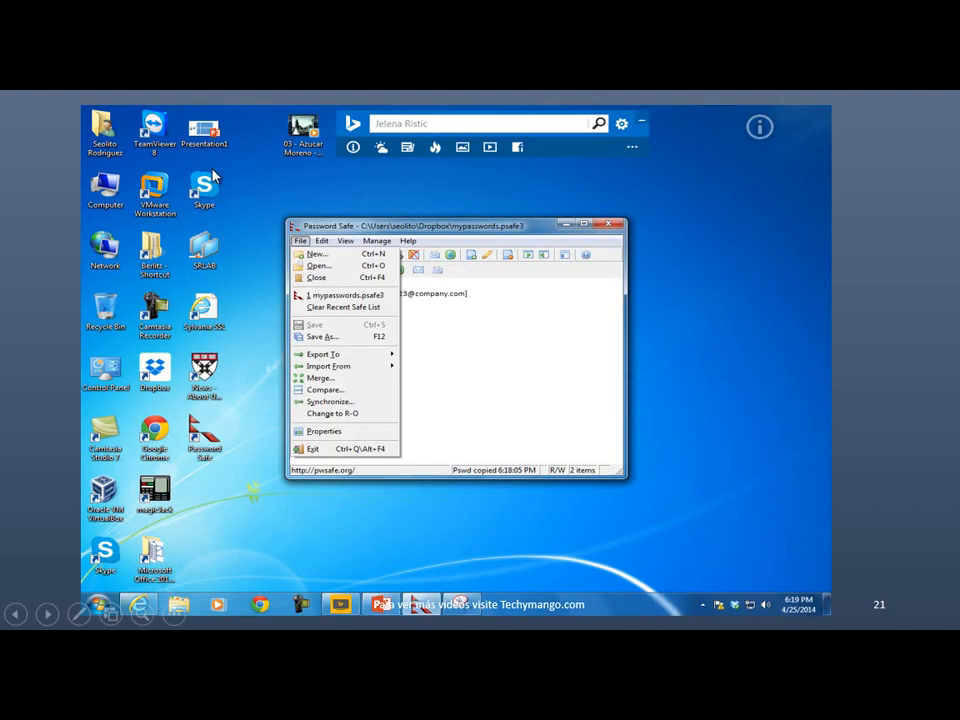
pyautogui.moveTo(310, 305)
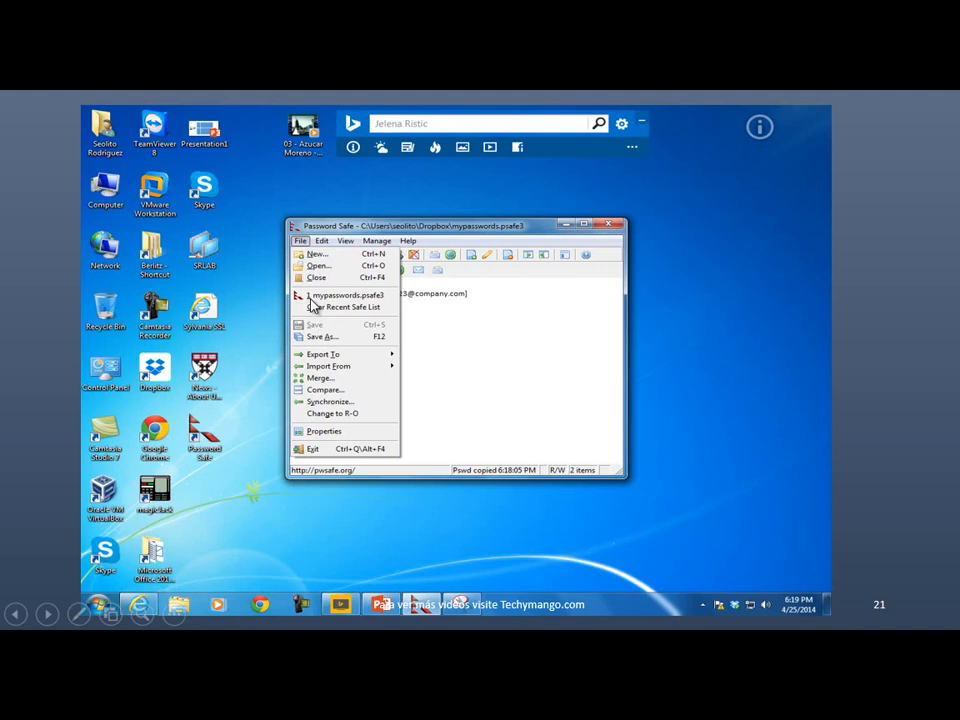
pyautogui.moveTo(318, 368)
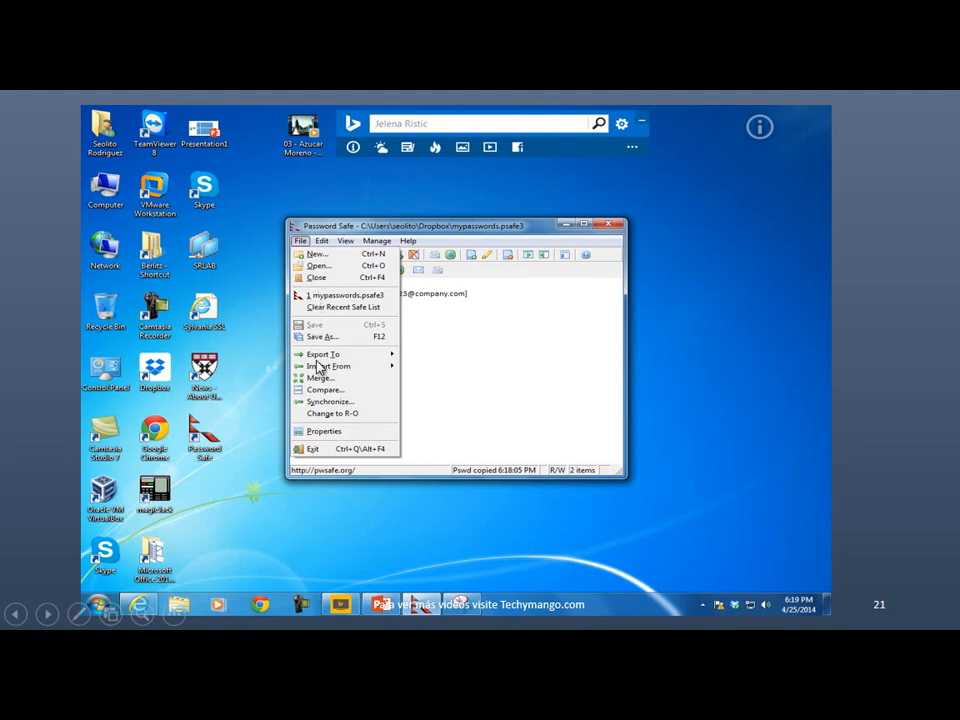
pyautogui.moveTo(367, 417)
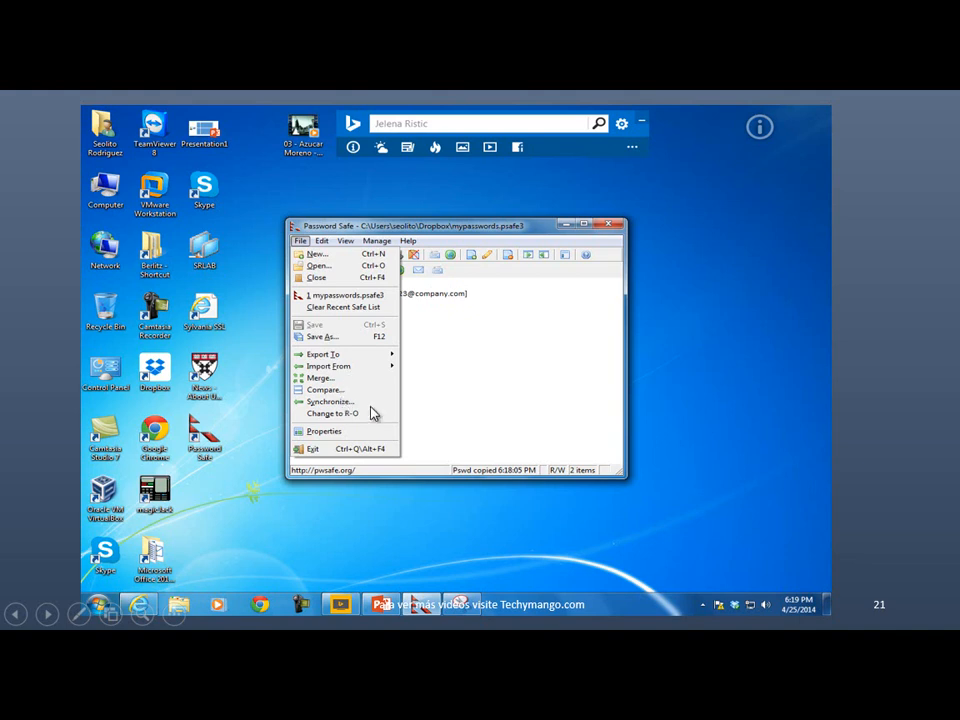
pyautogui.moveTo(421, 381)
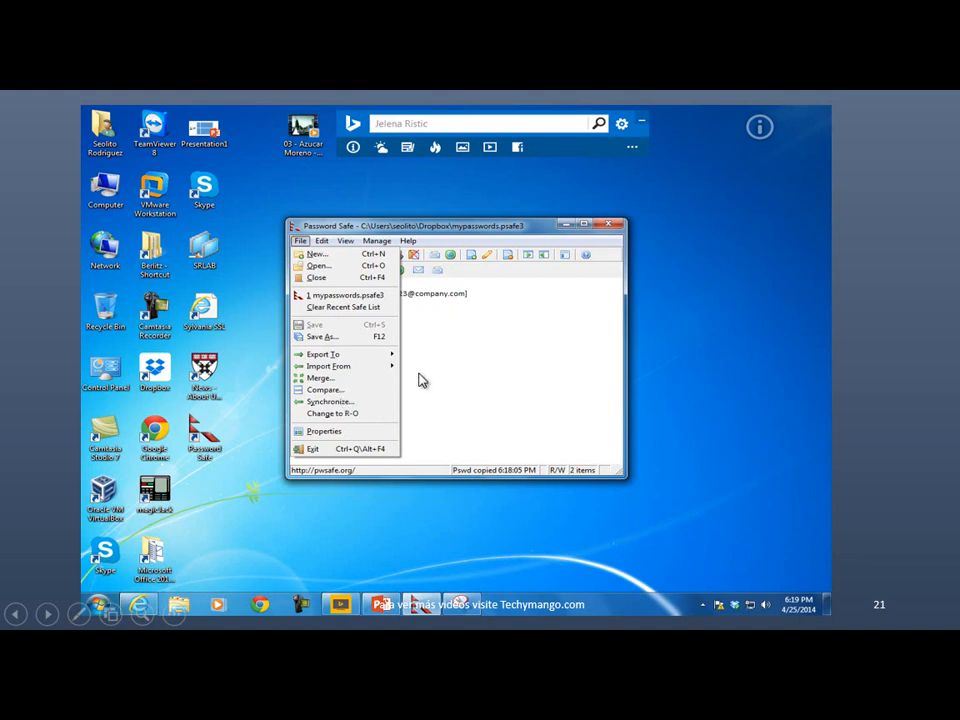
pyautogui.moveTo(410, 383)
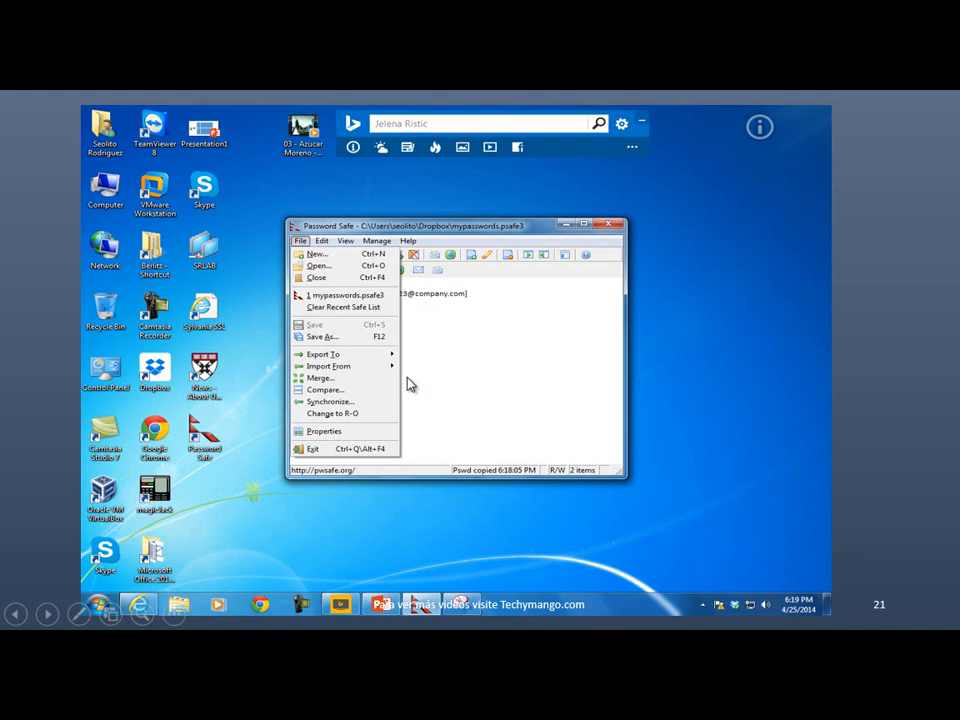
pyautogui.moveTo(548, 262)
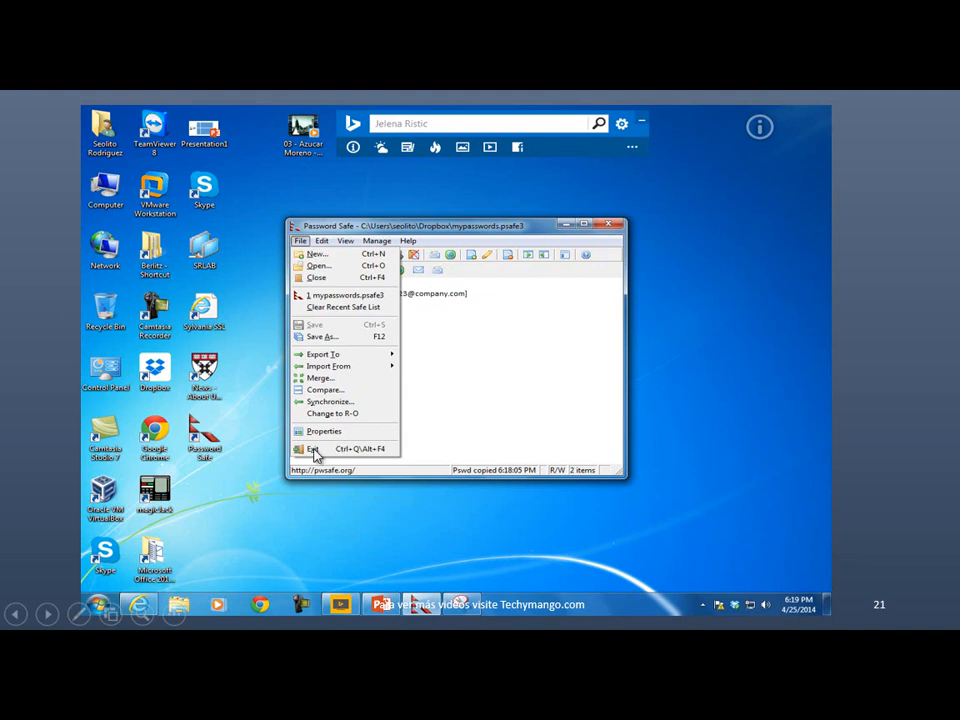
pyautogui.moveTo(616, 225)
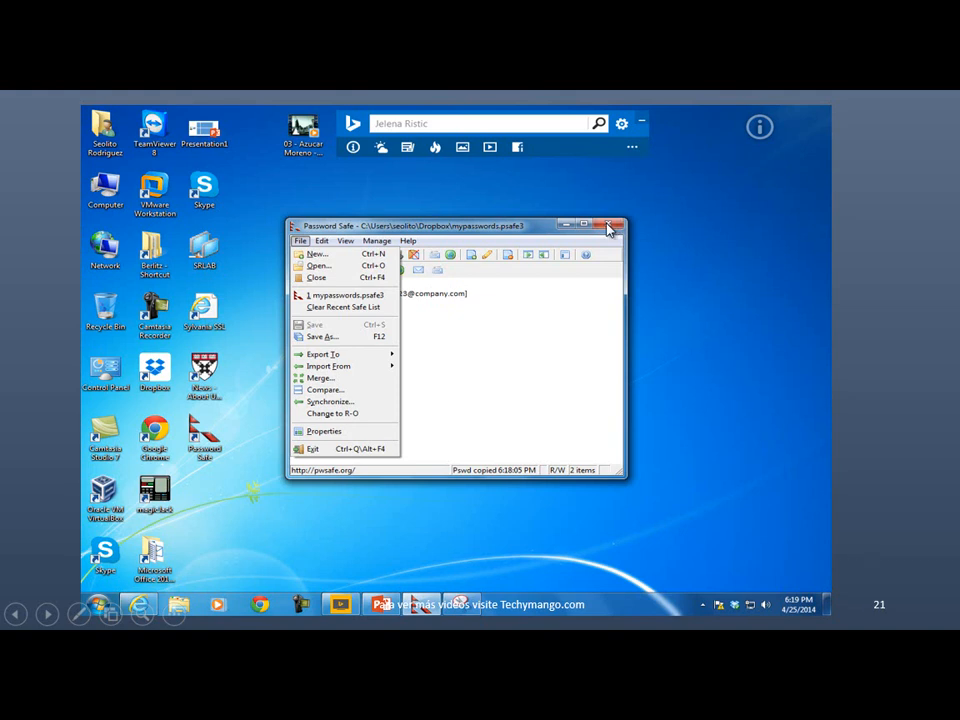
# Step: Close the Password Safe window with the mypasswords database
pyautogui.click(317, 265)
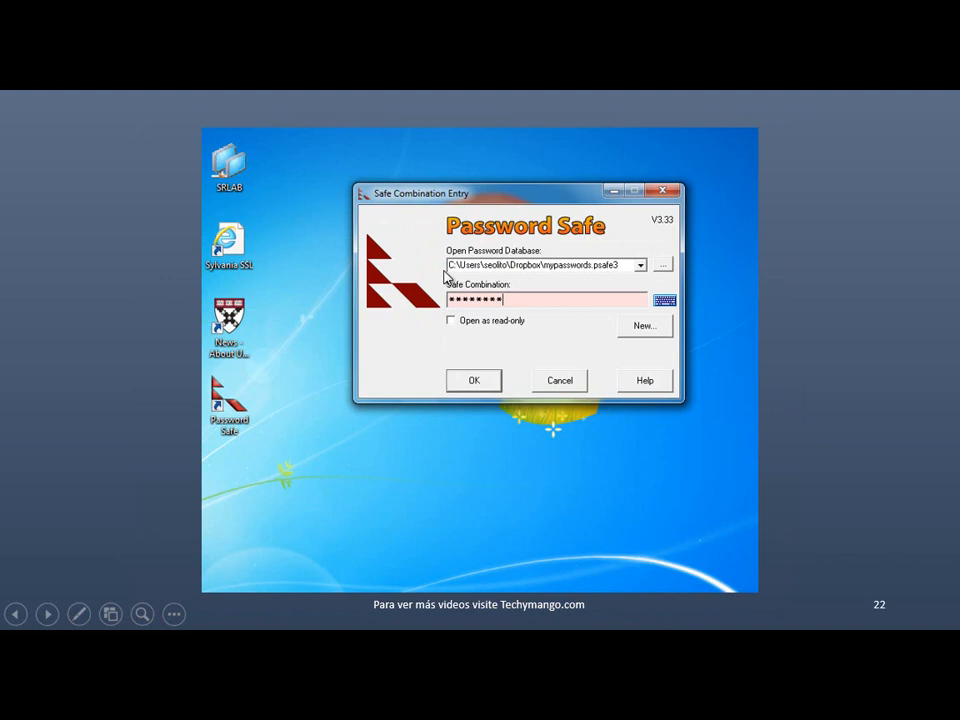
pyautogui.moveTo(567, 263)
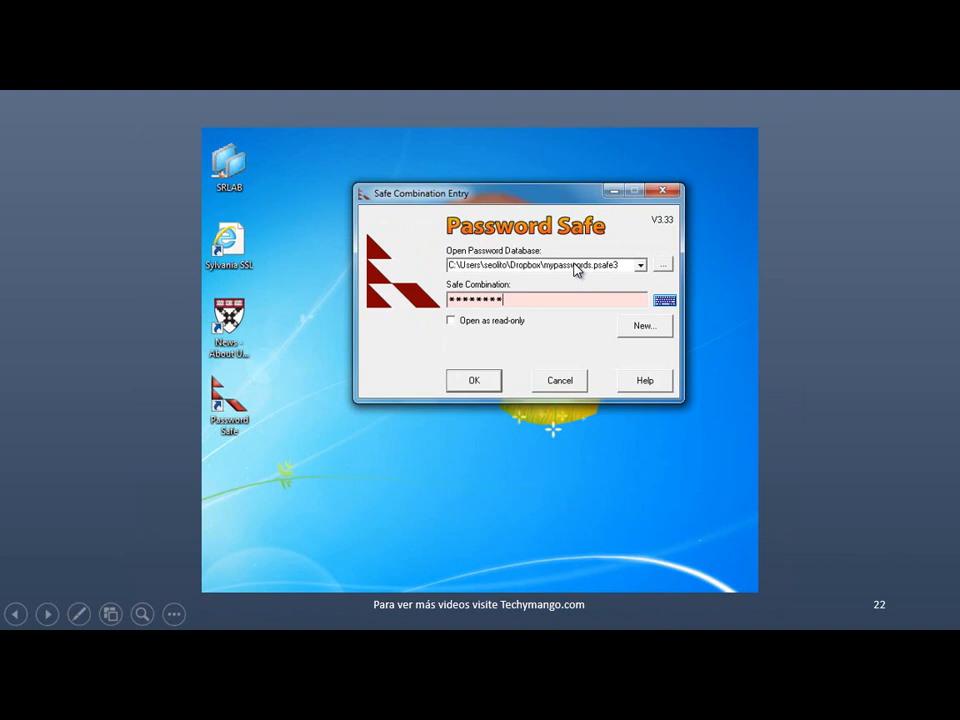
pyautogui.moveTo(625, 277)
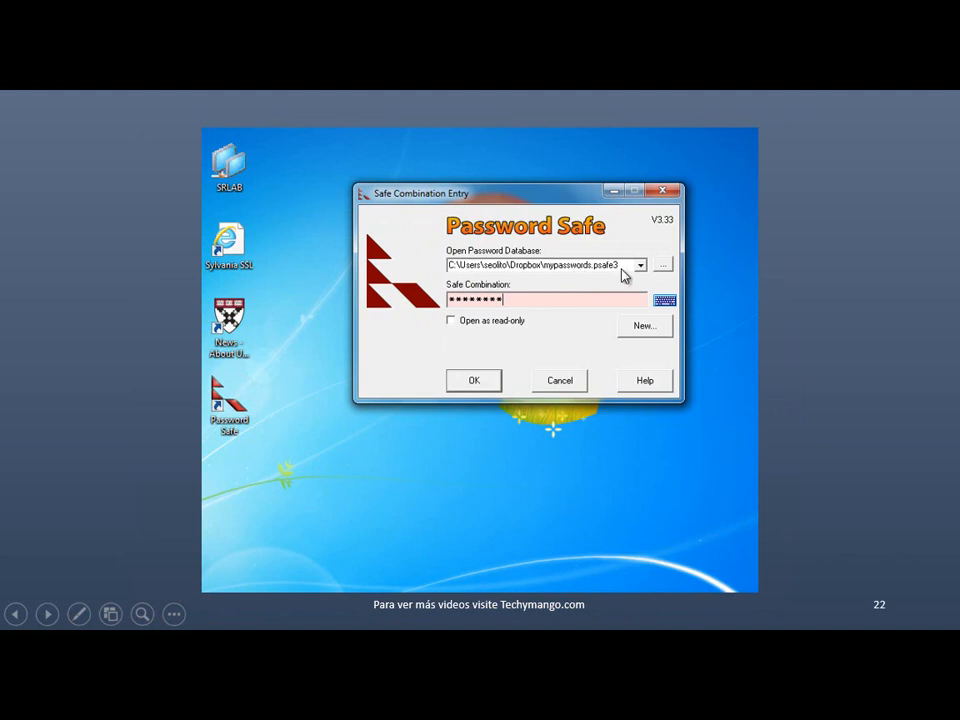
pyautogui.moveTo(492, 298)
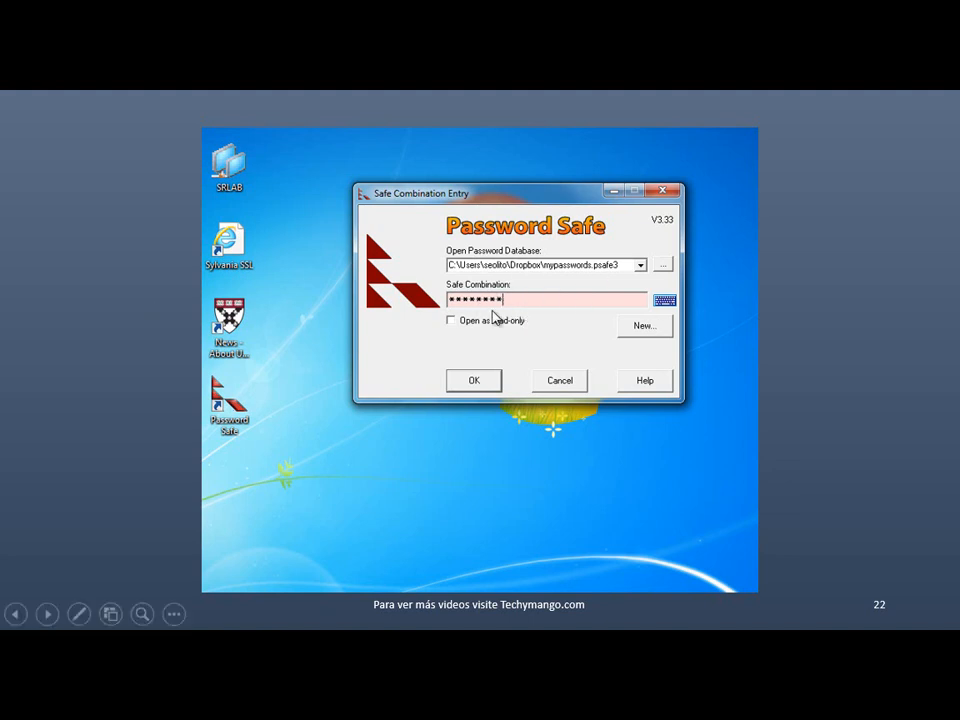
# Step: Enter the safe combination for Dropbox mypasswords.psafe3 and confirm to open it
pyautogui.write('•')
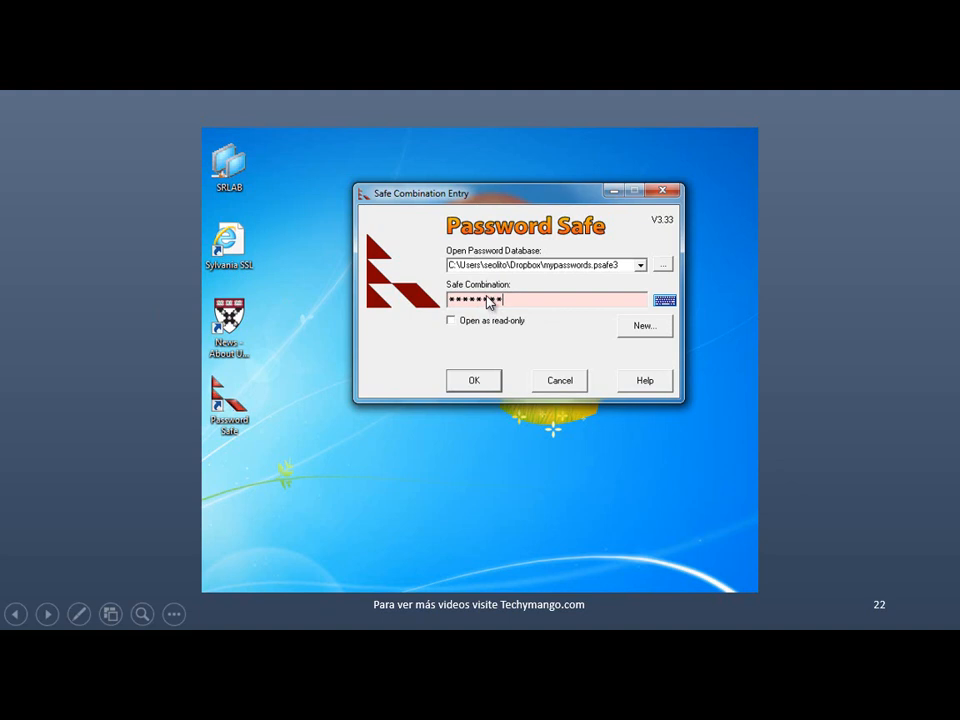
pyautogui.write('*')
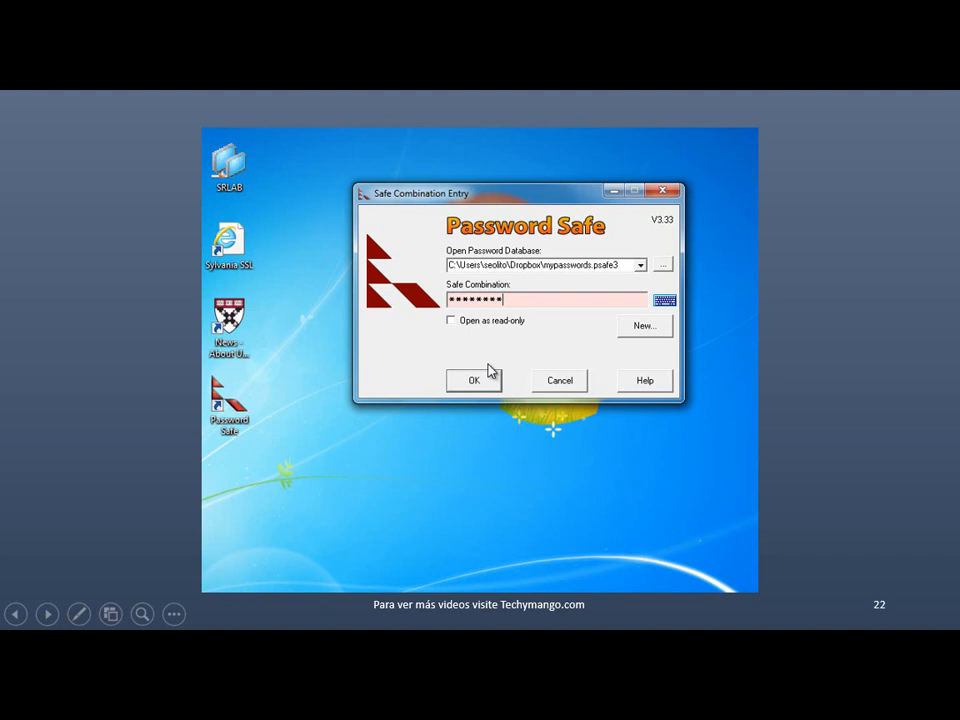
pyautogui.click(474, 380)
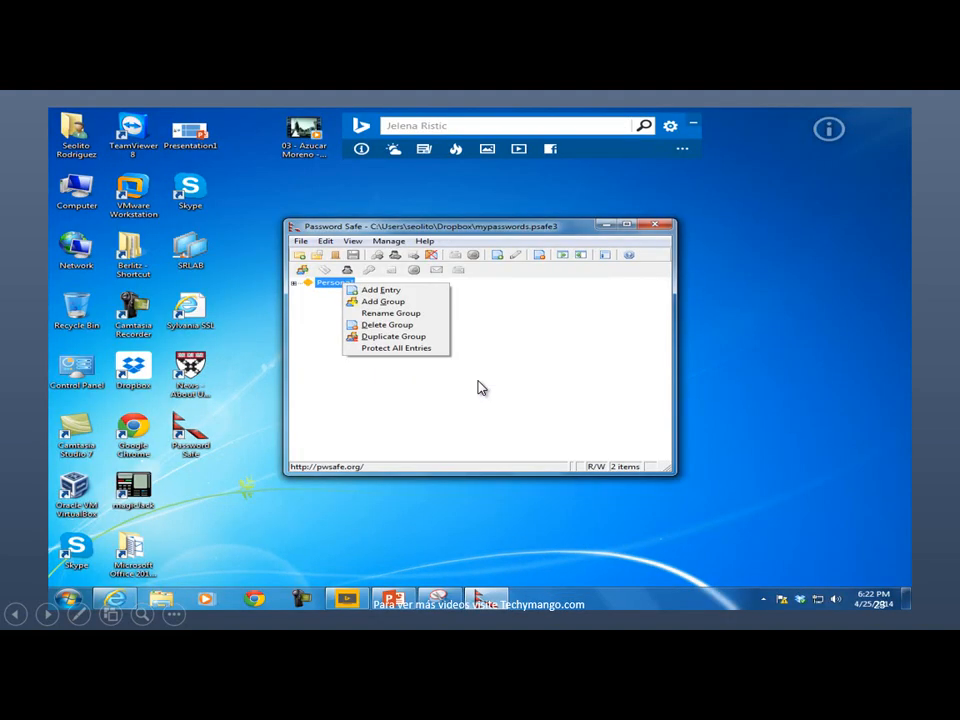
pyautogui.moveTo(330, 285)
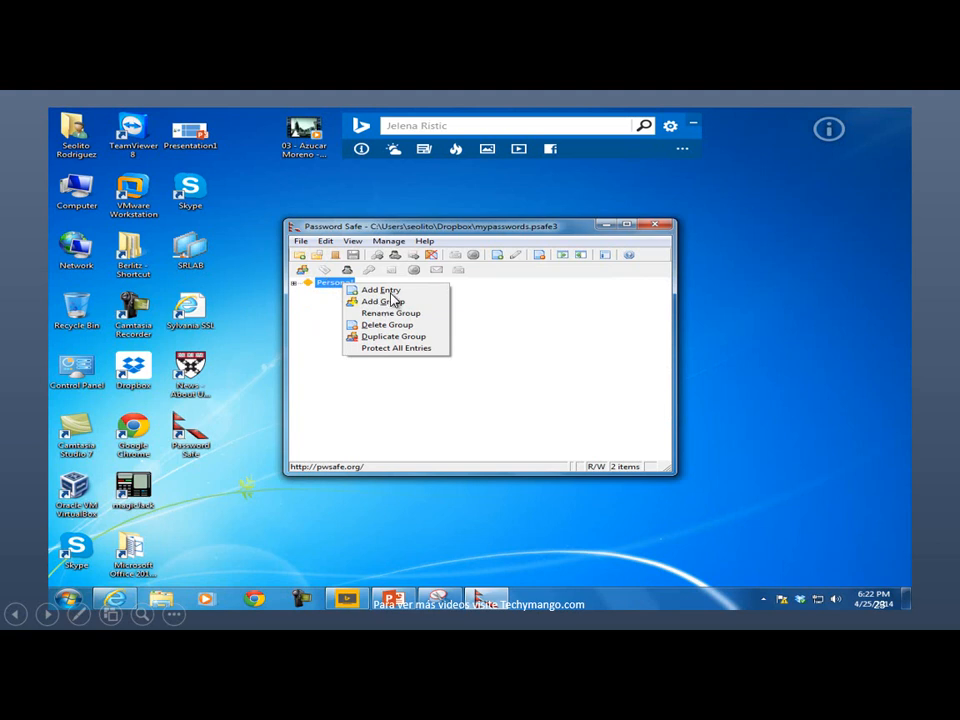
pyautogui.moveTo(390, 325)
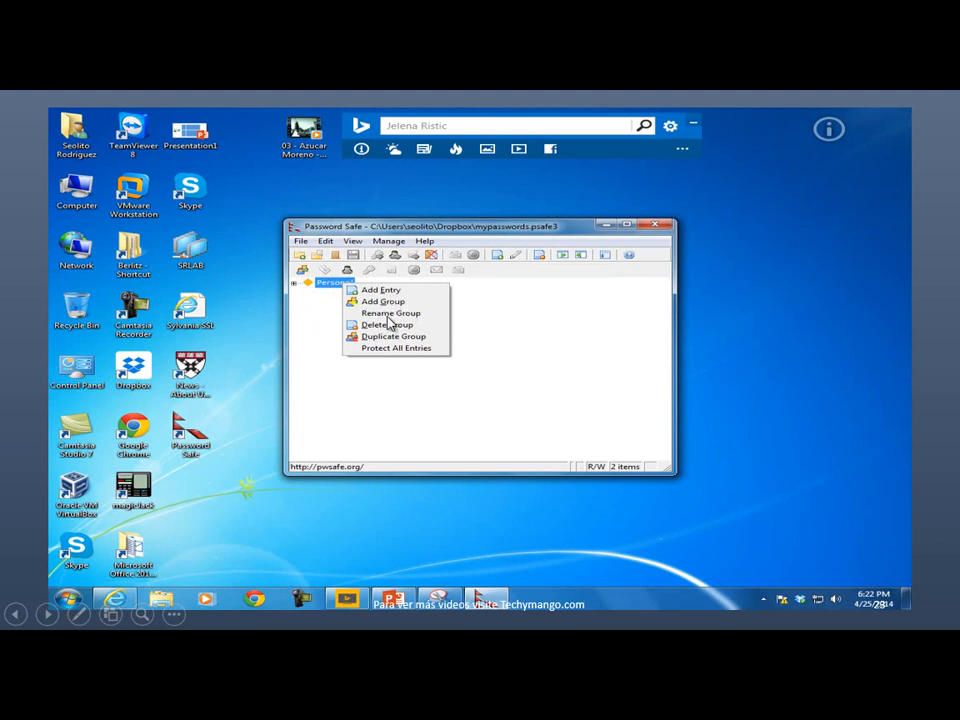
pyautogui.moveTo(430, 340)
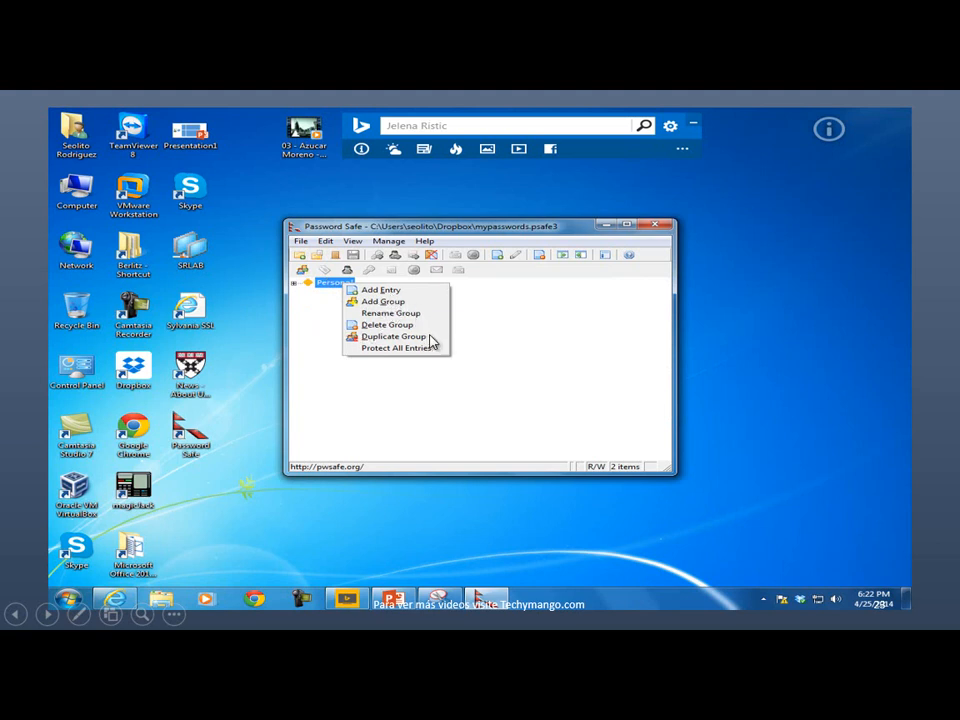
pyautogui.moveTo(445, 351)
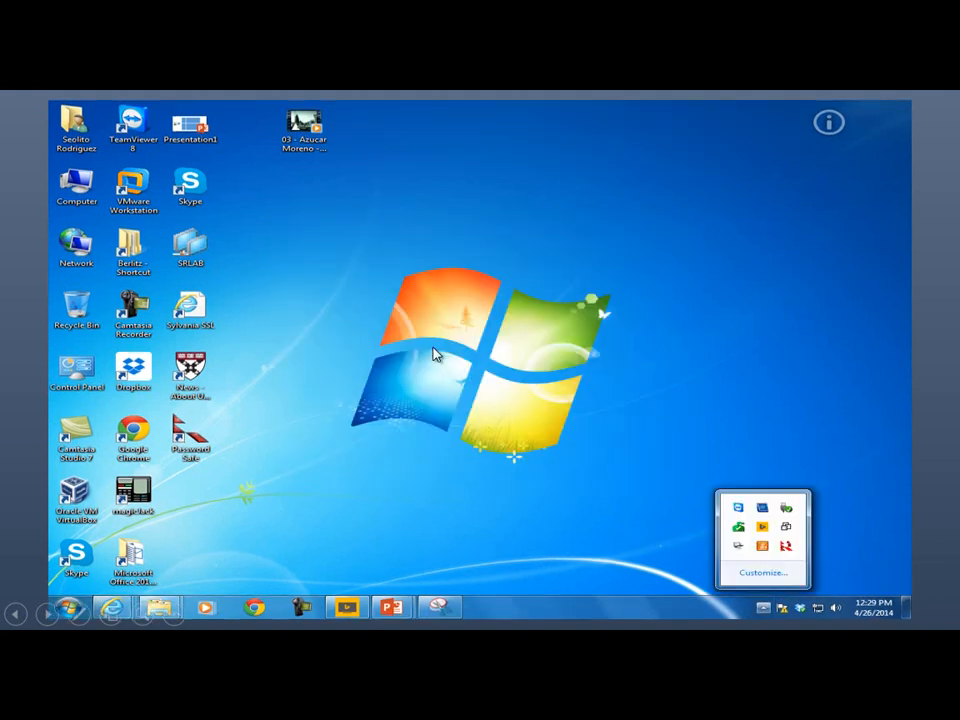
pyautogui.moveTo(757, 617)
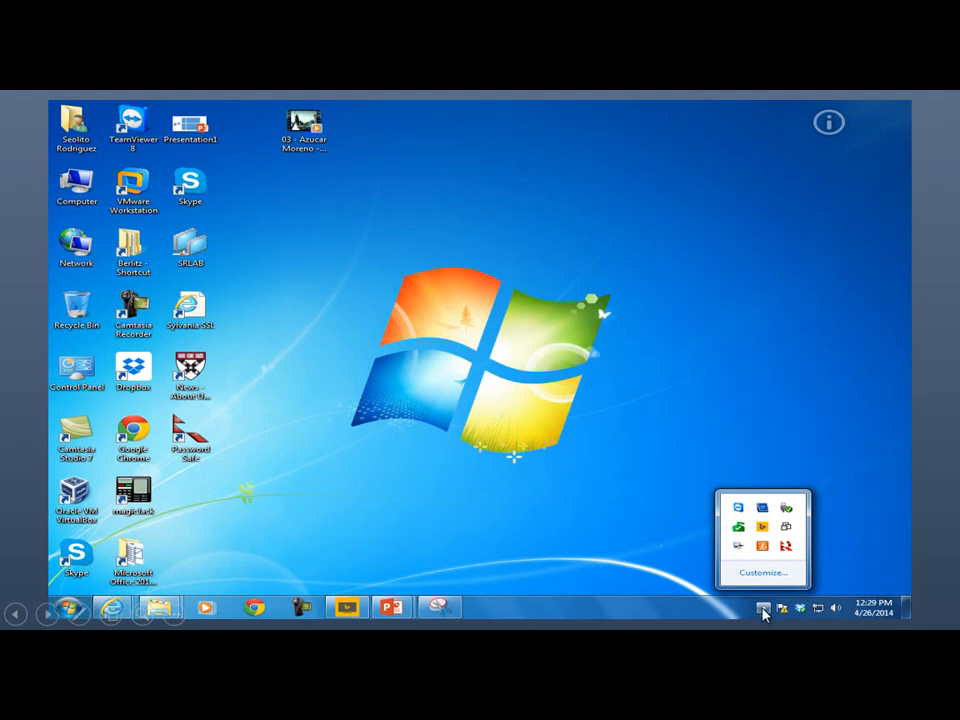
pyautogui.moveTo(675, 513)
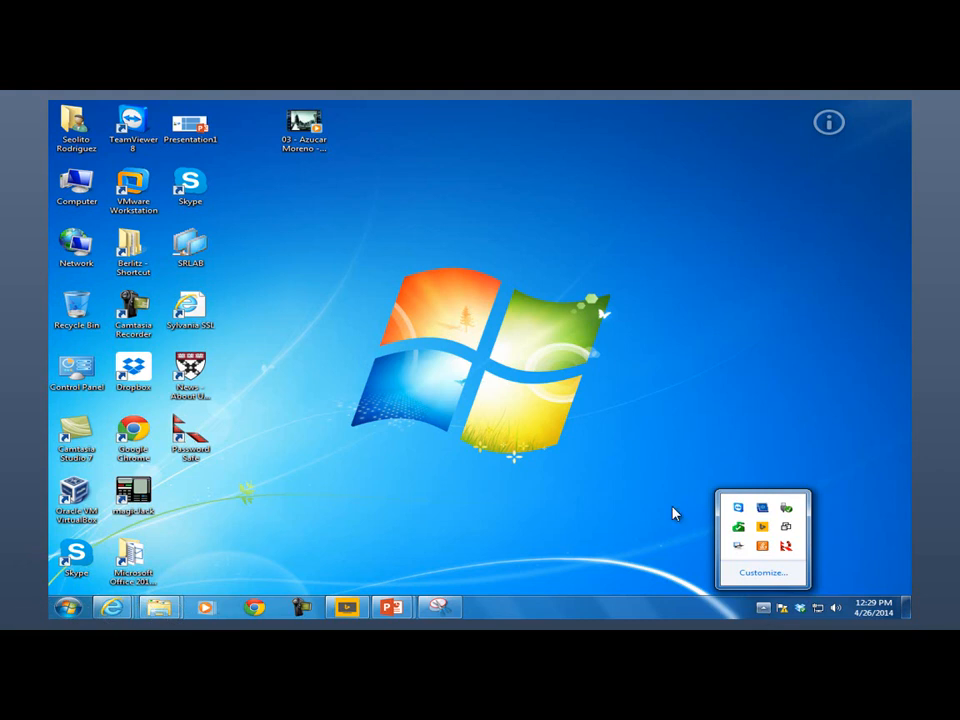
pyautogui.moveTo(718, 511)
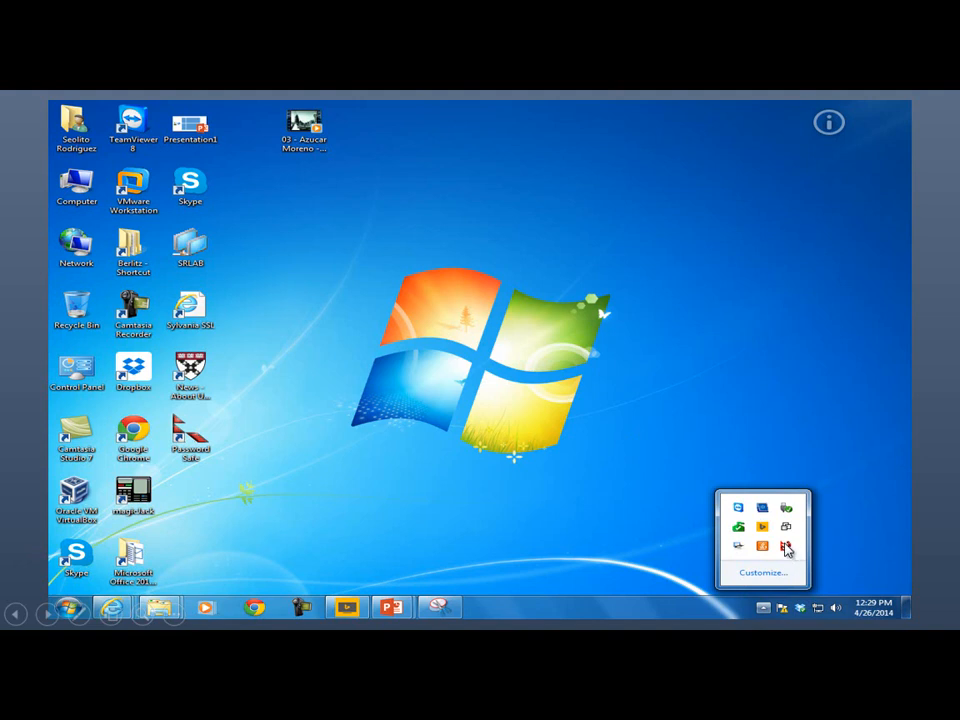
# Step: Show the tray menu for the locked safe: Unlock Safe, Close, Restore, Clear Clipboard, Exit
pyautogui.rightClick(786, 547)
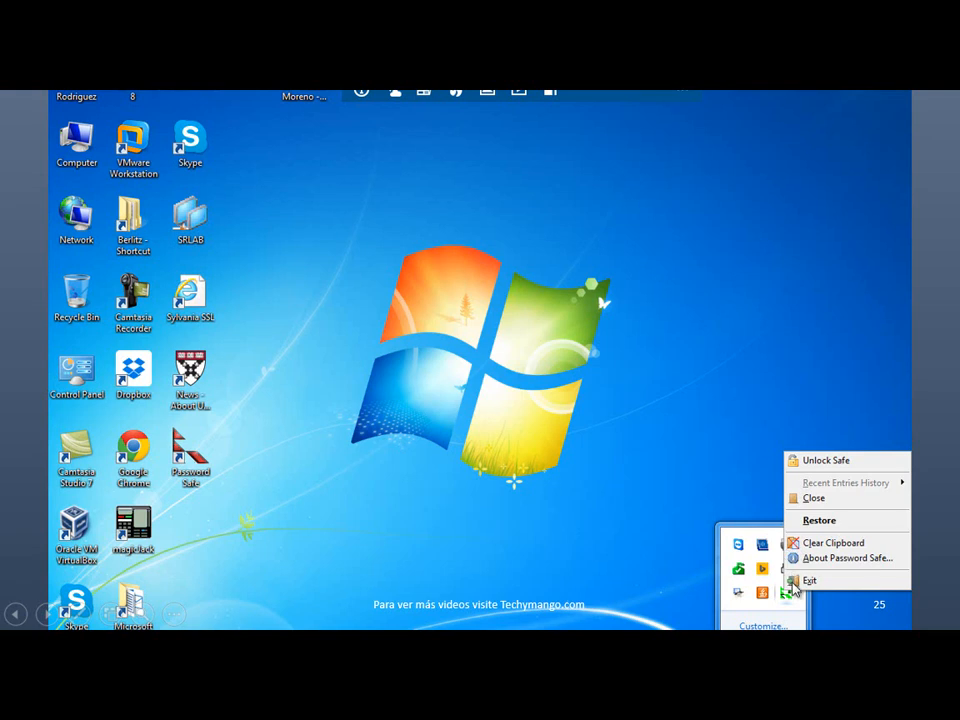
pyautogui.moveTo(815, 488)
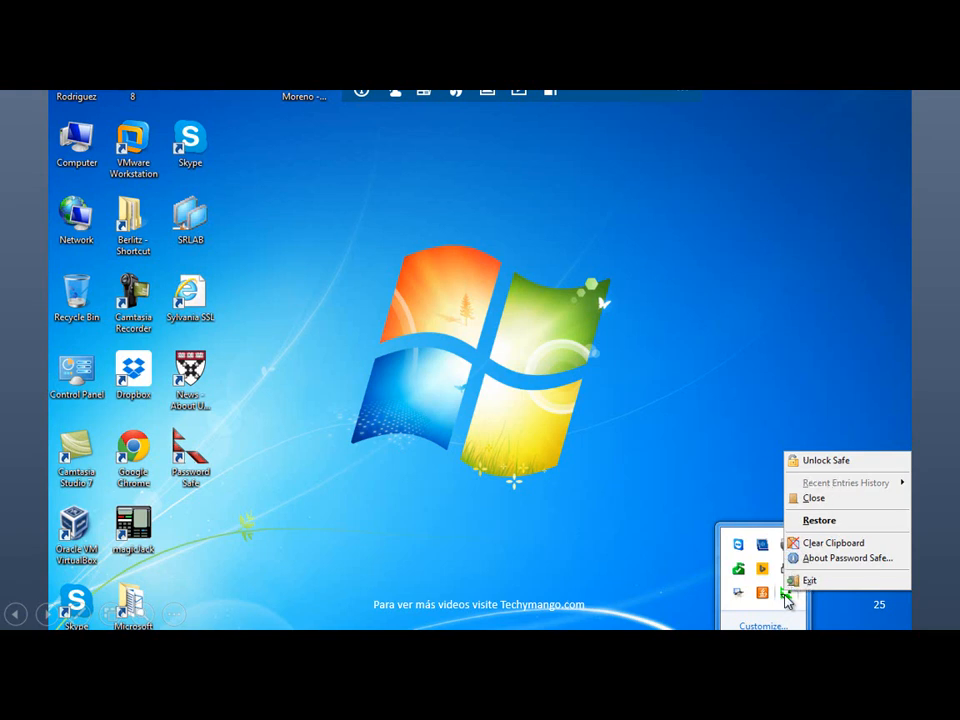
pyautogui.moveTo(810, 542)
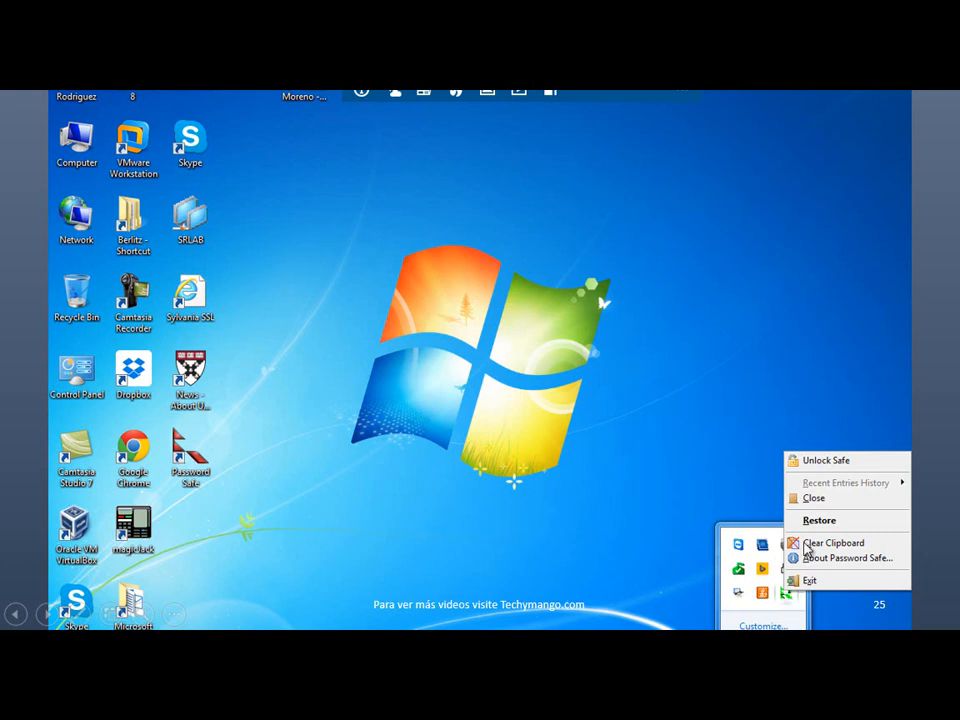
pyautogui.moveTo(798, 572)
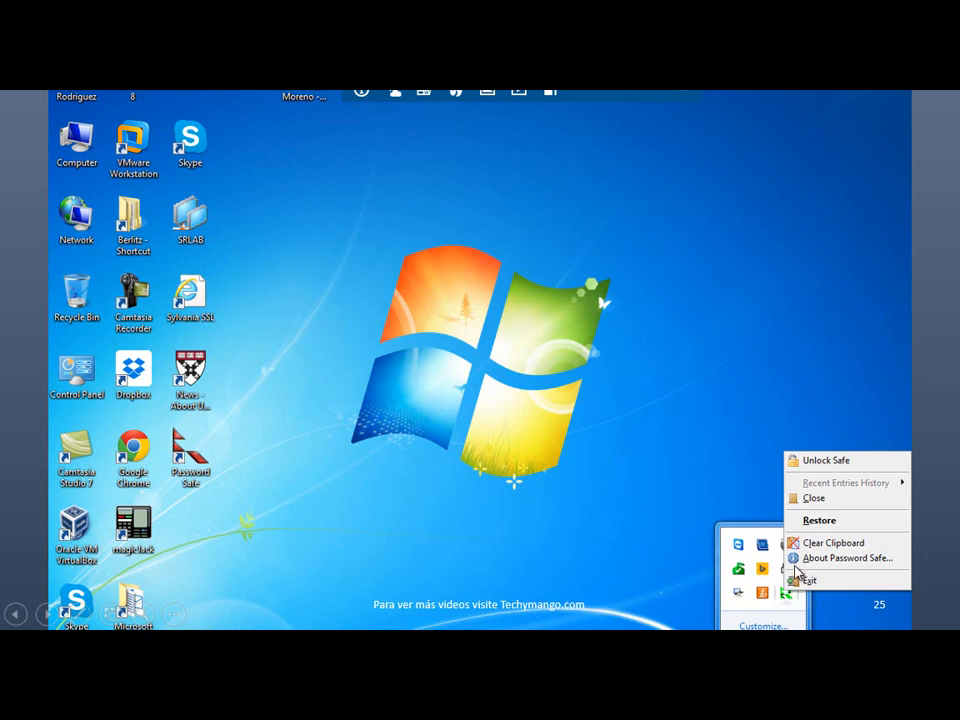
pyautogui.moveTo(820, 530)
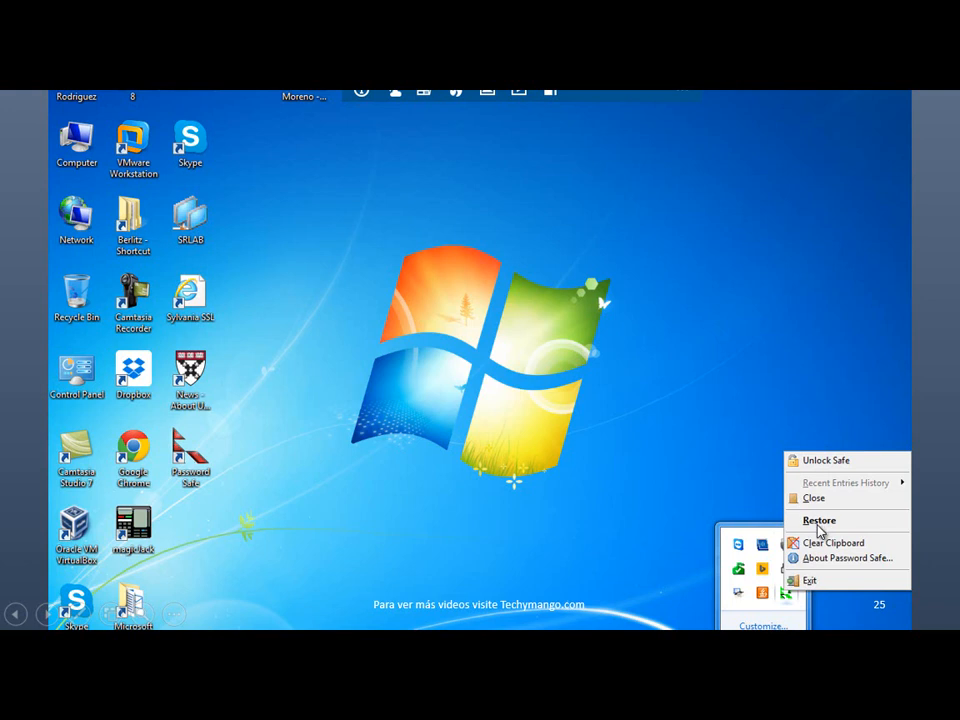
pyautogui.moveTo(814, 498)
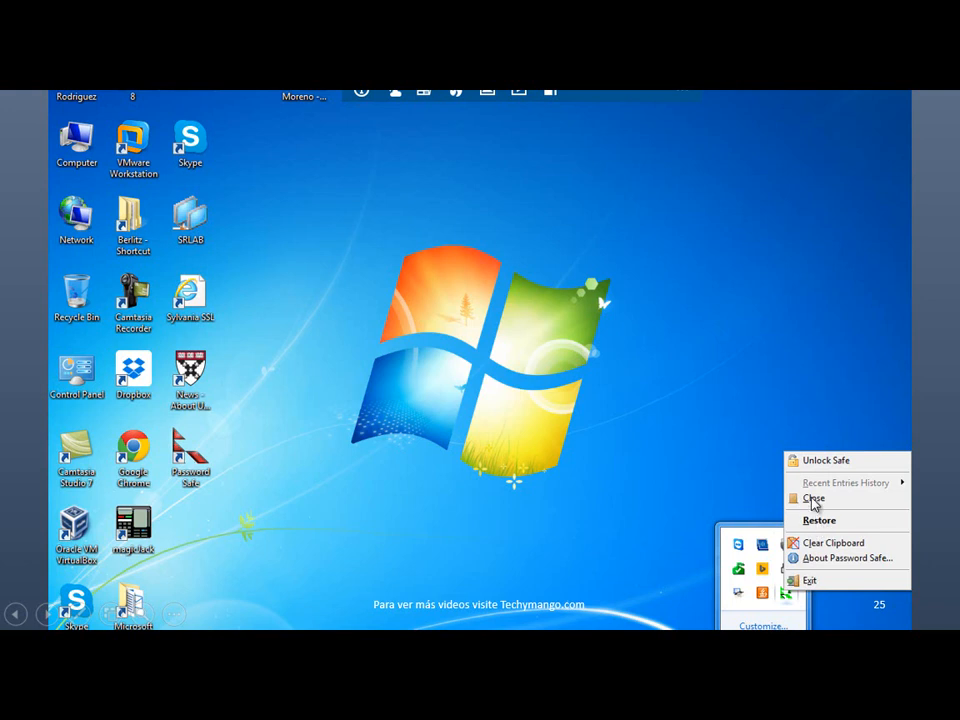
pyautogui.moveTo(830, 503)
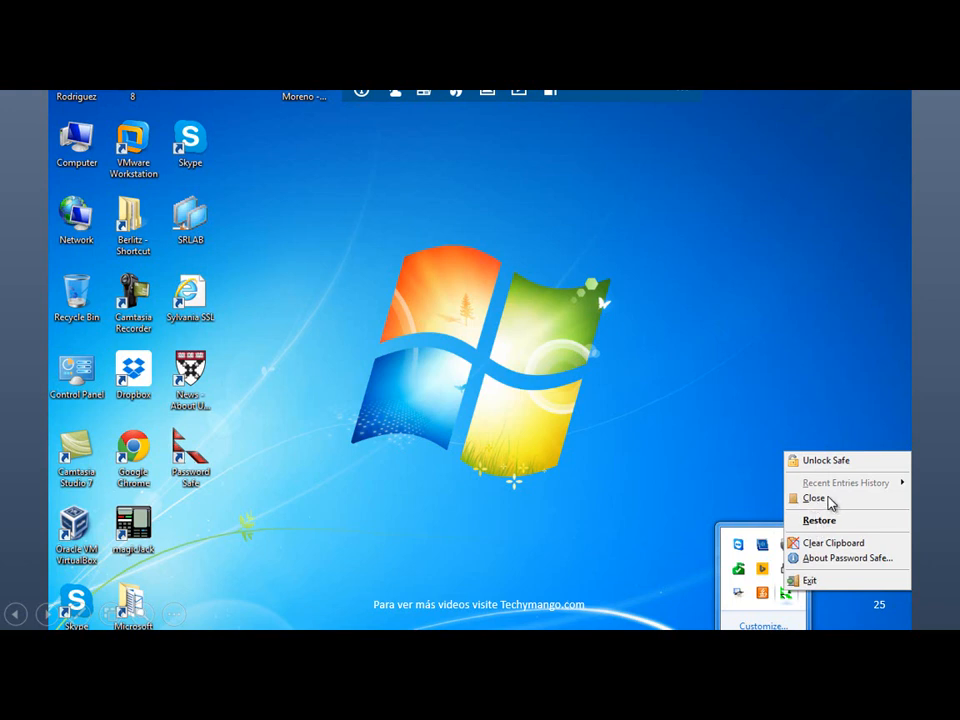
pyautogui.moveTo(806, 583)
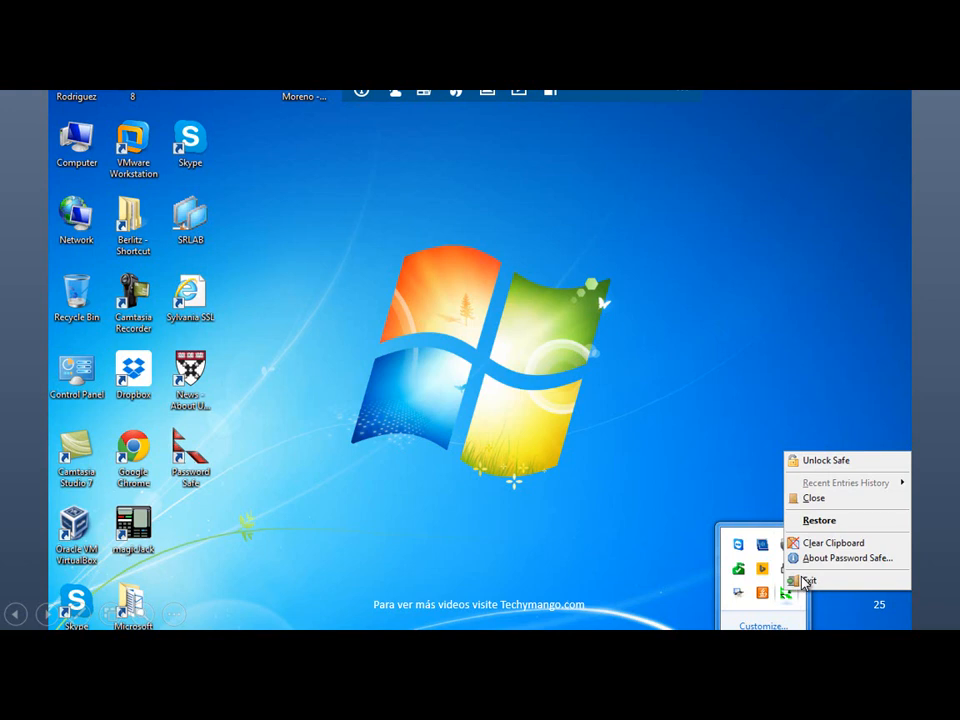